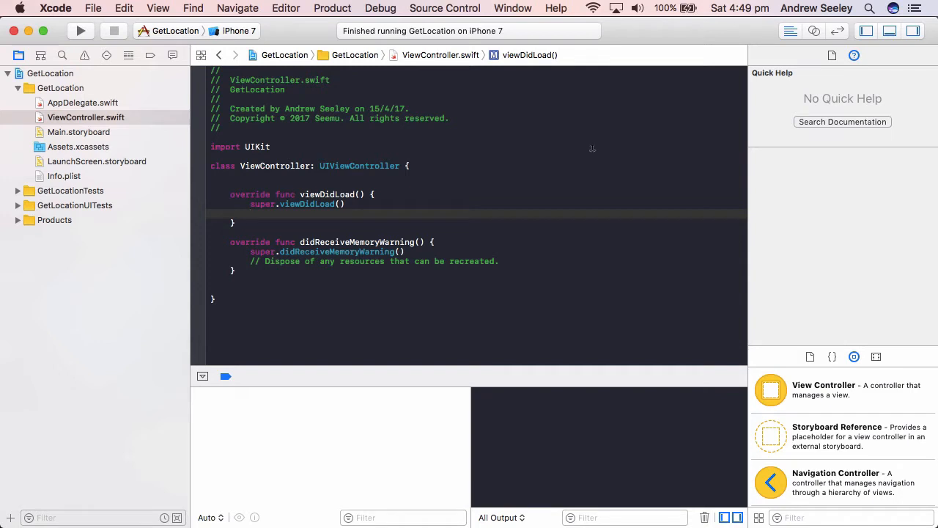
Place the cursor after 'import UIKit' to begin a new line below it
{"action": "left_click", "coordinate": [251, 214]}
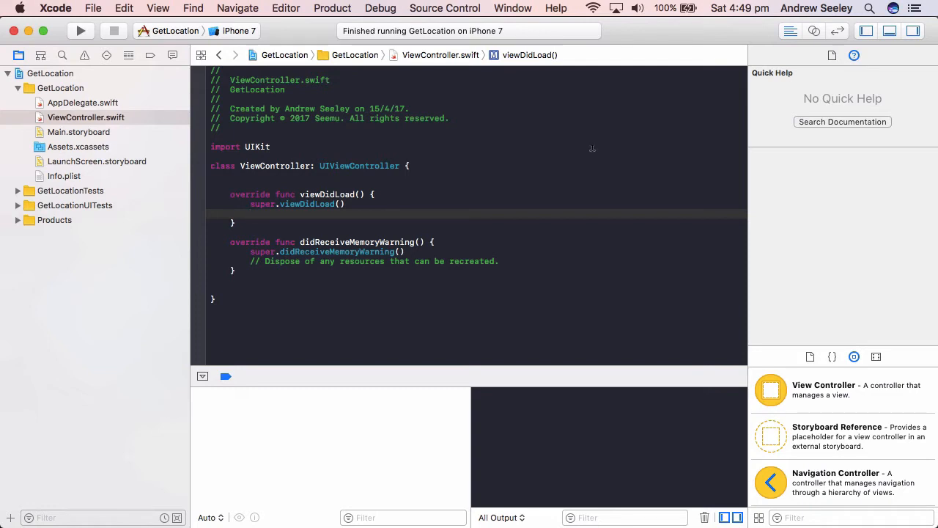
{"action": "left_click", "coordinate": [249, 214]}
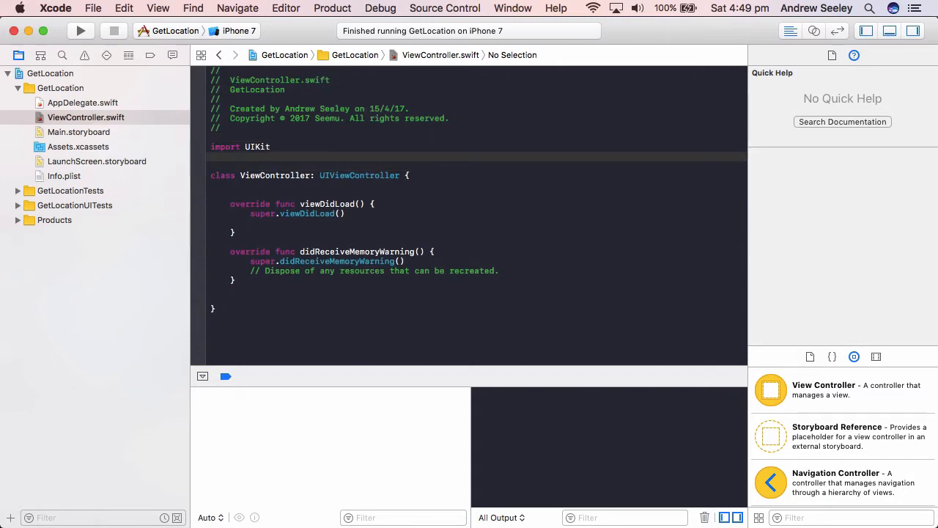
Import CoreLocation and make ViewController adopt CLLocationManagerDelegate
{"action": "type", "text": "impo"}
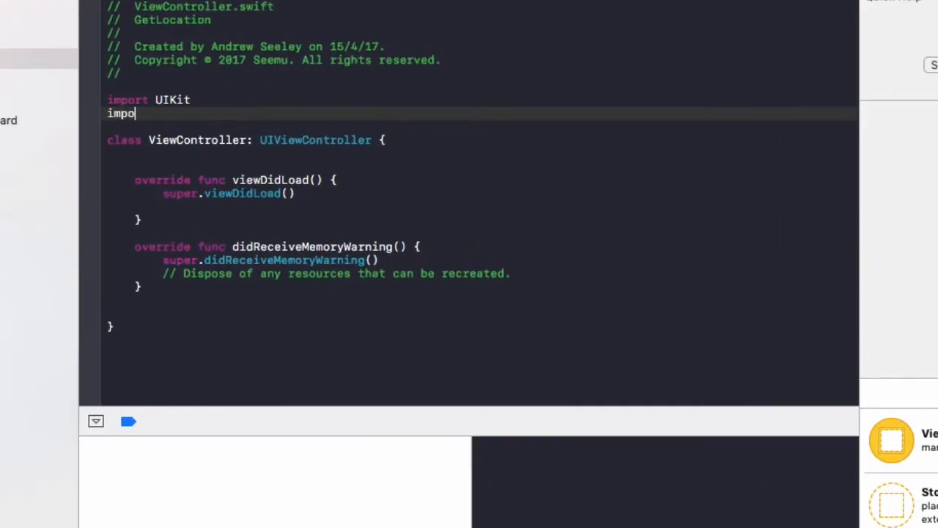
{"action": "type", "text": "rt CoreLocation"}
{"action": "left_click", "coordinate": [479, 139]}
{"action": "type", "text": ", "}
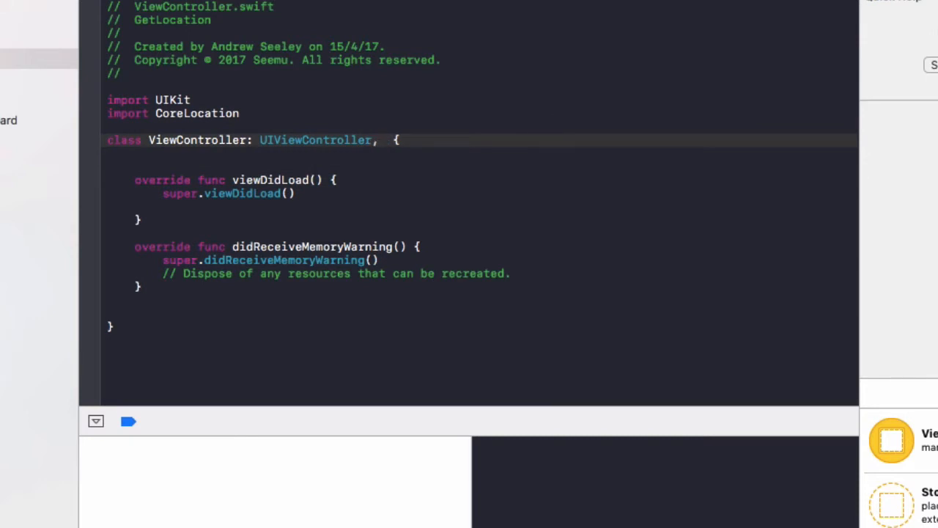
{"action": "type", "text": "CLLocatio"}
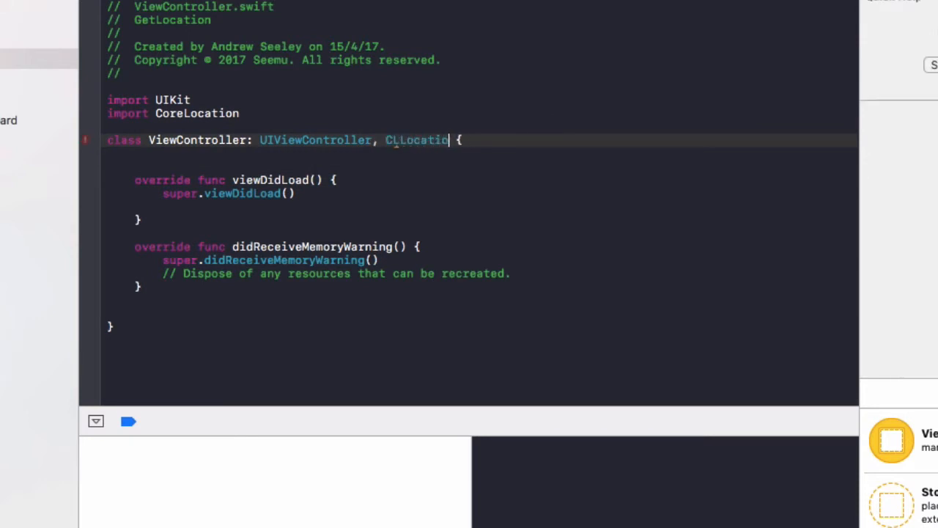
{"action": "type", "text": "ManagerA"}
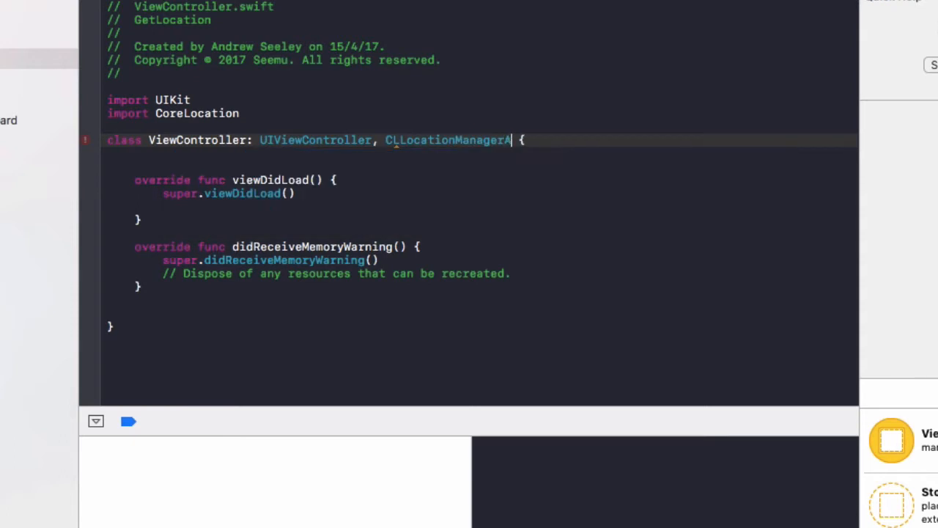
{"action": "type", "text": "Delegate"}
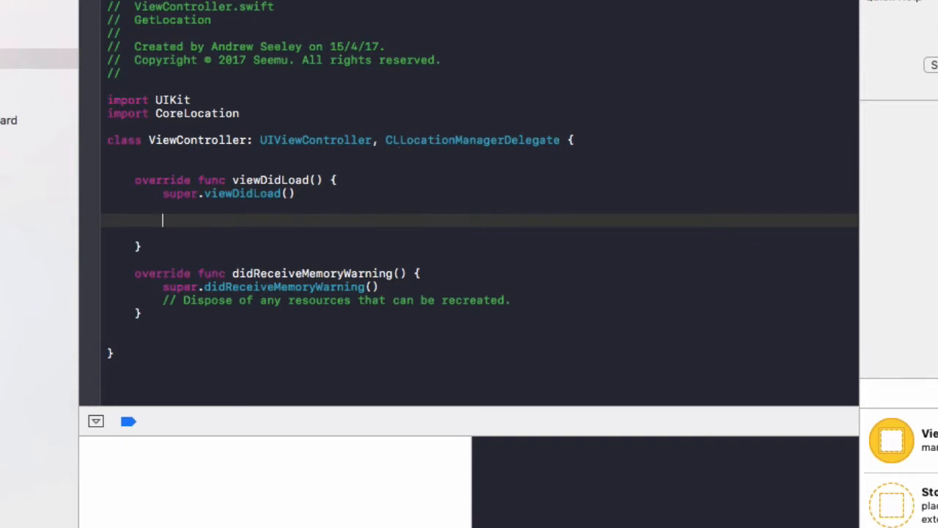
{"action": "mouse_move", "coordinate": [346, 107]}
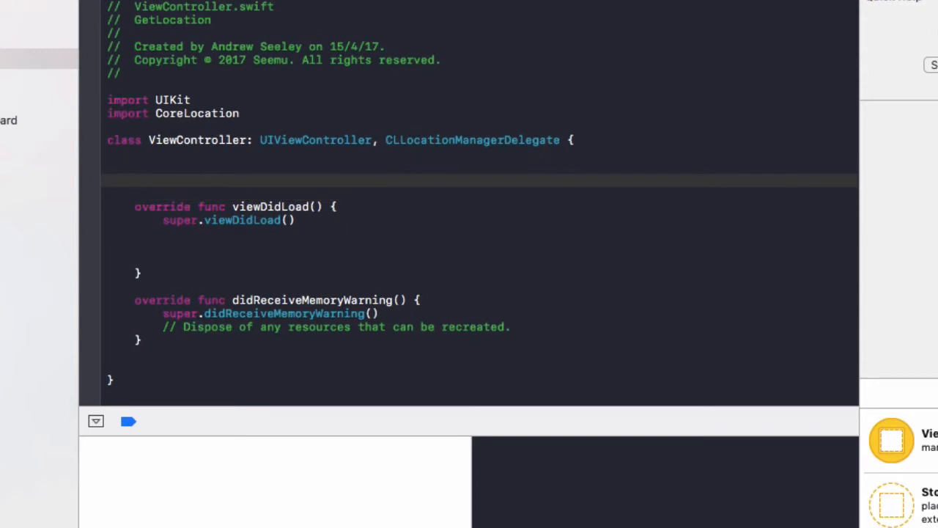
Declare 'let locationManager = CLLocationManager()' and start referencing it in viewDidLoad
{"action": "type", "text": "let locationManager = CLLocatio"}
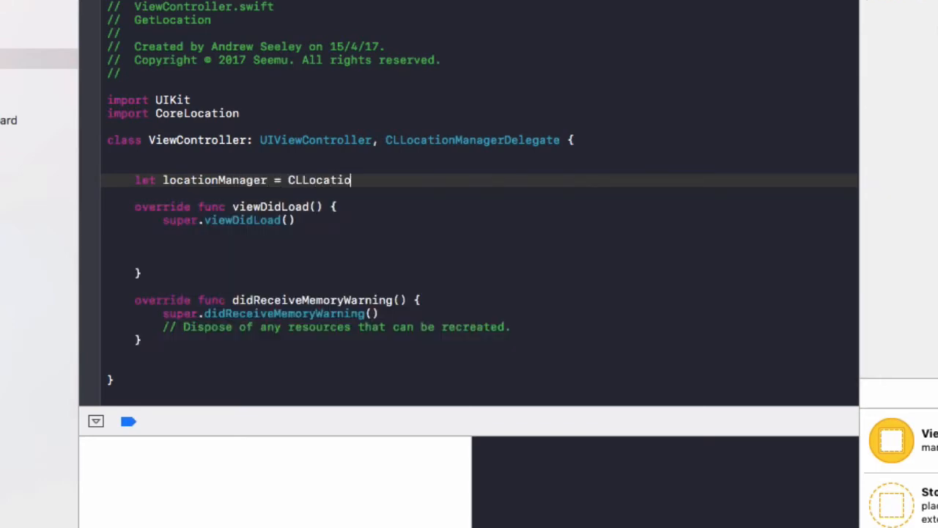
{"action": "type", "text": "nManager("}
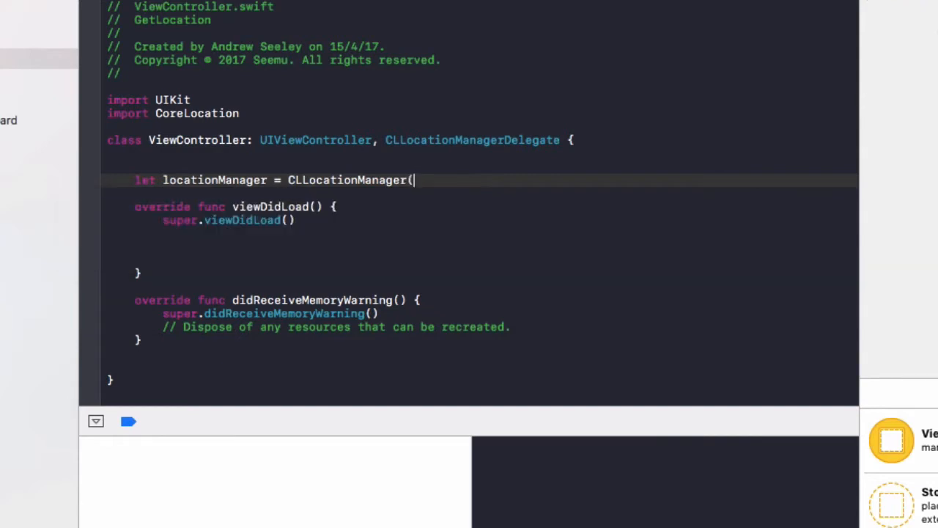
{"action": "type", "text": ")"}
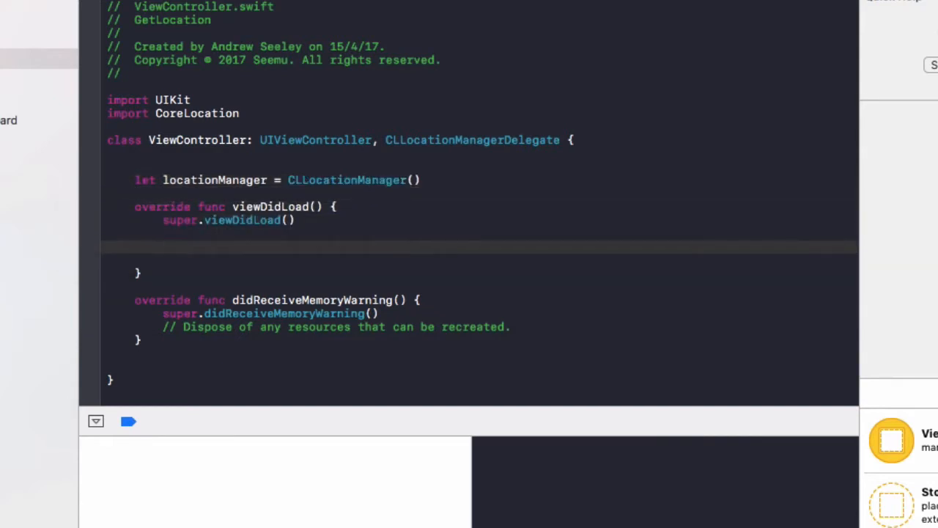
{"action": "type", "text": "locationManager."}
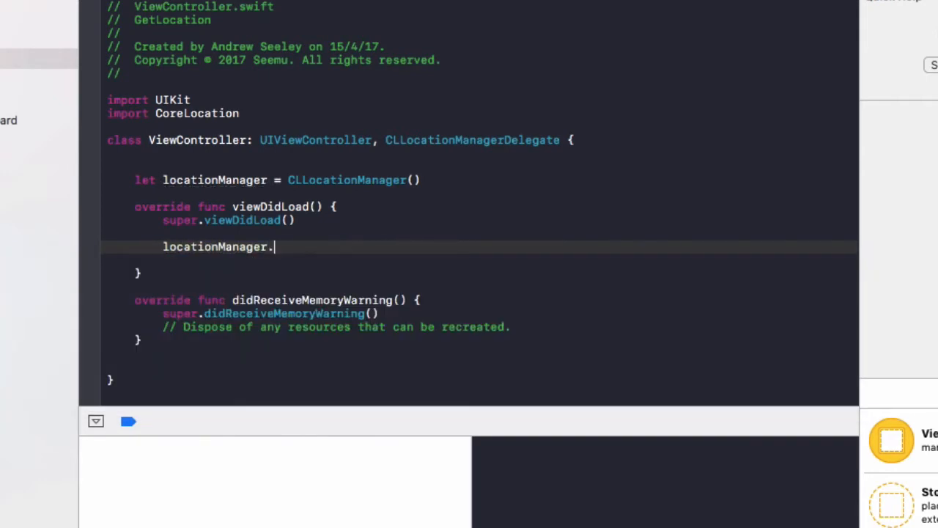
Call locationManager.requestAlwaysAuthorization() and add a requestWhenInUseAuthorization() line from autocomplete
{"action": "type", "text": "request"}
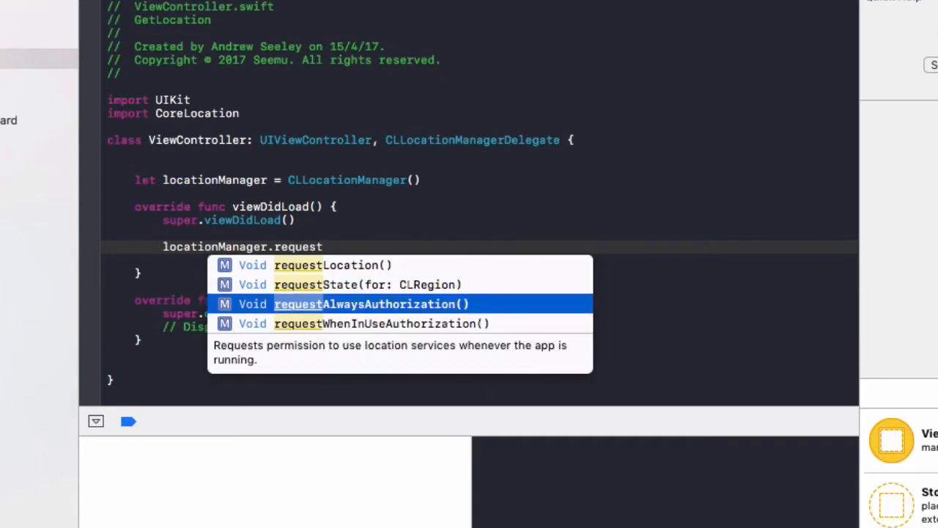
{"action": "key", "text": "Down"}
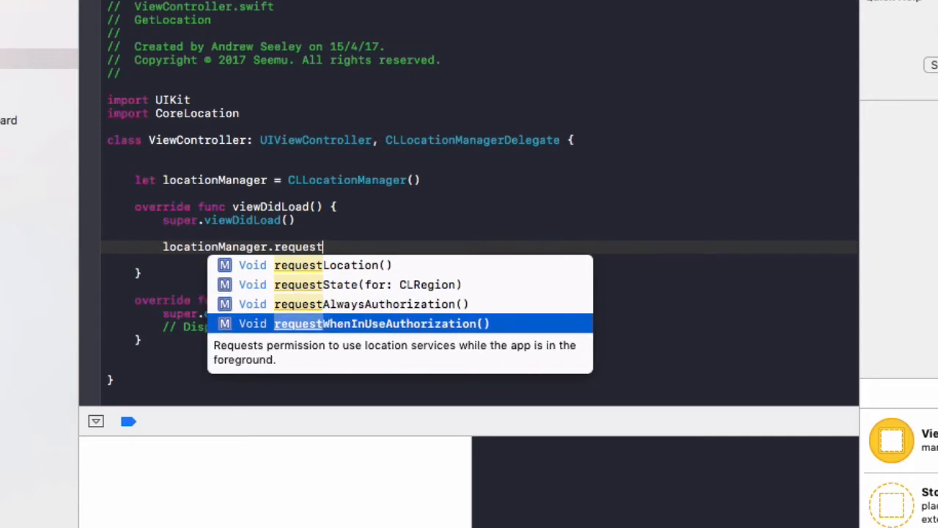
{"action": "key", "text": "Up"}
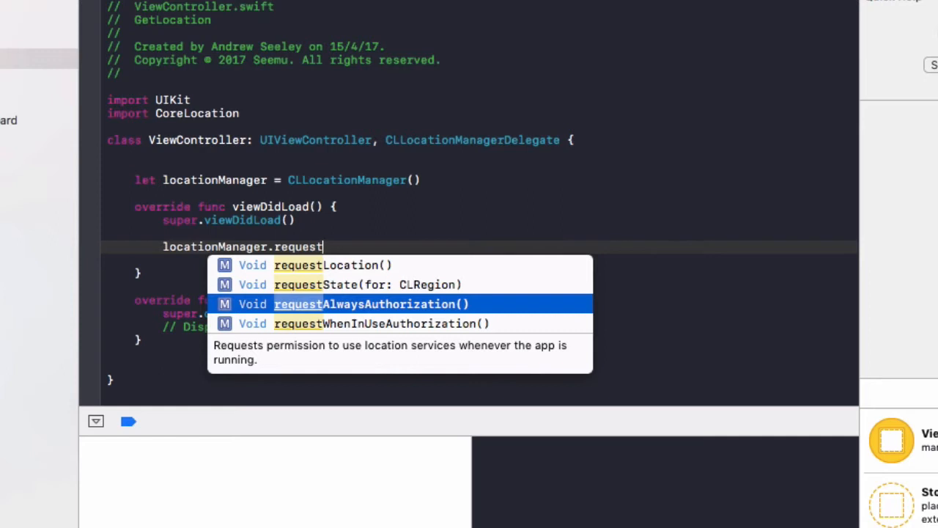
{"action": "mouse_move", "coordinate": [403, 330]}
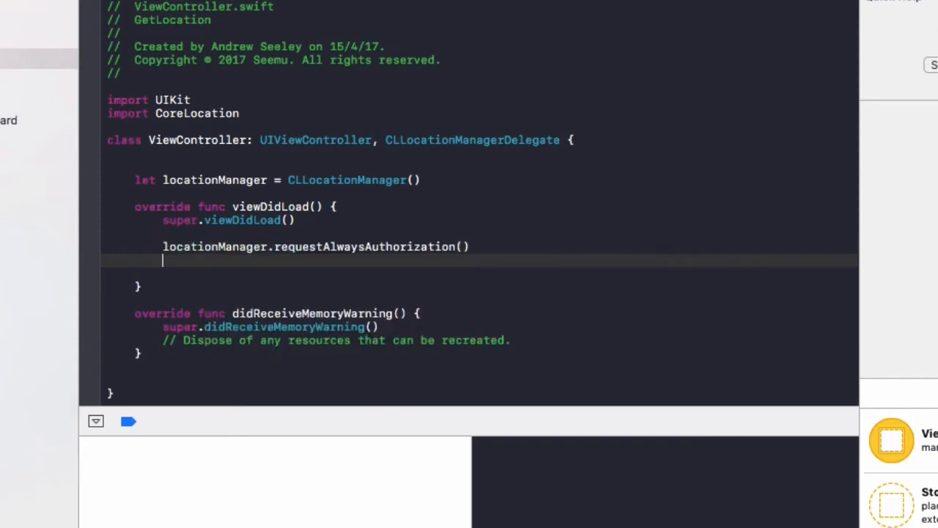
{"action": "type", "text": "location"}
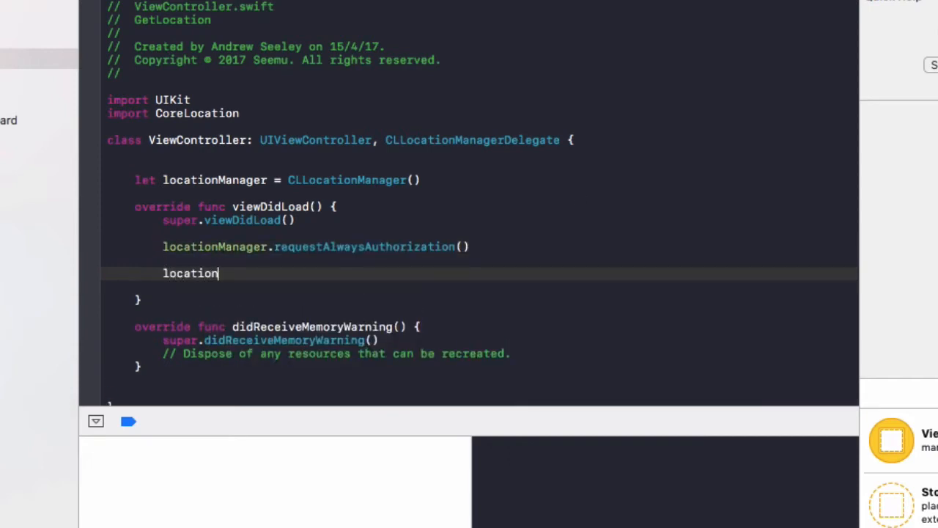
{"action": "type", "text": "Manager.r"}
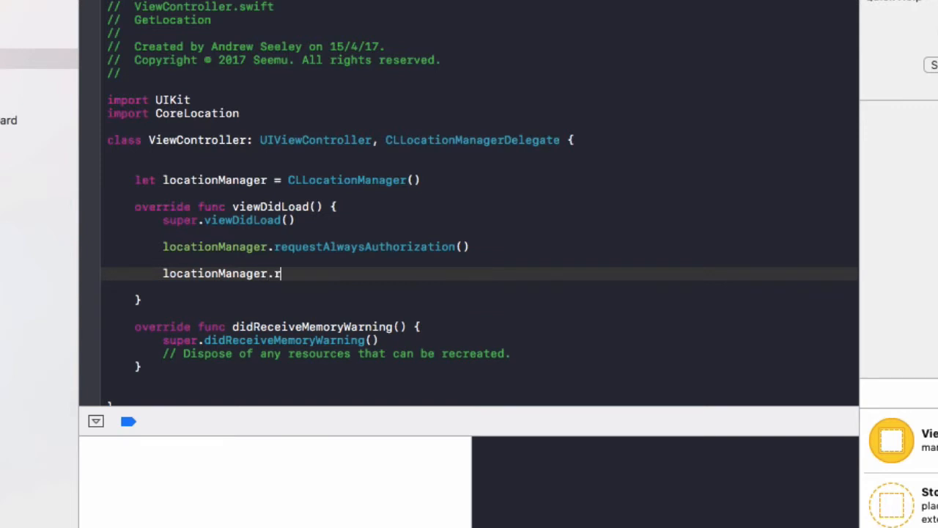
{"action": "type", "text": "equestWhenInUseAuthorization("}
{"action": "type", "text": "//"}
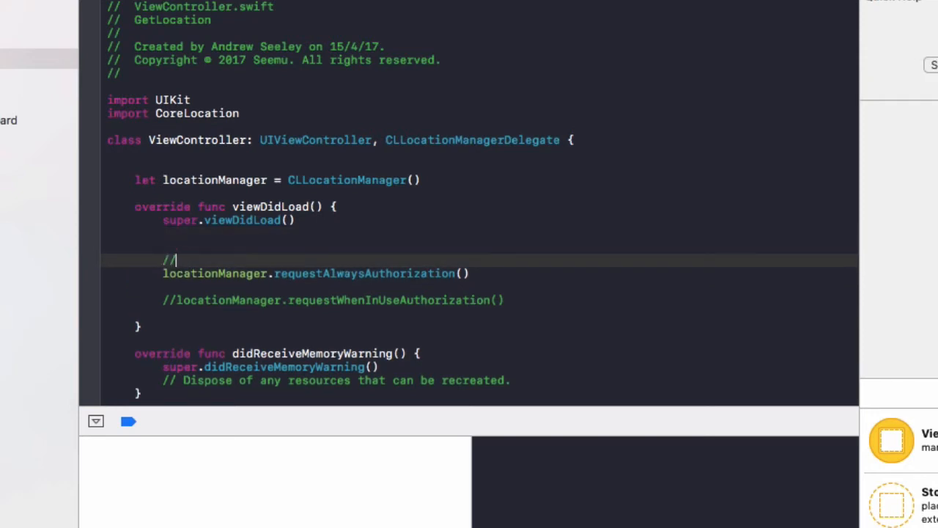
Comment the requests: 'For use when the app is in the background' and '// For use when the app is open'
{"action": "type", "text": "For"}
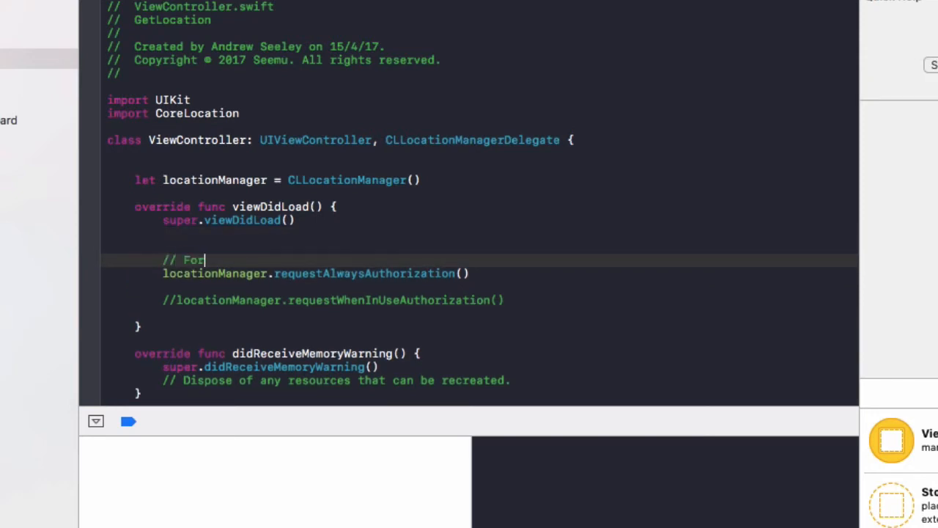
{"action": "type", "text": "use when the app is open & in th"}
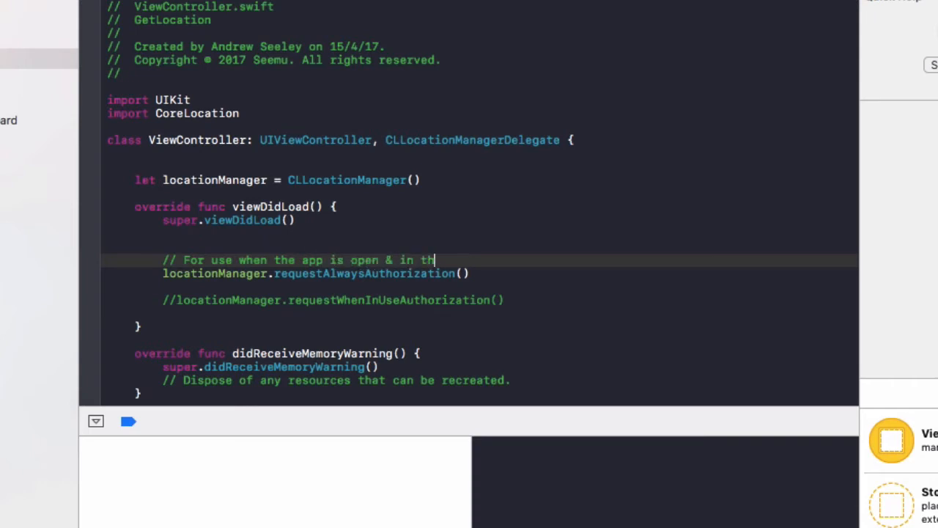
{"action": "type", "text": "e background"}
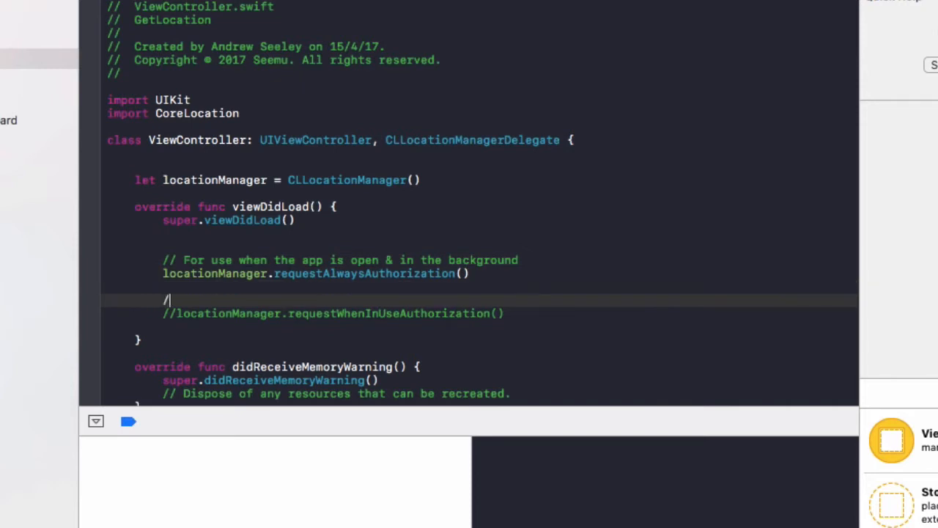
{"action": "type", "text": "// For use when th"}
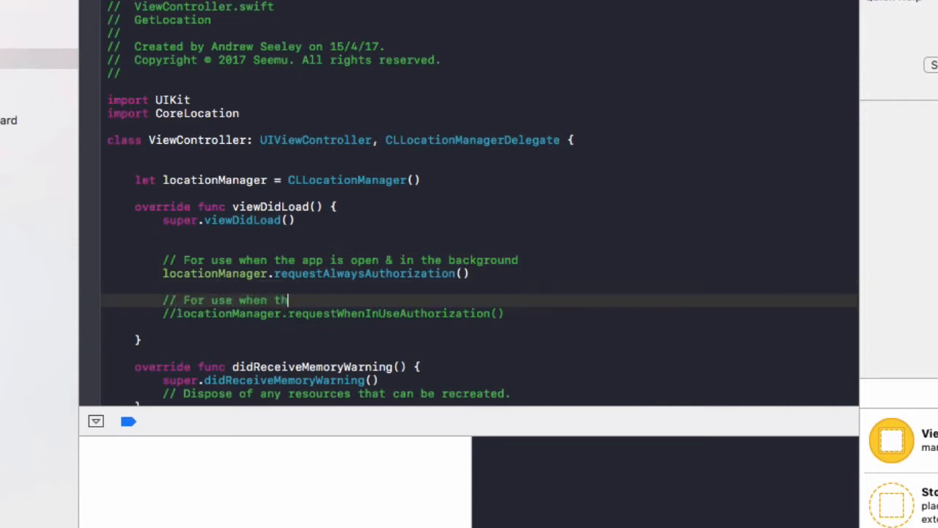
{"action": "type", "text": "e app is open"}
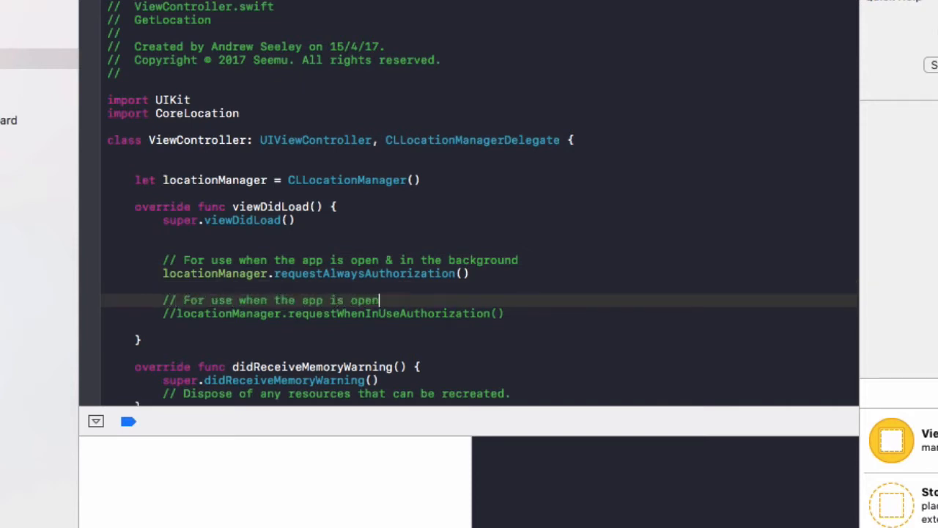
{"action": "key", "text": "Return"}
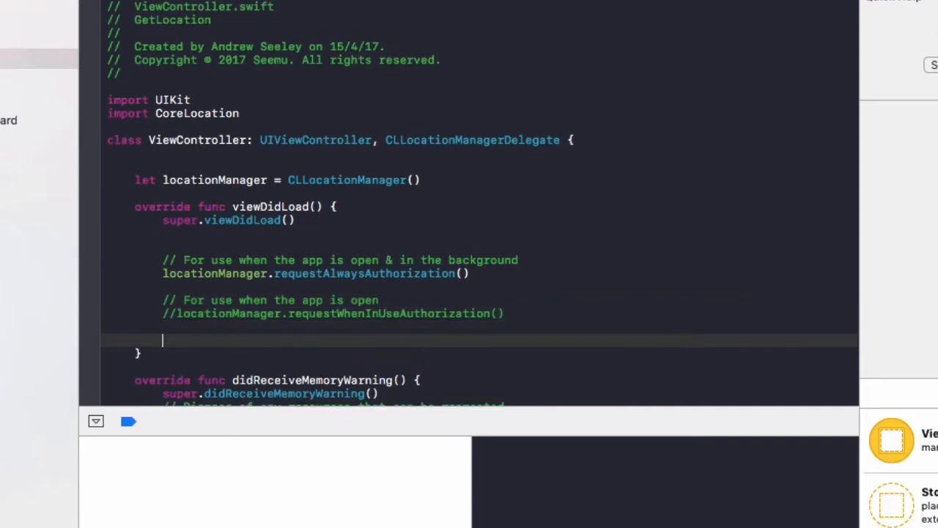
Add an if CLLocationManager.locationServicesEnabled() block and set locationManager.delegate = self
{"action": "scroll", "scroll_direction": "up", "scroll_amount": 3}
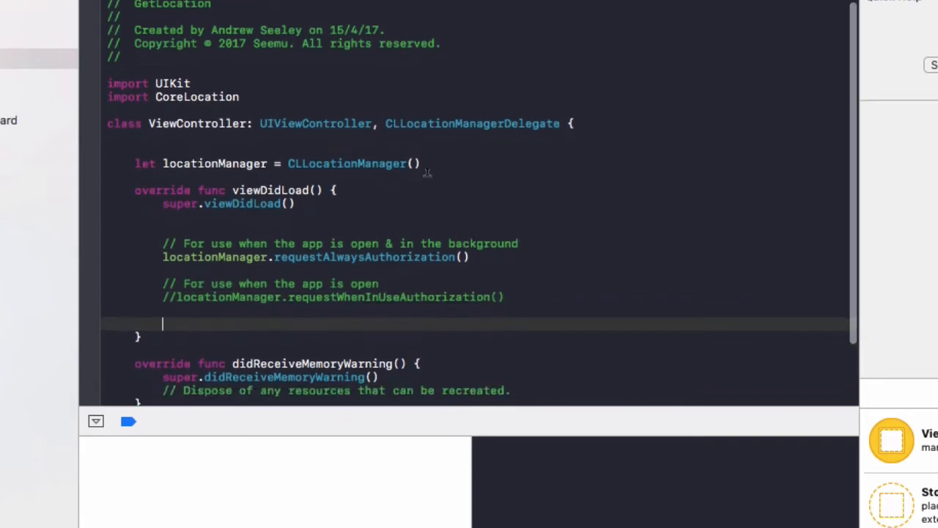
{"action": "type", "text": "if C"}
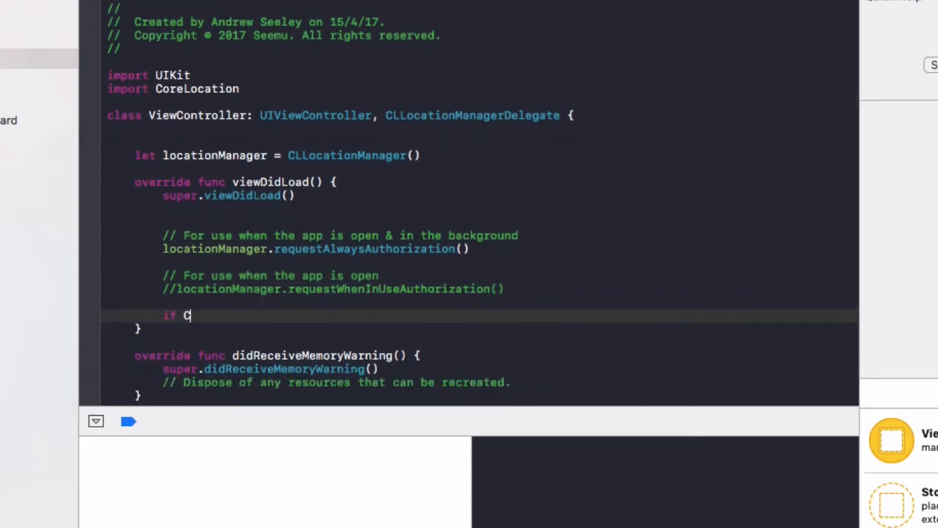
{"action": "type", "text": "LLocationManager."}
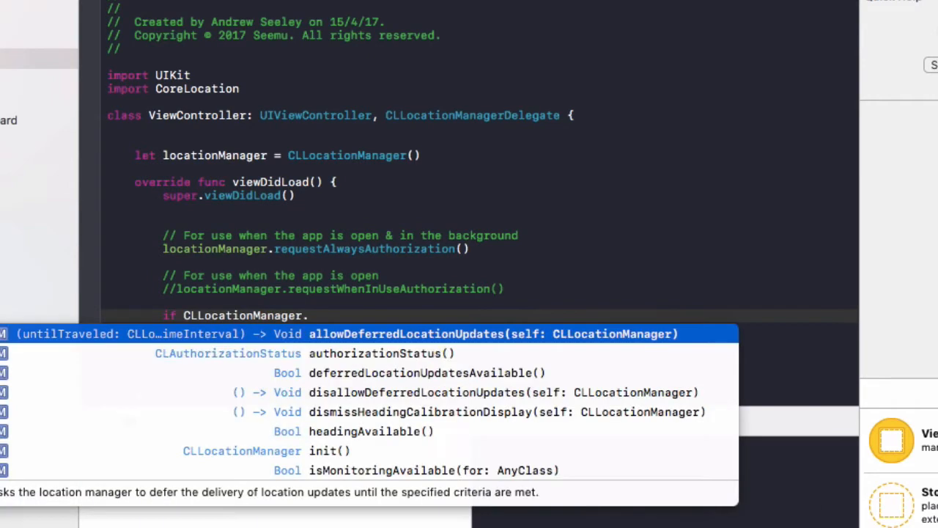
{"action": "type", "text": "locationServicesEnabled() {"}
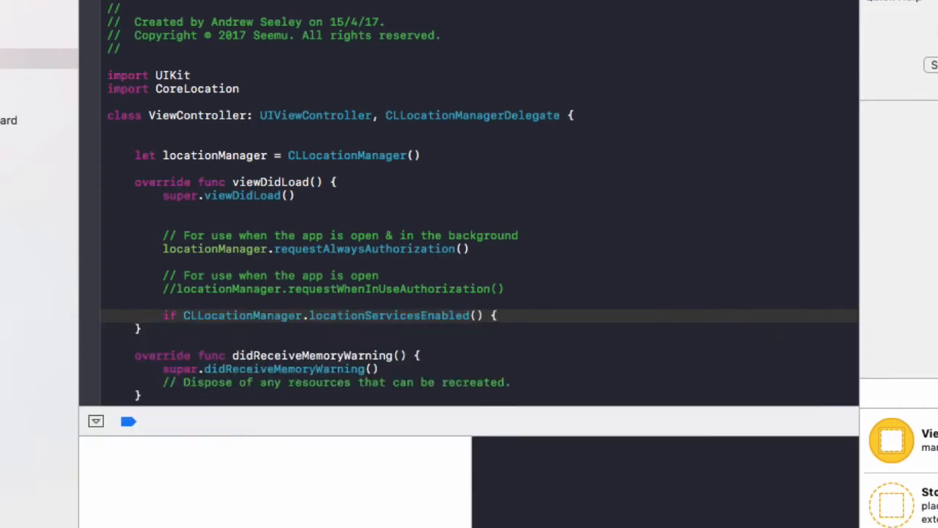
{"action": "type", "text": "locatio"}
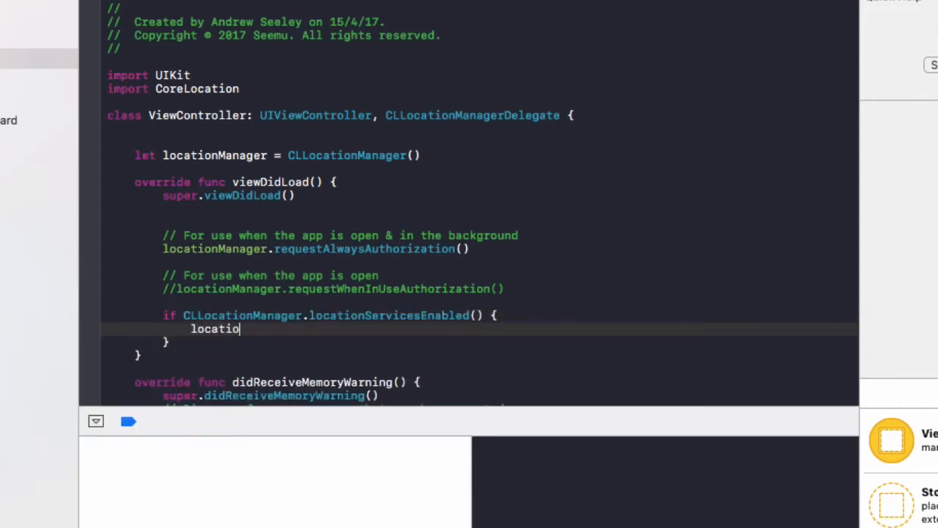
{"action": "type", "text": "Manager.delegate = self"}
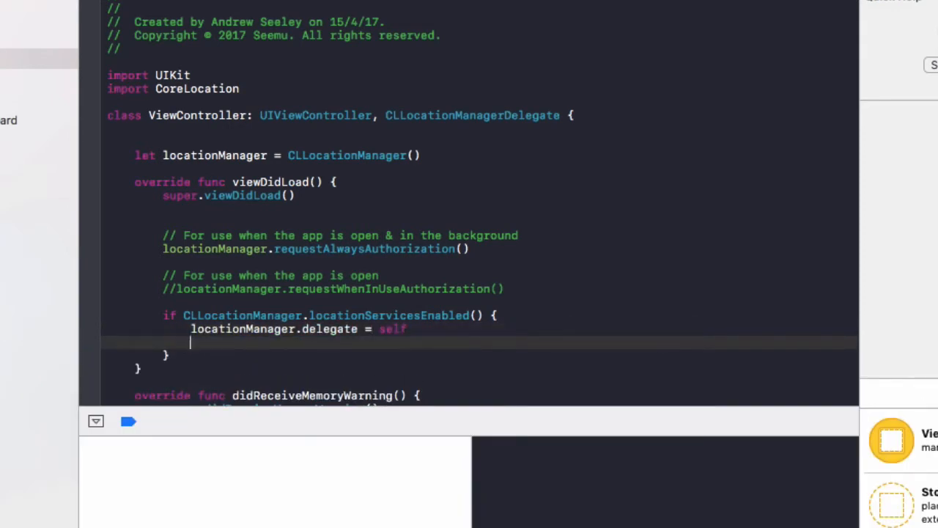
Set desiredAccuracy to kCLLocationAccuracyBest and call locationManager.startUpdatingLocation()
{"action": "type", "text": "location"}
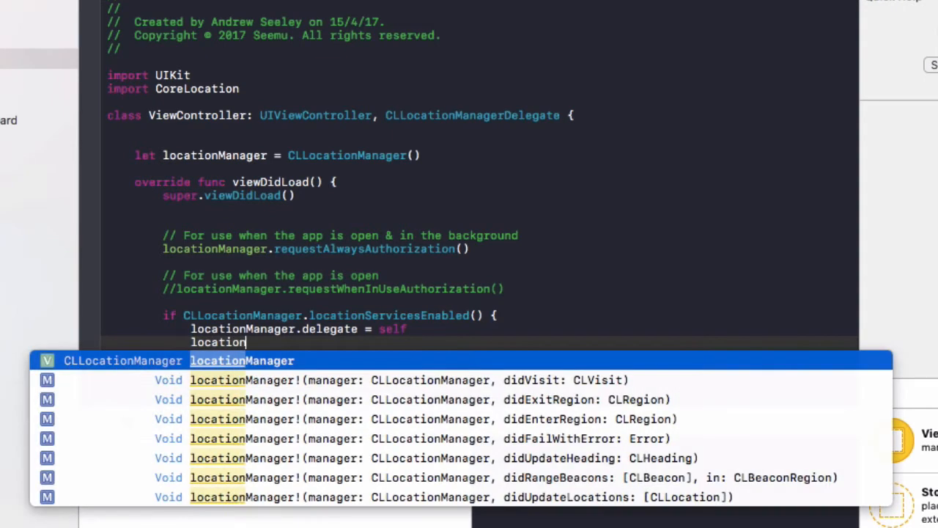
{"action": "type", "text": ".desiredAccuracy ="}
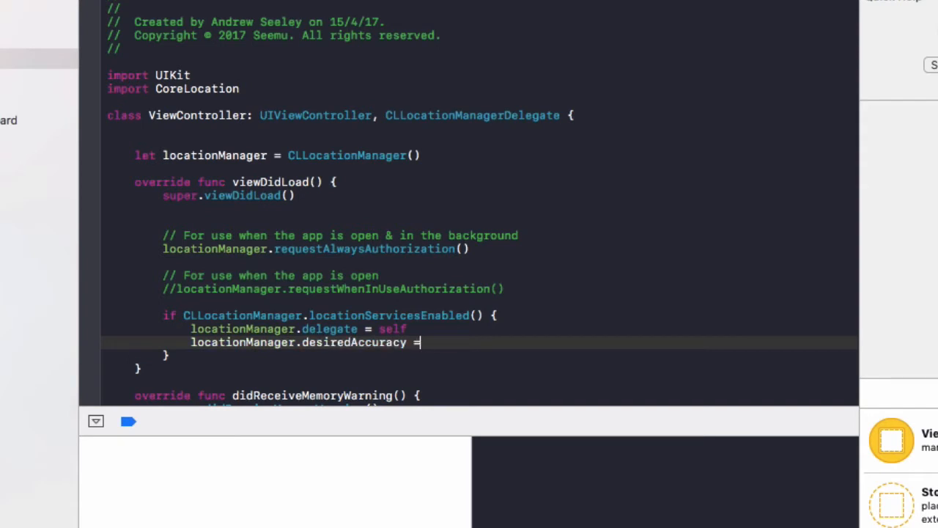
{"action": "type", "text": "kCL"}
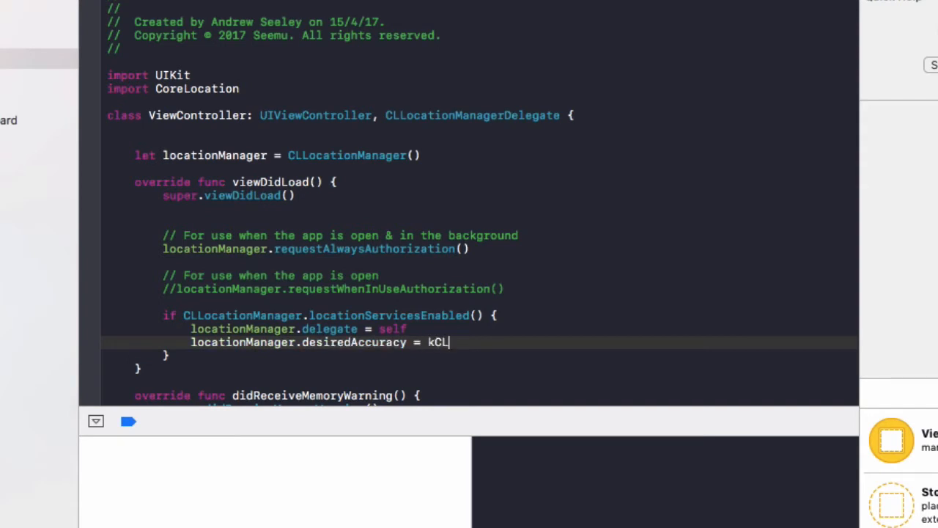
{"action": "type", "text": "LocationAccuracyBest"}
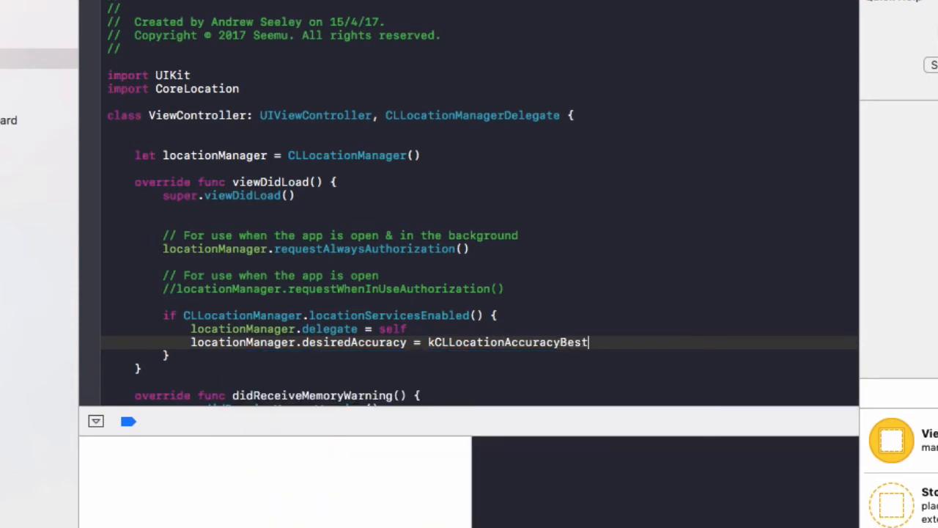
{"action": "key", "text": "Return"}
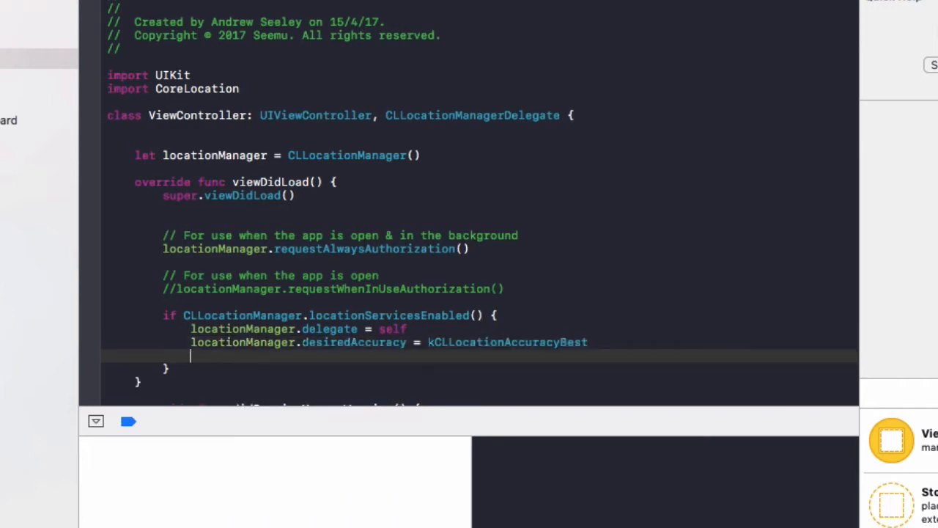
{"action": "type", "text": "locationManager."}
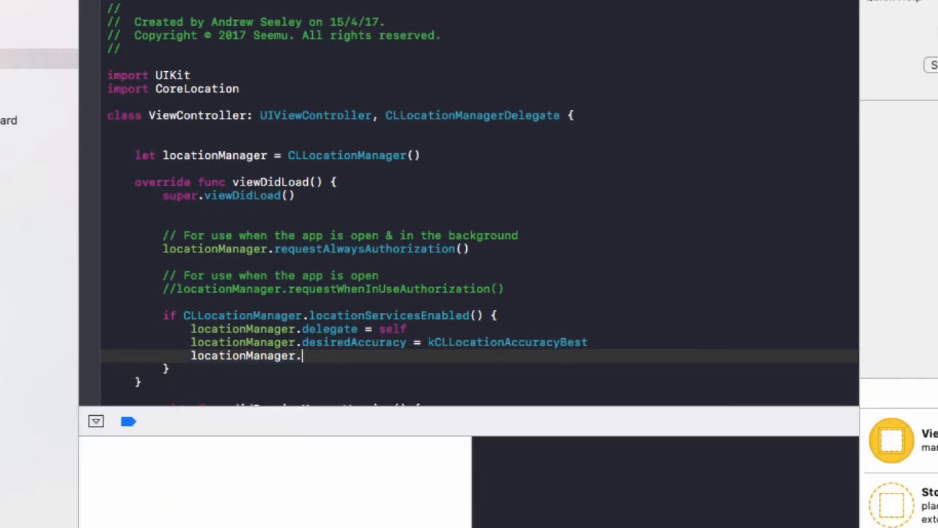
{"action": "type", "text": "startUpdatingLocation("}
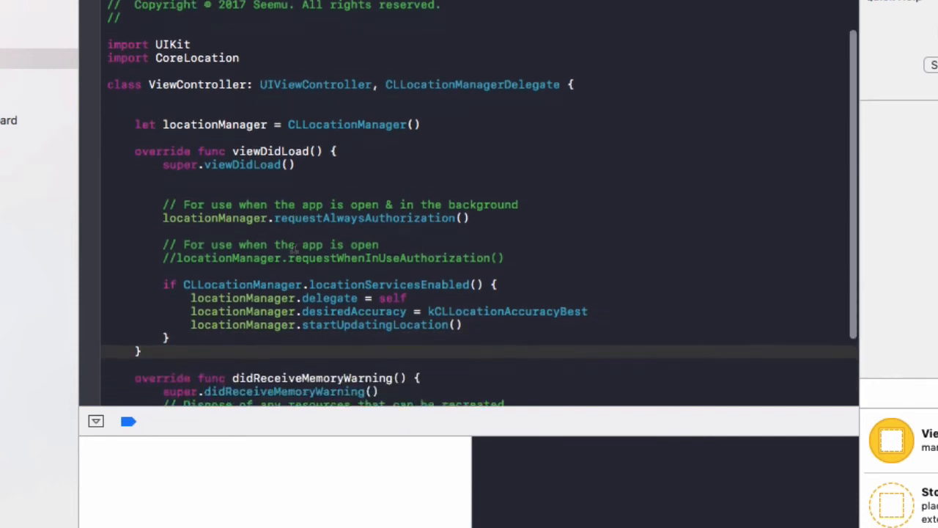
{"action": "scroll", "scroll_direction": "down", "scroll_amount": 3}
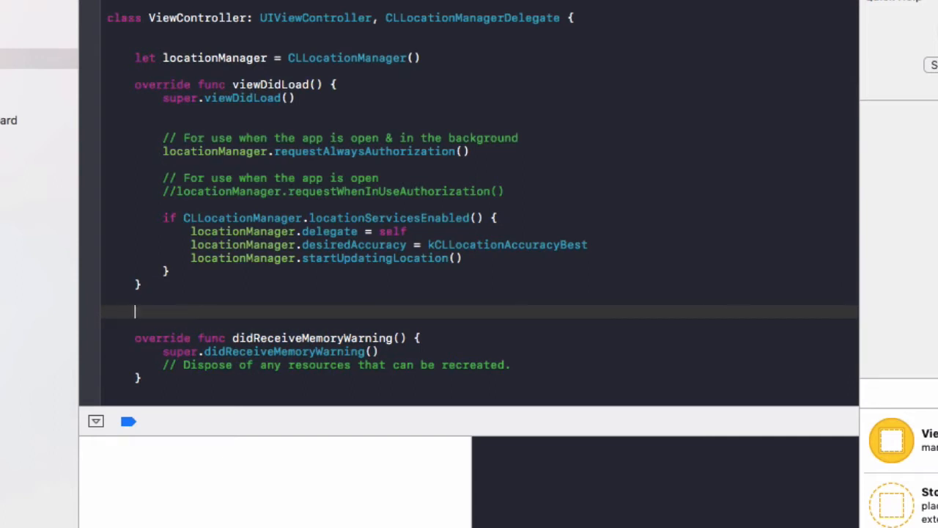
Add didUpdateLocations with 'if let location = locations.first { print(location.coordinate) }'
{"action": "type", "text": "didUpdateLo"}
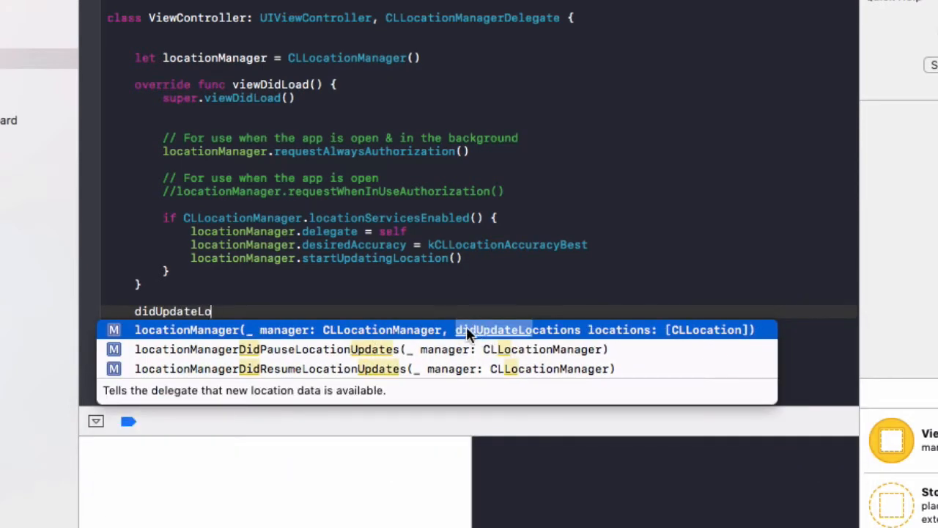
{"action": "mouse_move", "coordinate": [513, 336]}
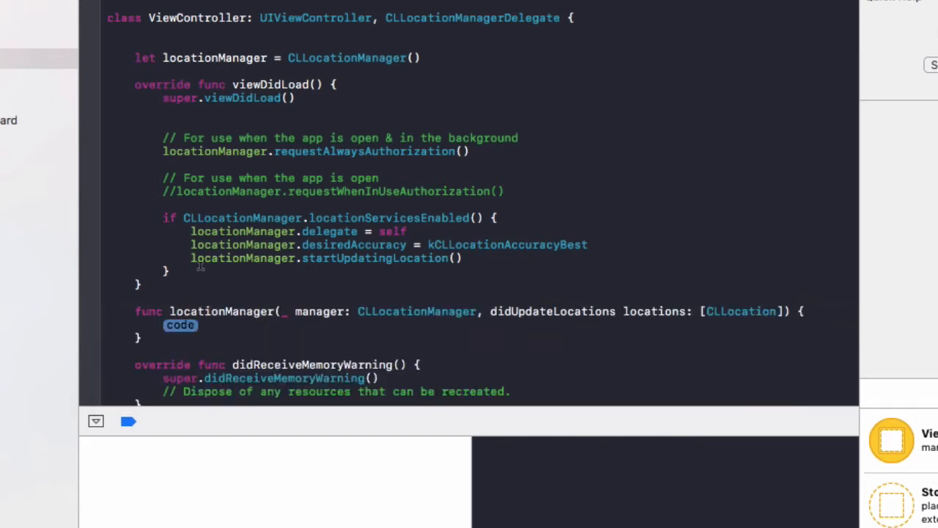
{"action": "type", "text": "if let l"}
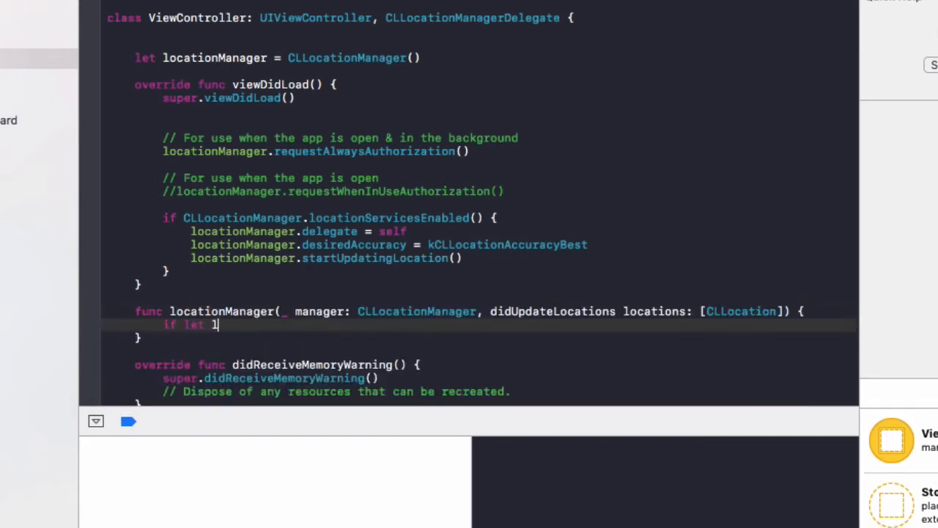
{"action": "type", "text": "ocation ="}
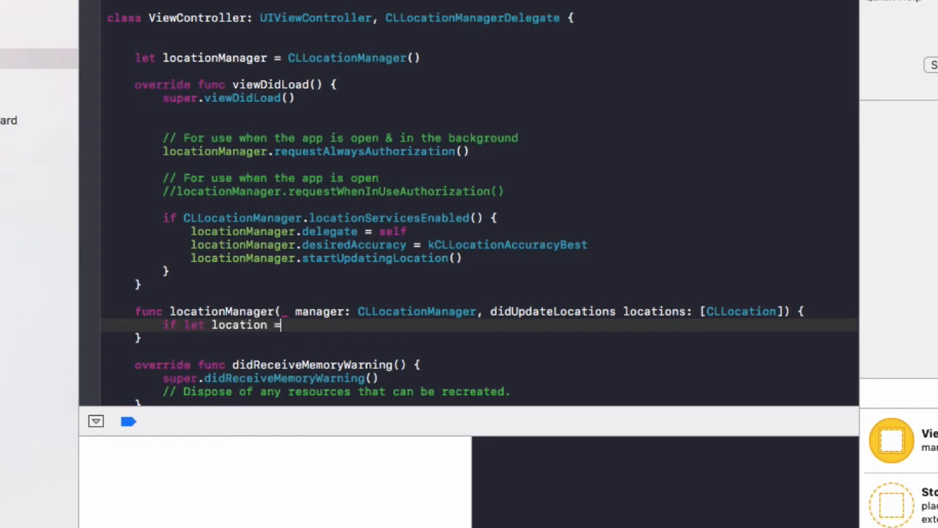
{"action": "type", "text": "locations.f"}
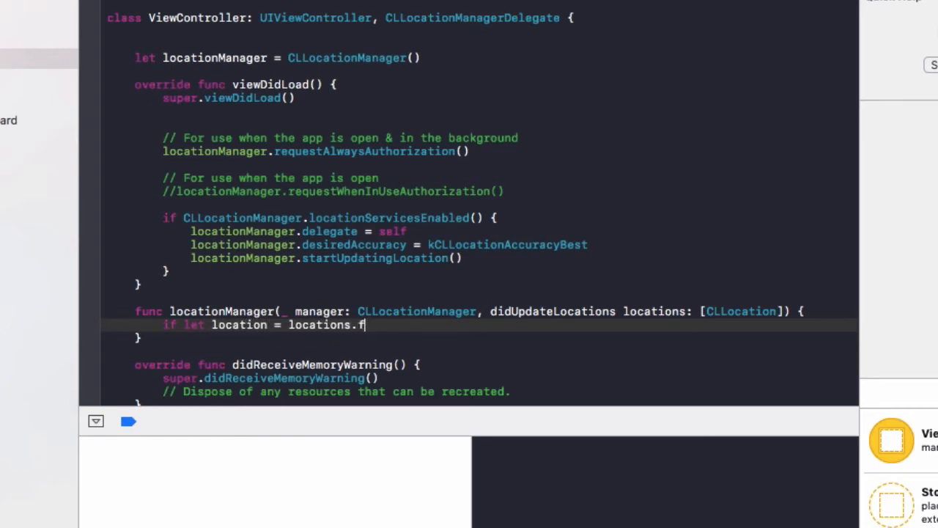
{"action": "type", "text": "irst {"}
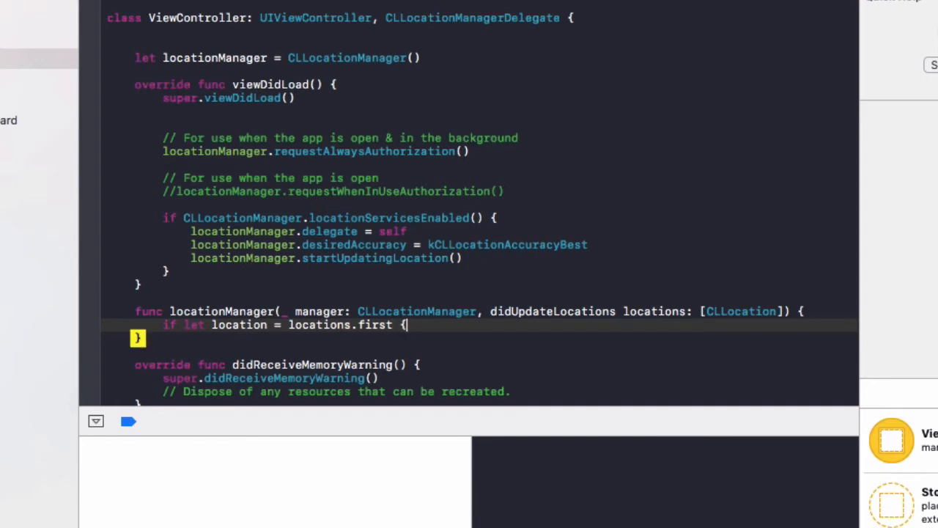
{"action": "type", "text": "print(location.coordinate"}
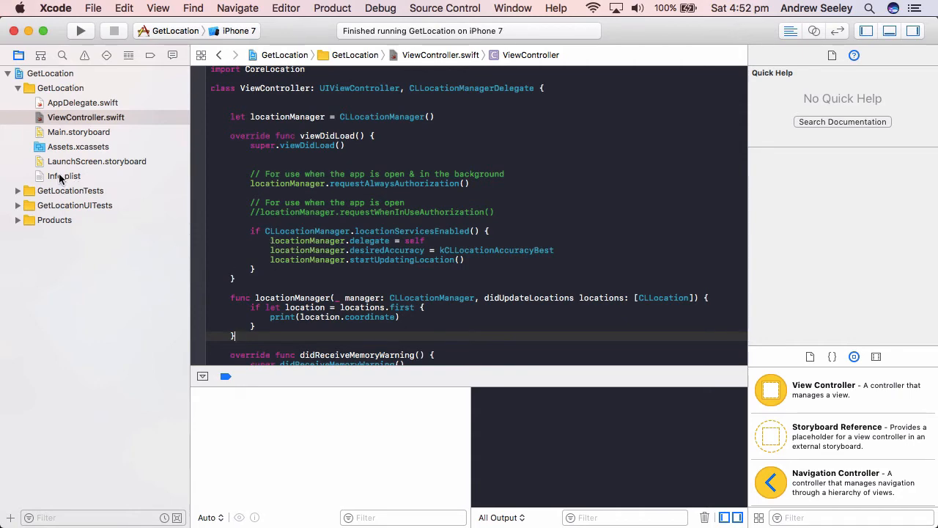
{"action": "left_click", "coordinate": [65, 176]}
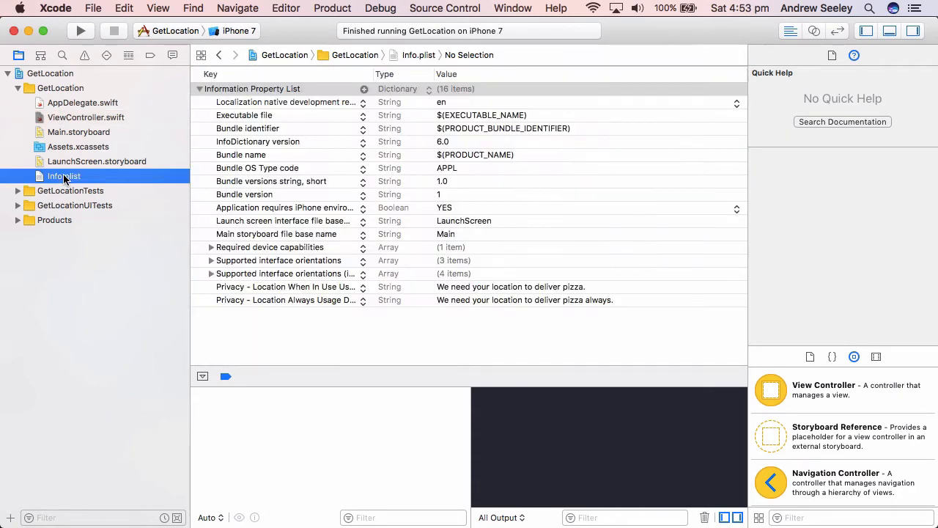
{"action": "mouse_move", "coordinate": [370, 69]}
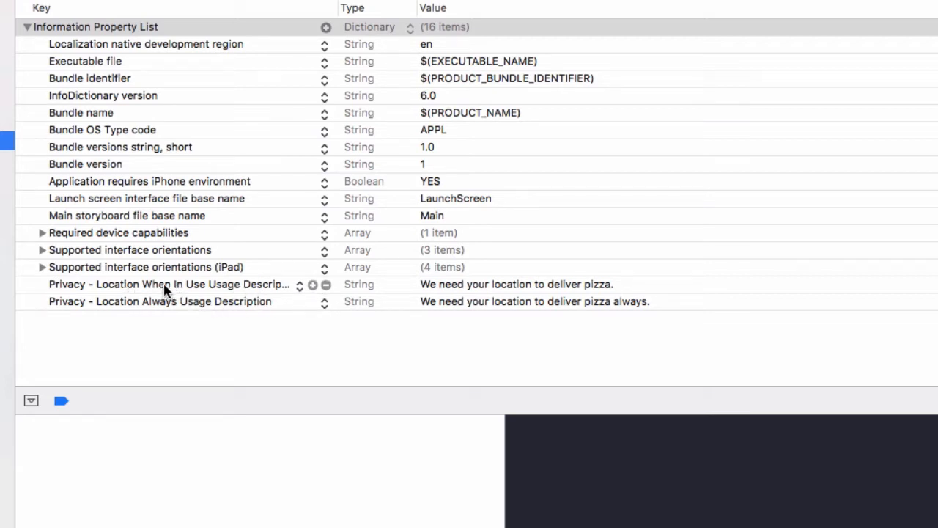
{"action": "left_click", "coordinate": [169, 284]}
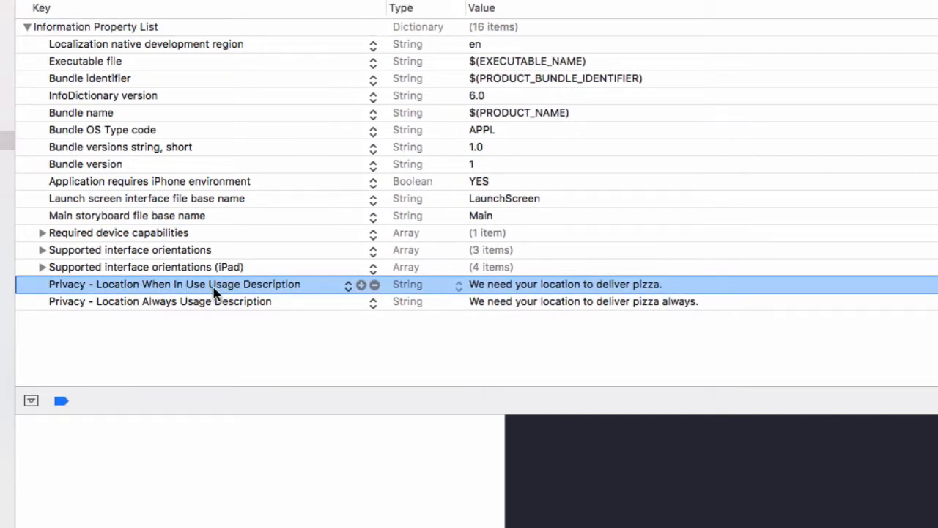
{"action": "mouse_move", "coordinate": [526, 277]}
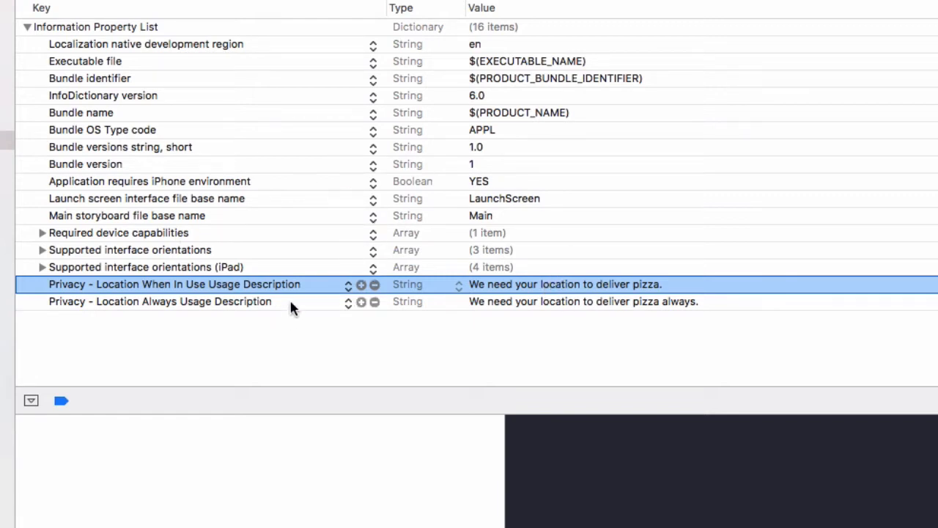
{"action": "left_click", "coordinate": [161, 302]}
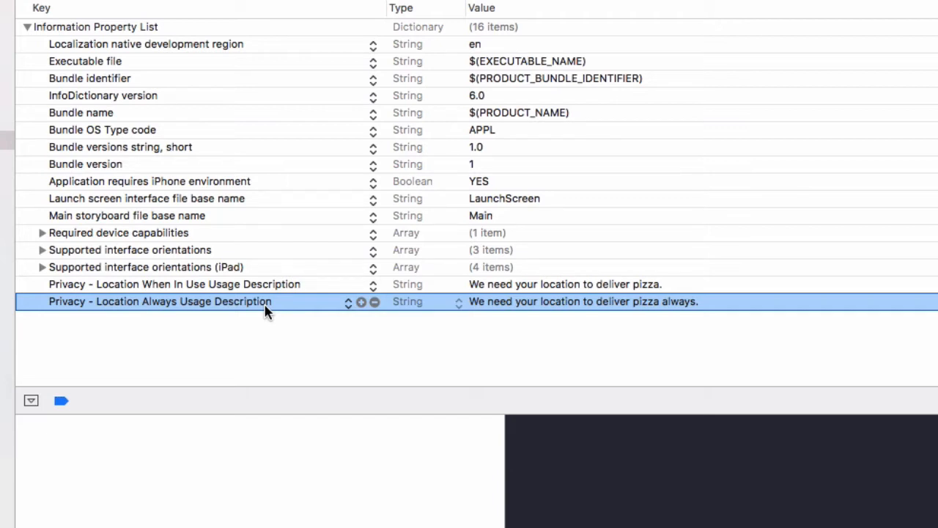
{"action": "mouse_move", "coordinate": [331, 310]}
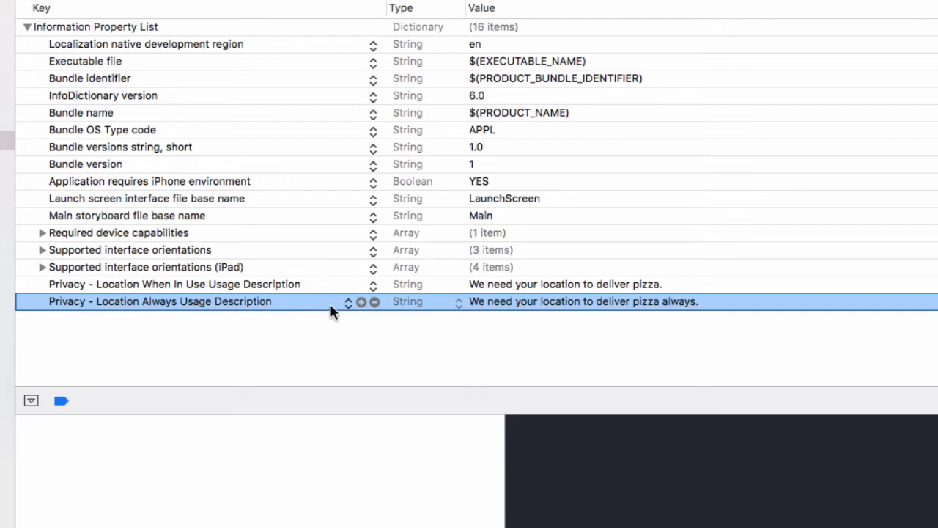
{"action": "left_click", "coordinate": [129, 249]}
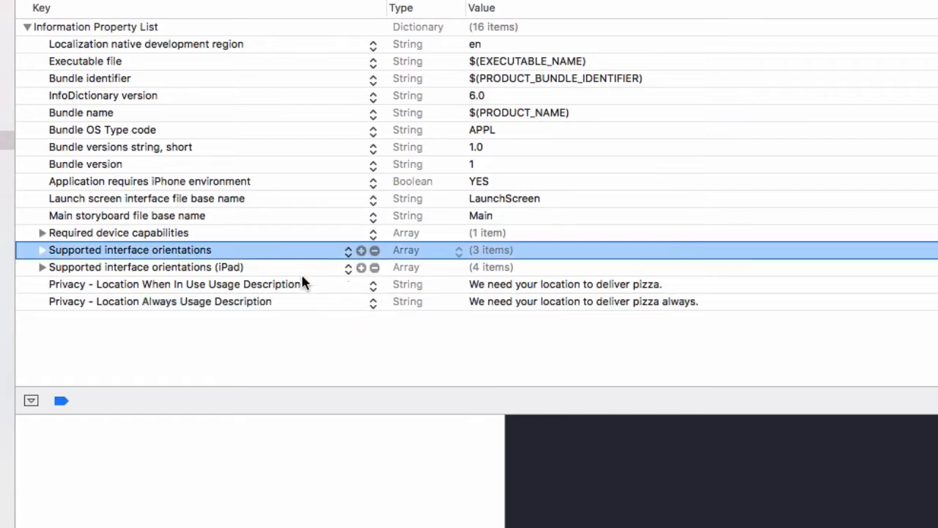
{"action": "left_click", "coordinate": [147, 267]}
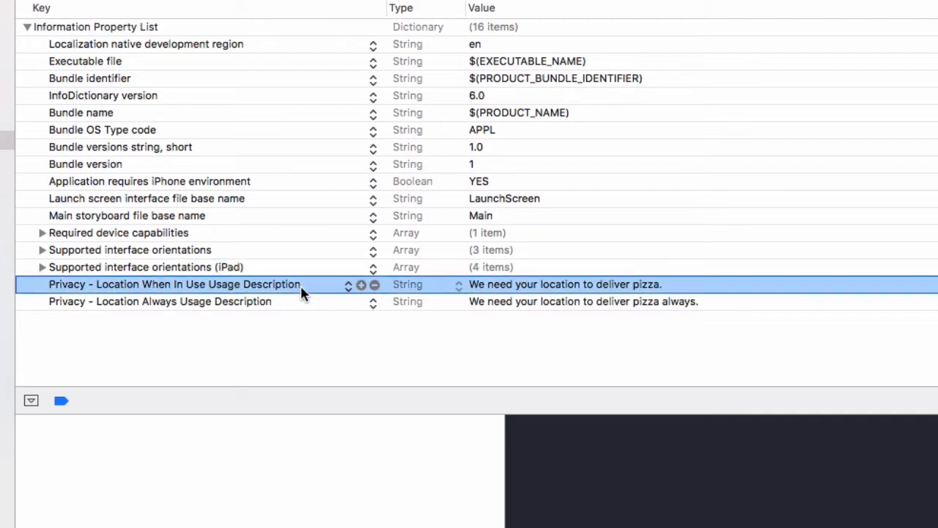
{"action": "left_click", "coordinate": [85, 117]}
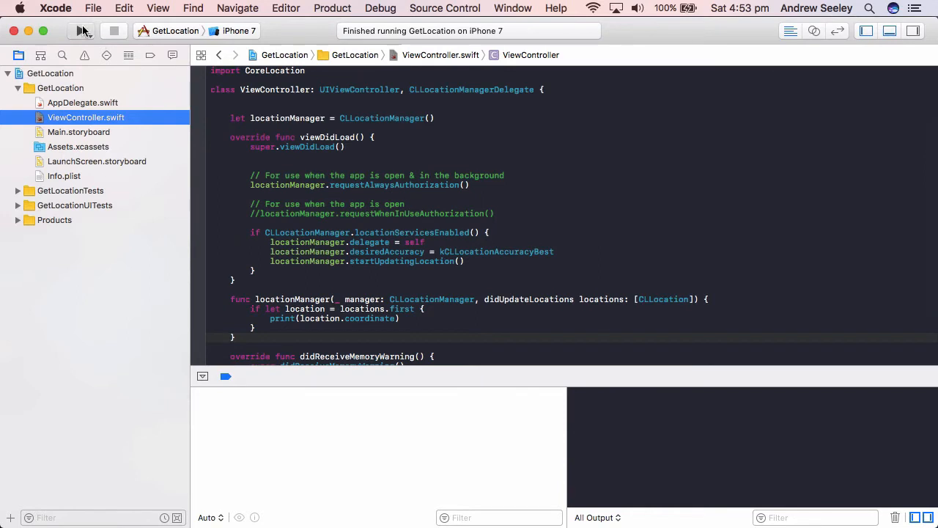
Build and run GetLocation on the iPhone 7 simulator to show the Always permission alert
{"action": "left_click", "coordinate": [80, 31]}
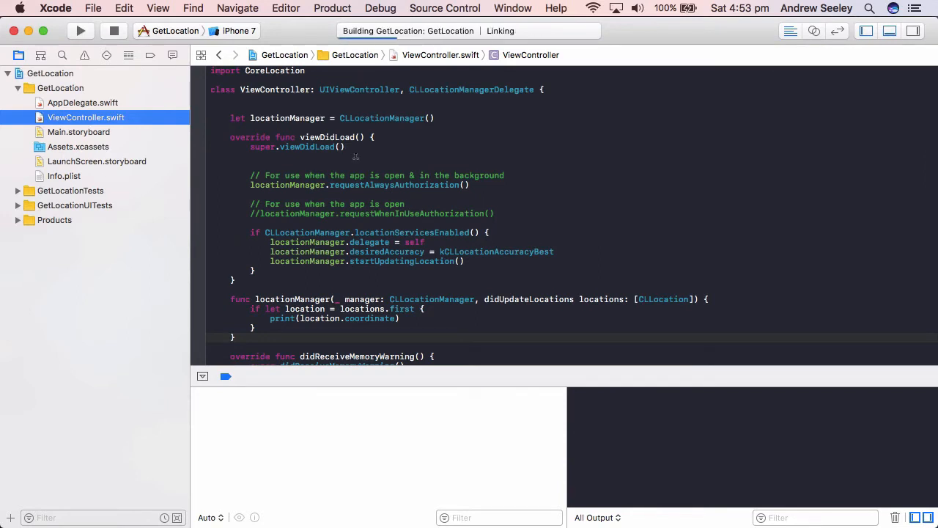
{"action": "left_click", "coordinate": [80, 30]}
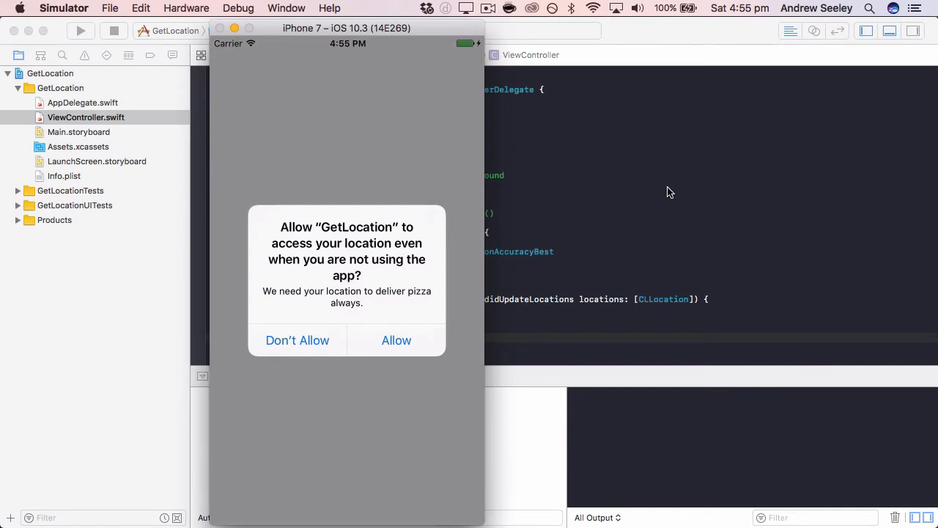
{"action": "mouse_move", "coordinate": [297, 235]}
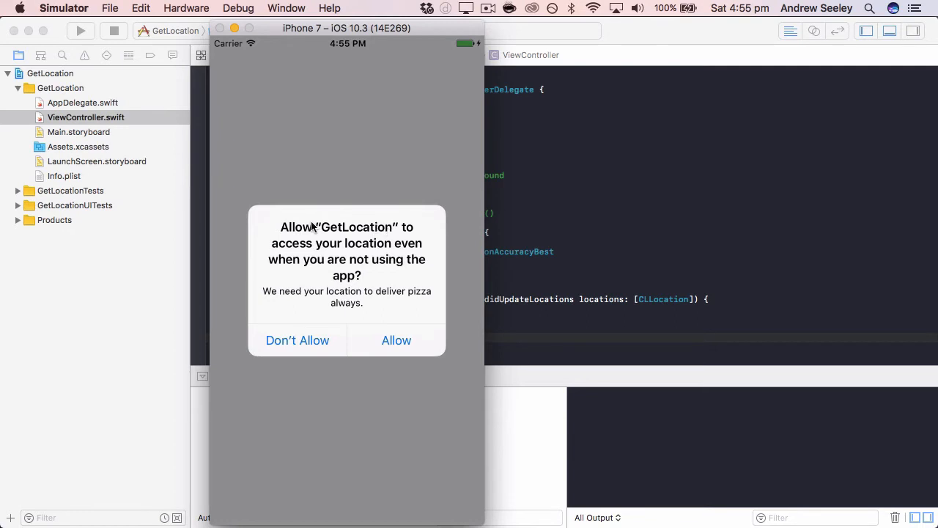
{"action": "mouse_move", "coordinate": [359, 234]}
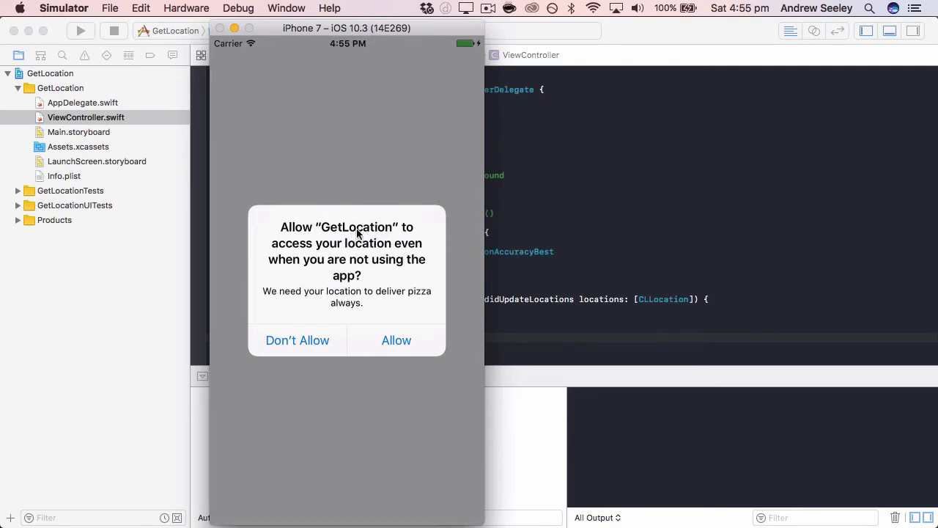
{"action": "mouse_move", "coordinate": [280, 302]}
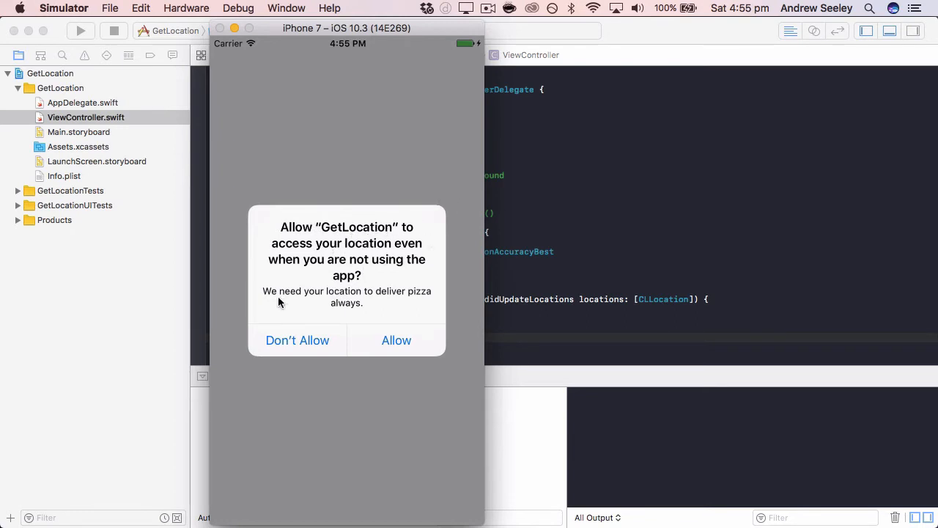
{"action": "mouse_move", "coordinate": [366, 302]}
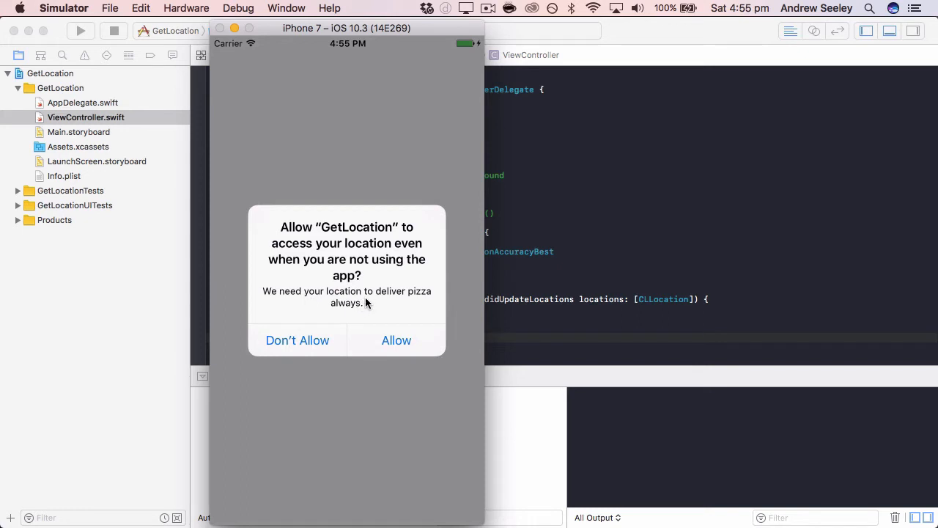
{"action": "mouse_move", "coordinate": [387, 301]}
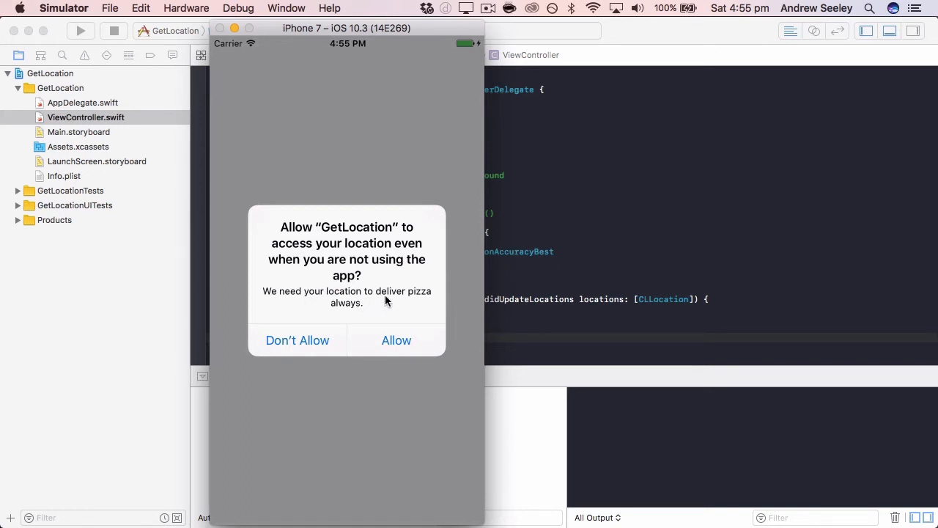
Allow Always location access and check the Simulator's Debug > Location options while coordinates print
{"action": "left_click", "coordinate": [396, 340]}
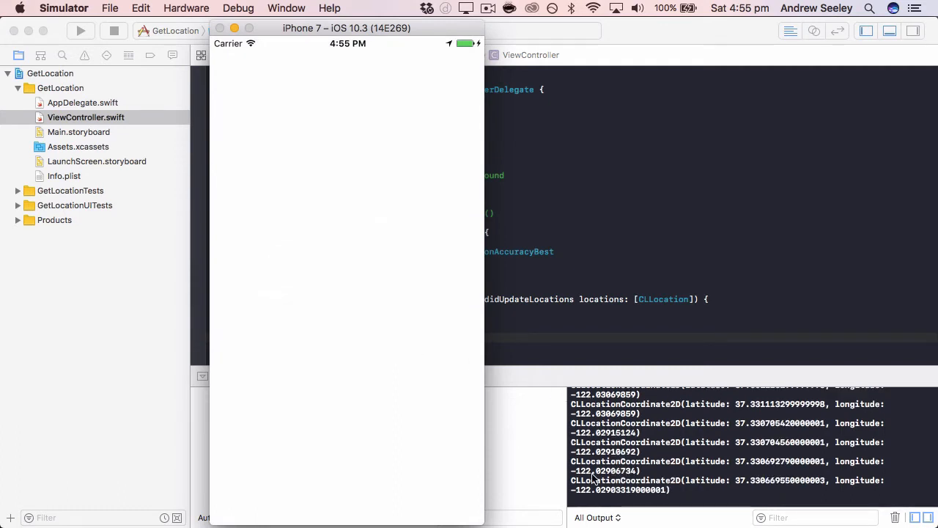
{"action": "left_click", "coordinate": [186, 8]}
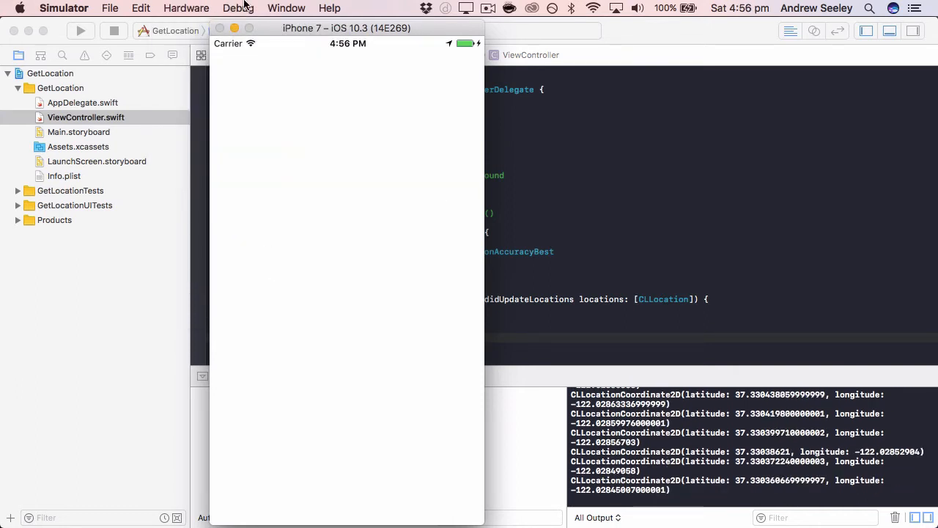
{"action": "left_click", "coordinate": [237, 9]}
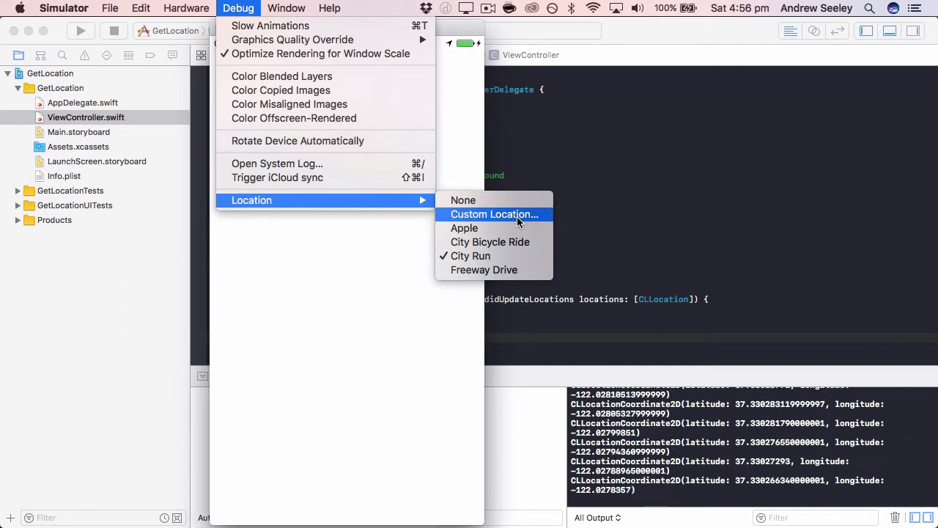
{"action": "left_click", "coordinate": [494, 214]}
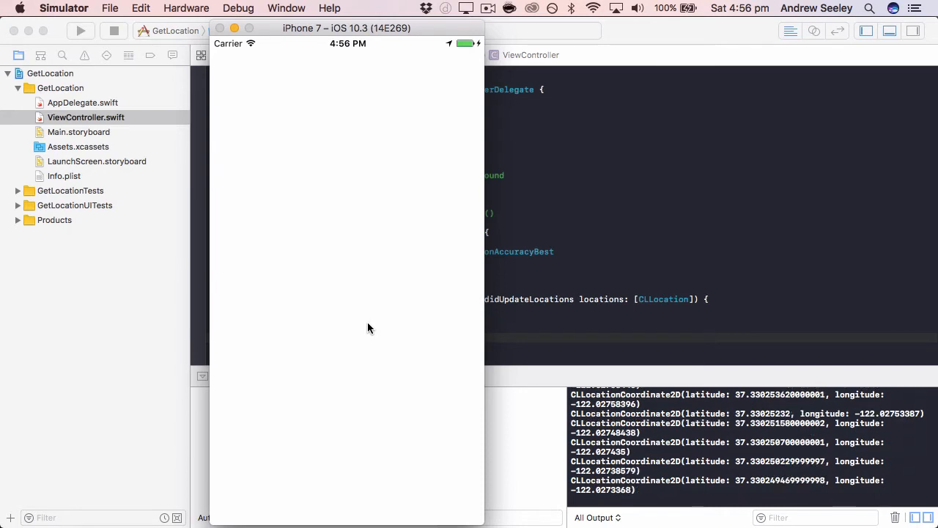
{"action": "scroll", "scroll_direction": "down", "scroll_amount": 3}
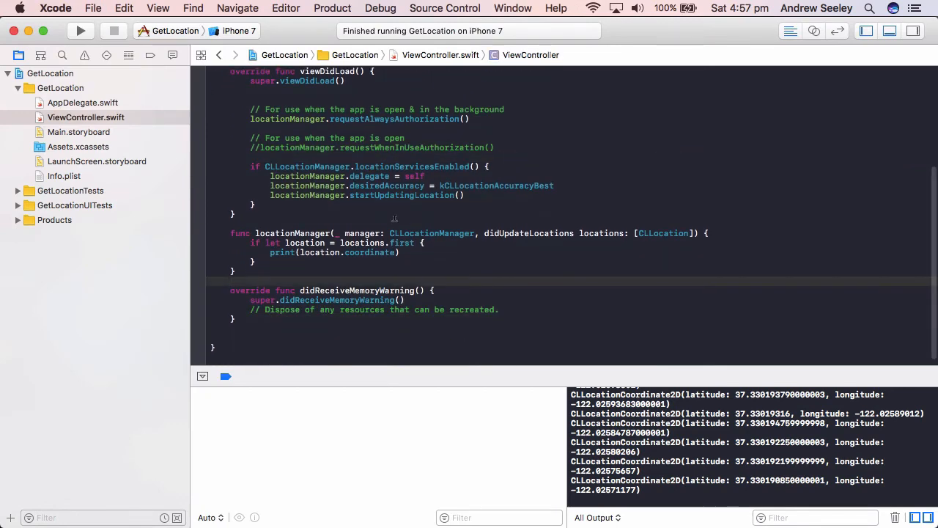
Add didChangeAuthorization with an empty 'if(status == CLAuthorizationStatus.denied)' check
{"action": "key", "text": "Return"}
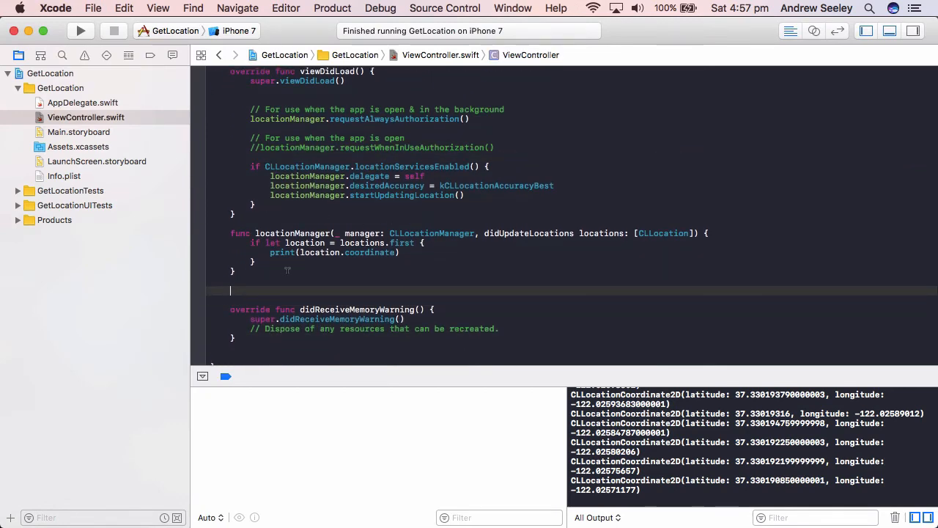
{"action": "type", "text": "didCh"}
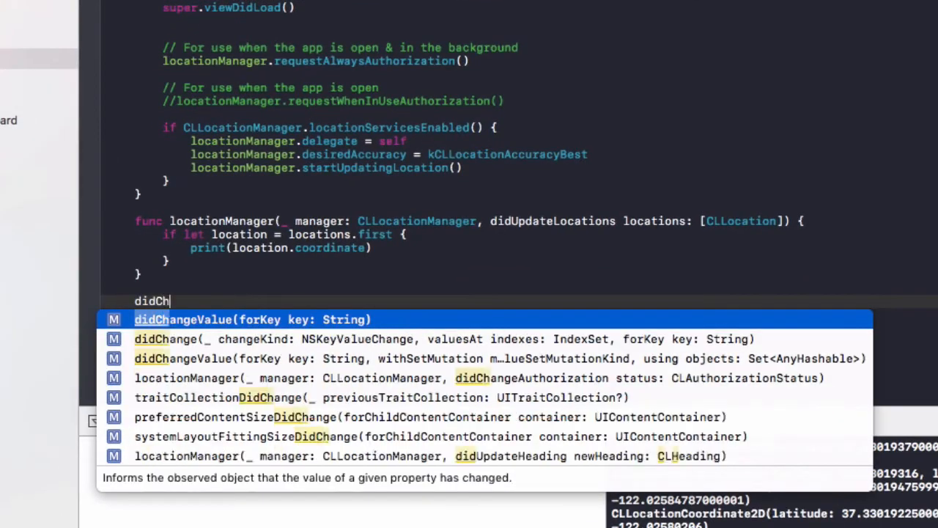
{"action": "type", "text": "E"}
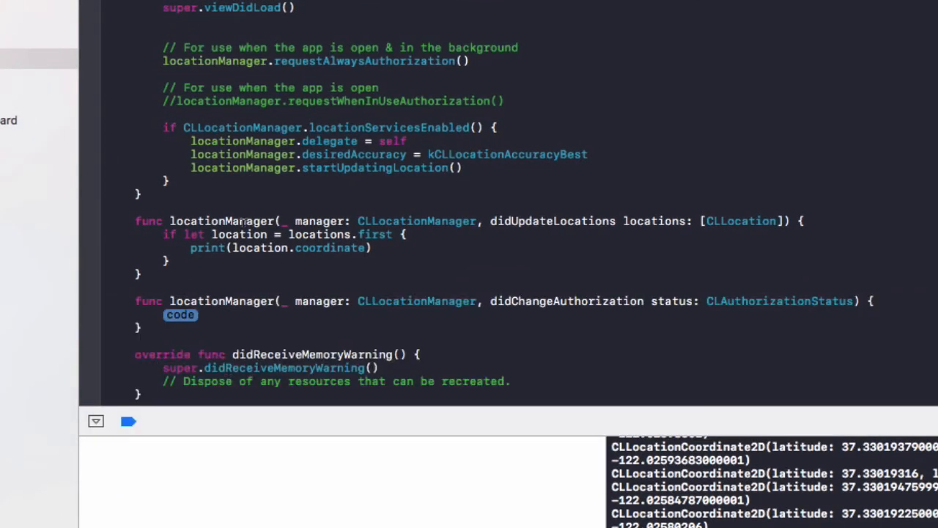
{"action": "type", "text": "if(status"}
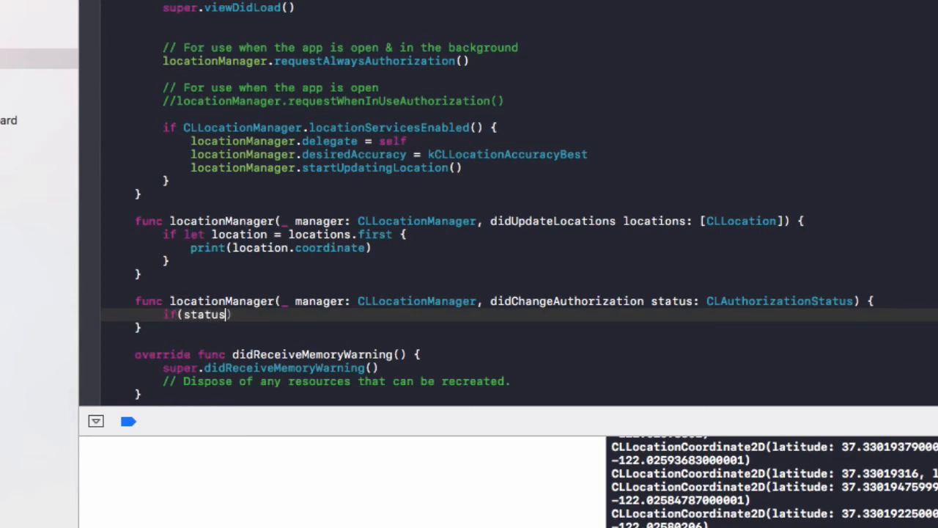
{"action": "type", "text": "== CLAuthorizationStatus.denied"}
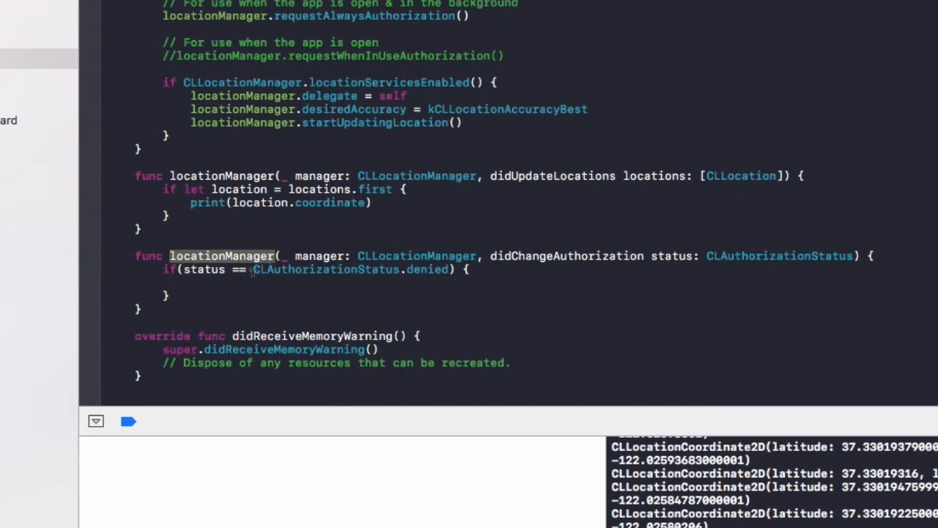
{"action": "double_click", "coordinate": [204, 269]}
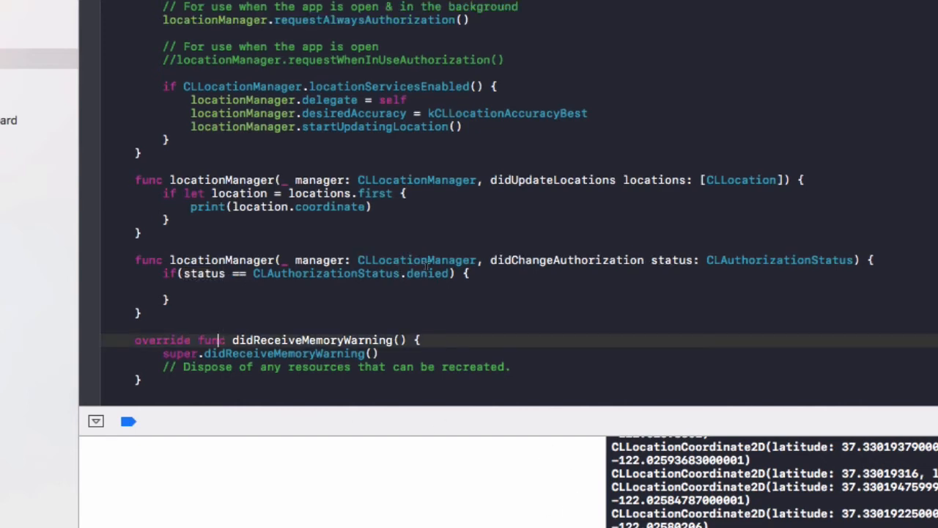
{"action": "left_click", "coordinate": [139, 313]}
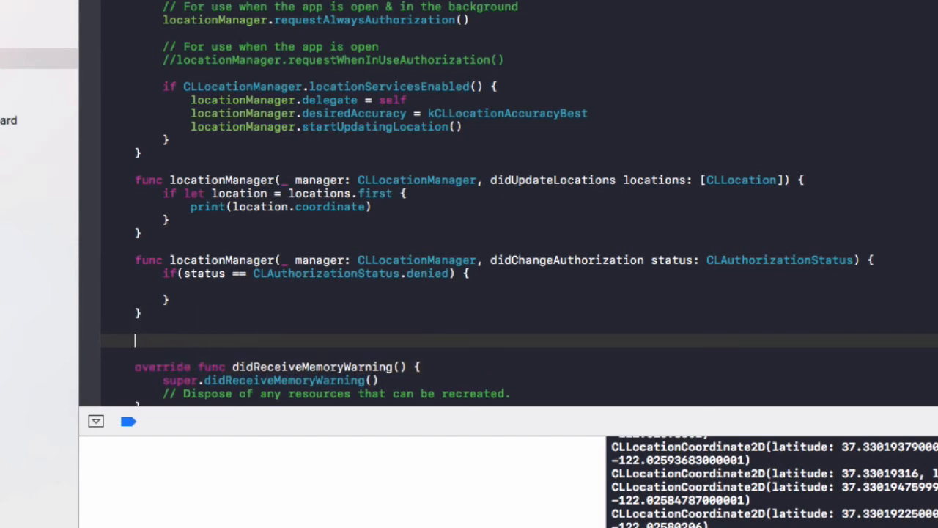
Declare func showLocationDisabledPopUp() creating 'let alertController = UIAlertController'
{"action": "type", "text": "func show"}
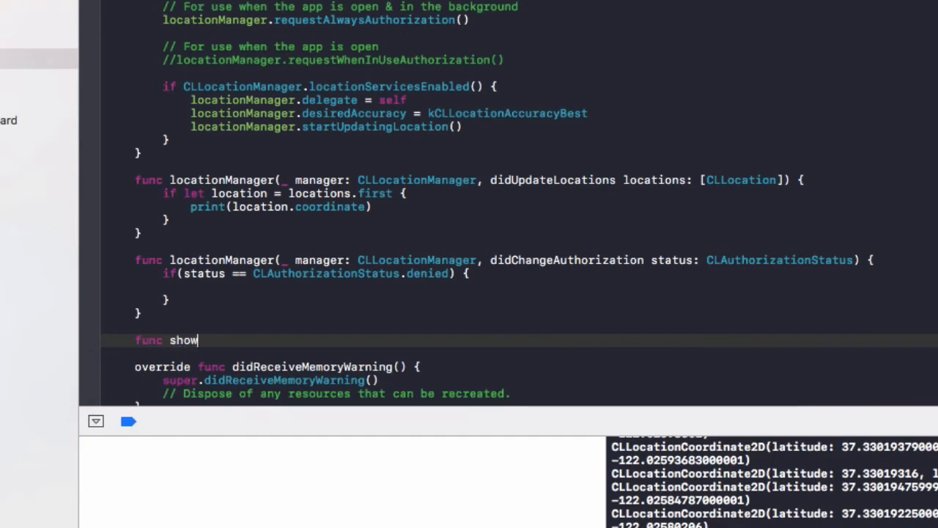
{"action": "type", "text": "LocationDis"}
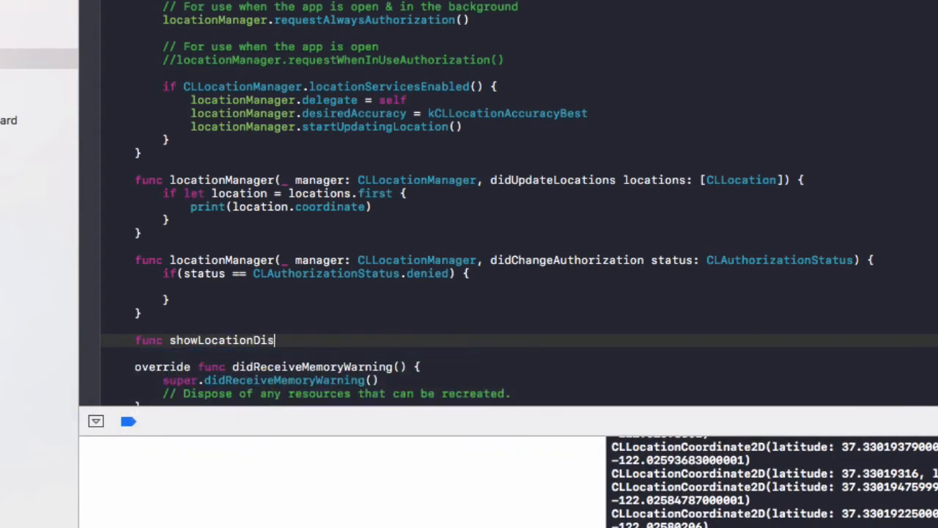
{"action": "type", "text": "abledPop"}
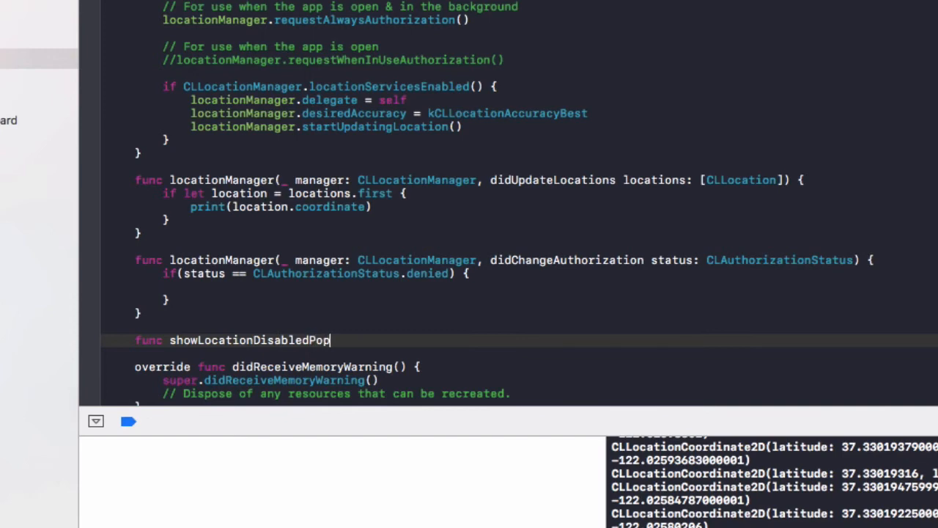
{"action": "type", "text": "Up("}
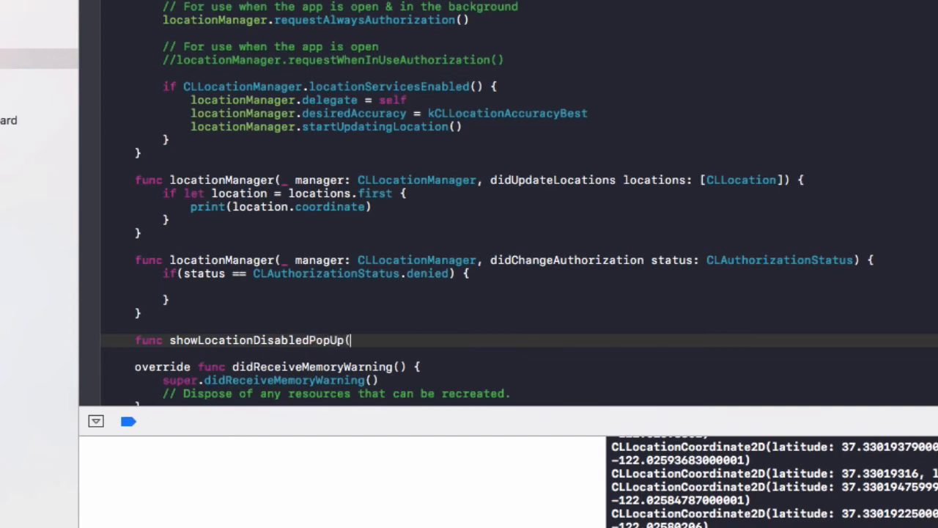
{"action": "type", "text": ") {"}
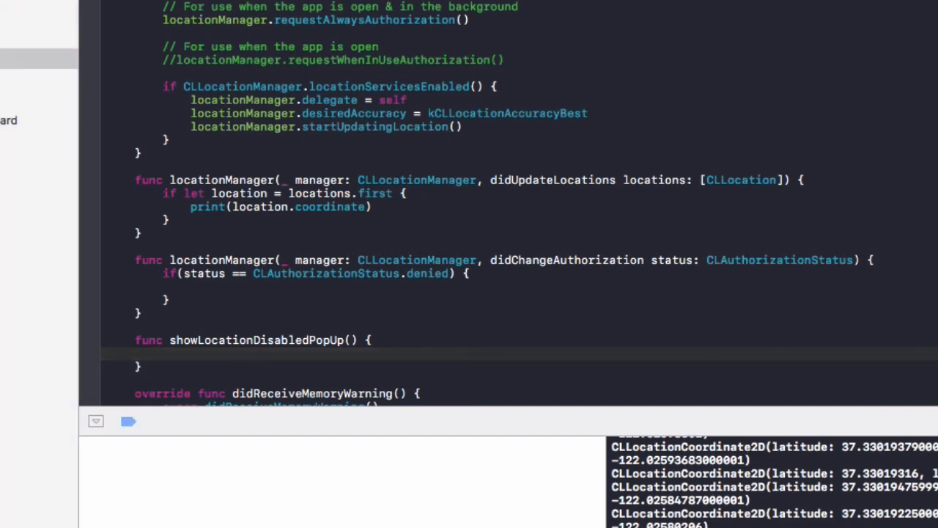
{"action": "type", "text": "1"}
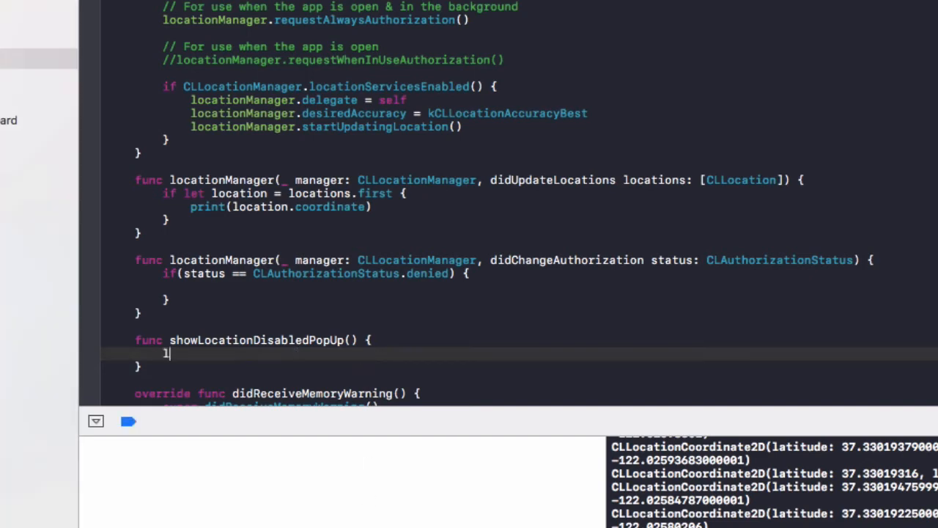
{"action": "type", "text": "et alert"}
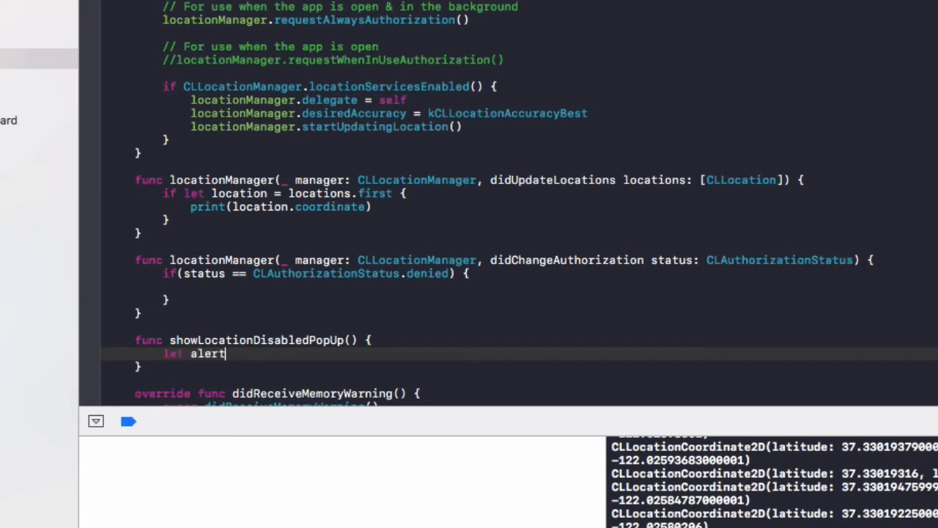
{"action": "type", "text": "Controller ="}
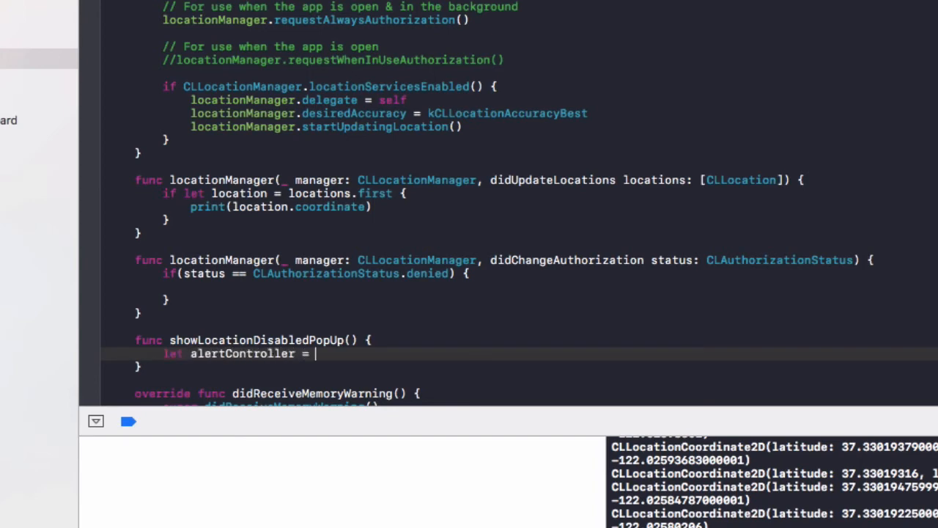
{"action": "type", "text": "UIAlertController(title: String?, message: String?, preferredStyle: UIAlertControllerSt"}
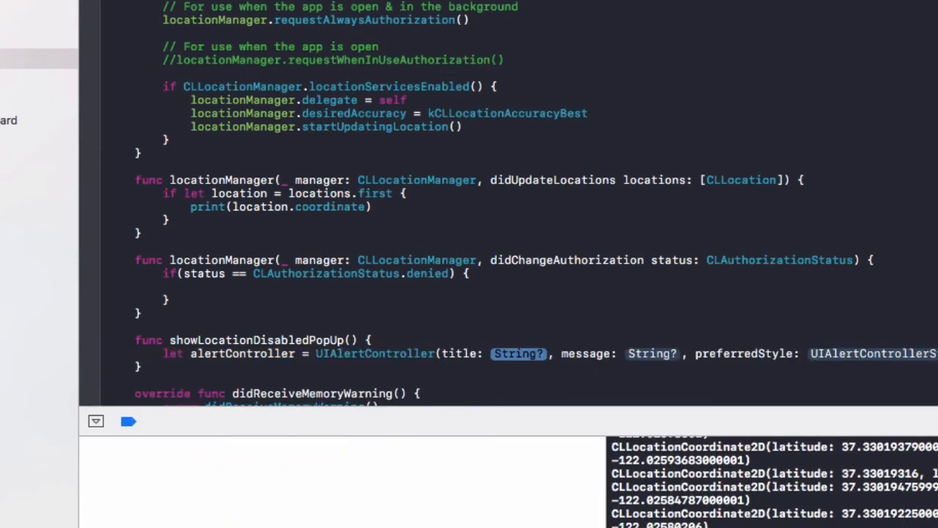
Title the alert 'Background Location Access Disabled' with a pizza-delivery message and .alert style
{"action": "type", "text": "\"Backgroun"}
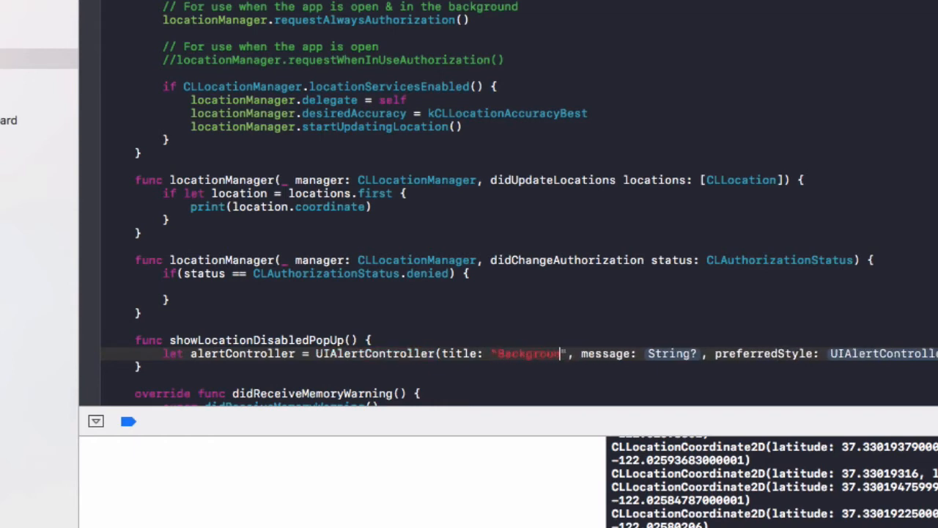
{"action": "type", "text": "Location Acc"}
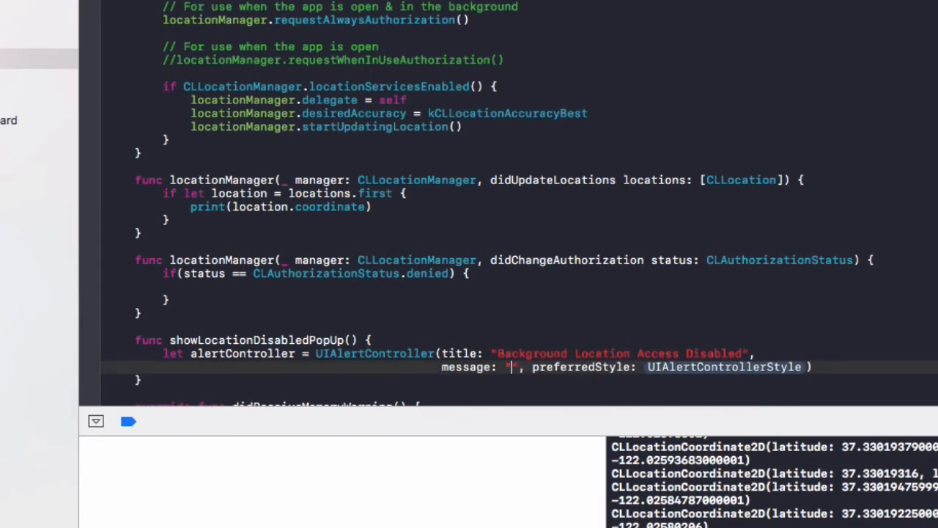
{"action": "type", "text": "IN order to delive"}
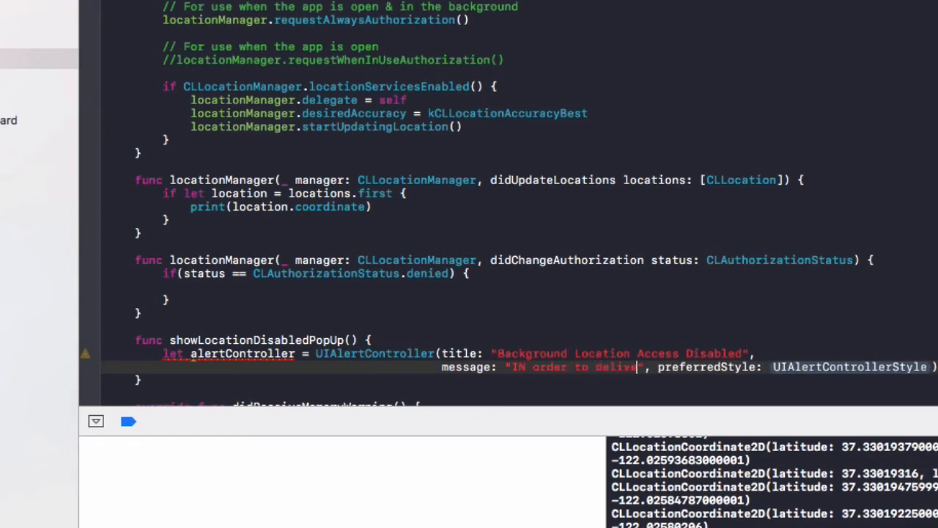
{"action": "type", "text": "pizza we need your location\","}
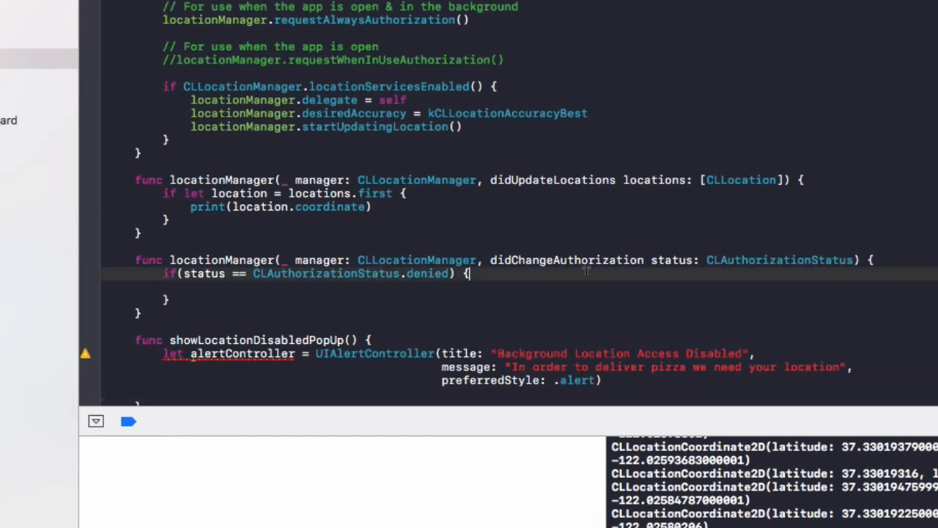
Declare cancelAction as UIAlertAction titled 'Cancel' with .cancel style and nil handler
{"action": "scroll", "scroll_direction": "down", "scroll_amount": 3}
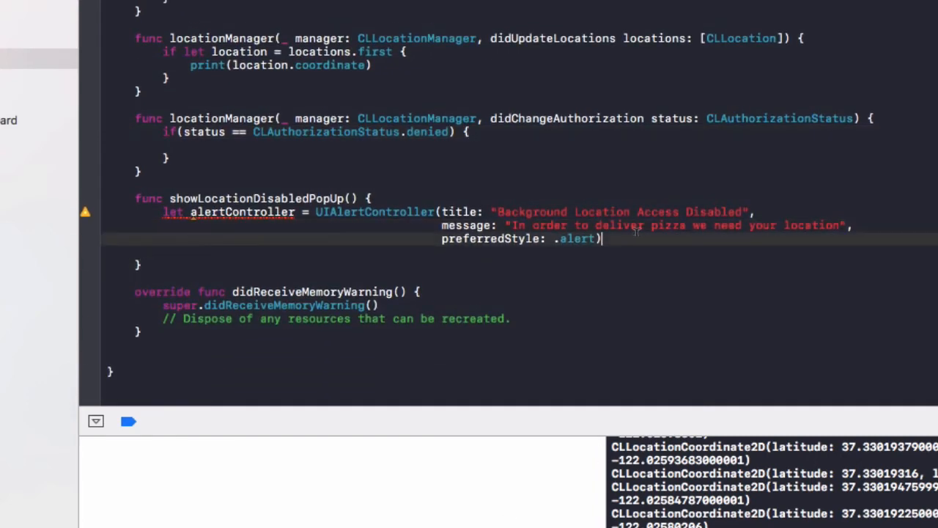
{"action": "type", "text": "let can"}
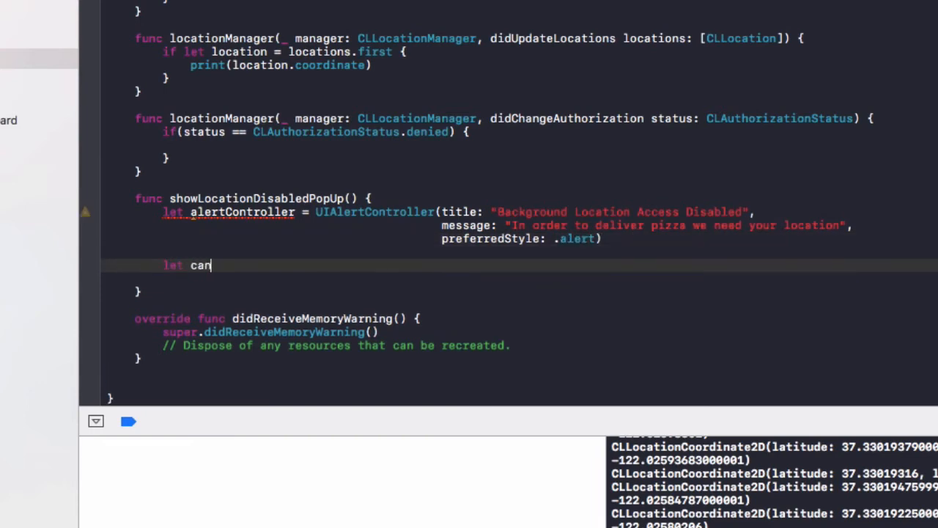
{"action": "type", "text": "celAction"}
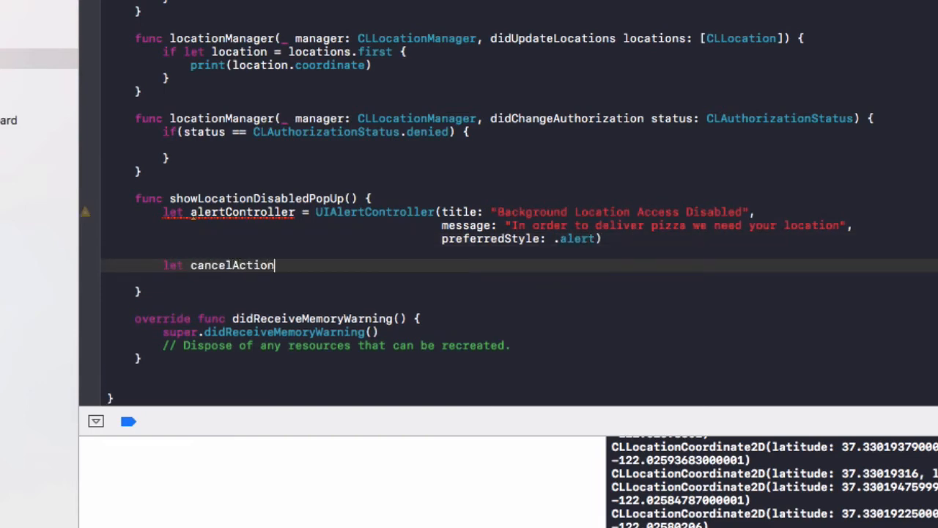
{"action": "type", "text": "= UI"}
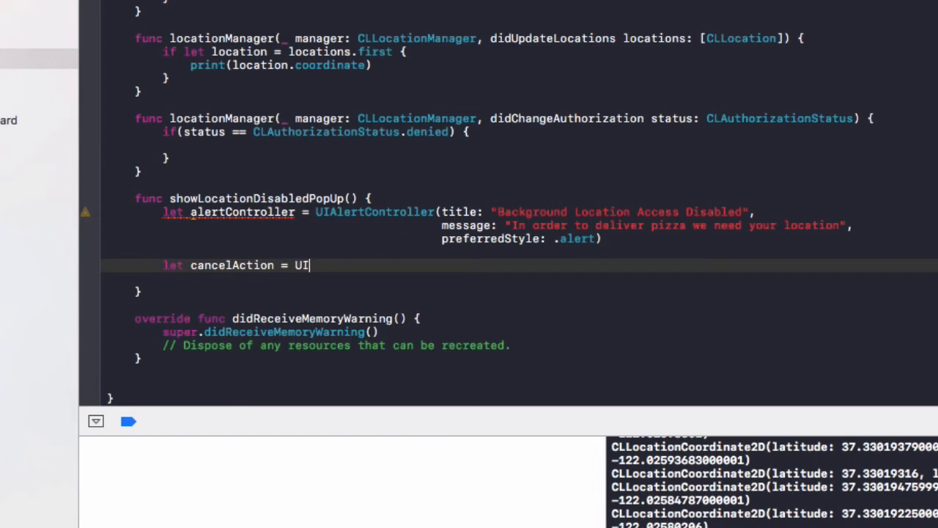
{"action": "type", "text": "Alert"}
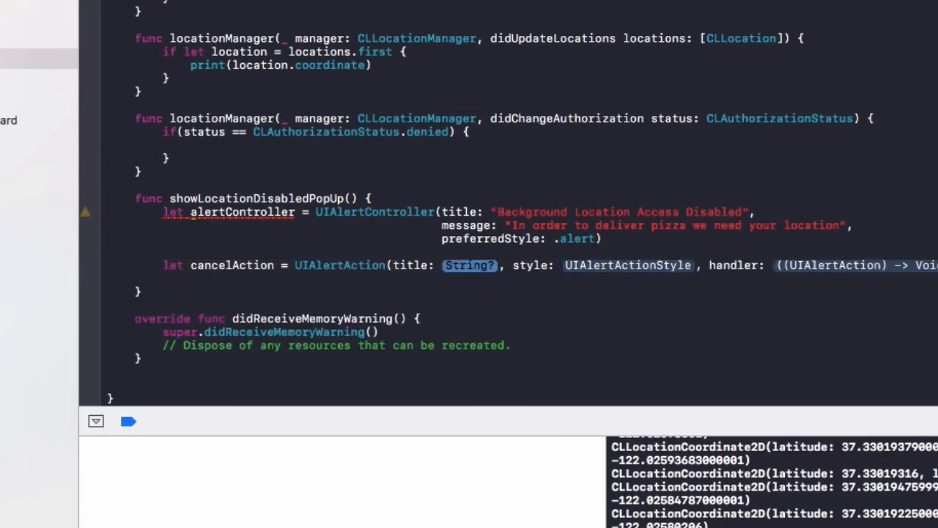
{"action": "type", "text": "\"Cancel"}
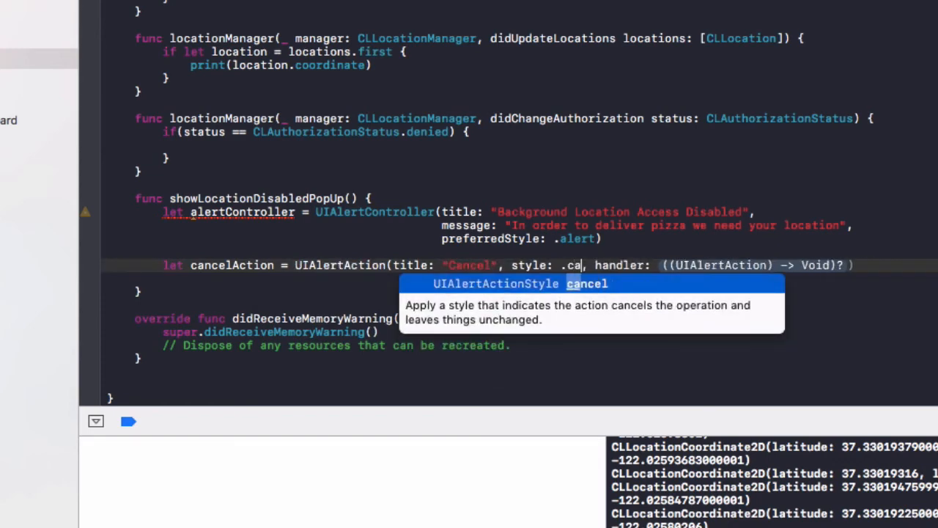
{"action": "key", "text": "Return"}
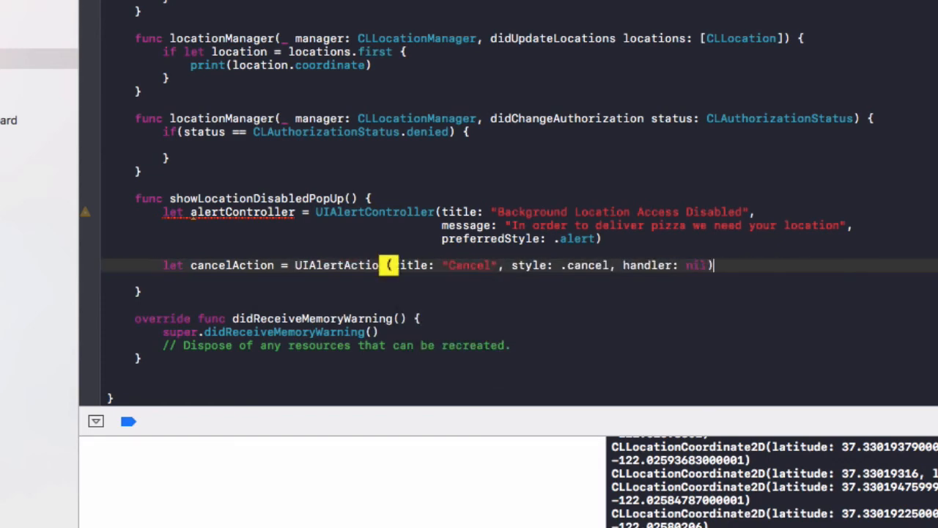
Add cancelAction to alertController via addAction
{"action": "type", "text": "alertController"}
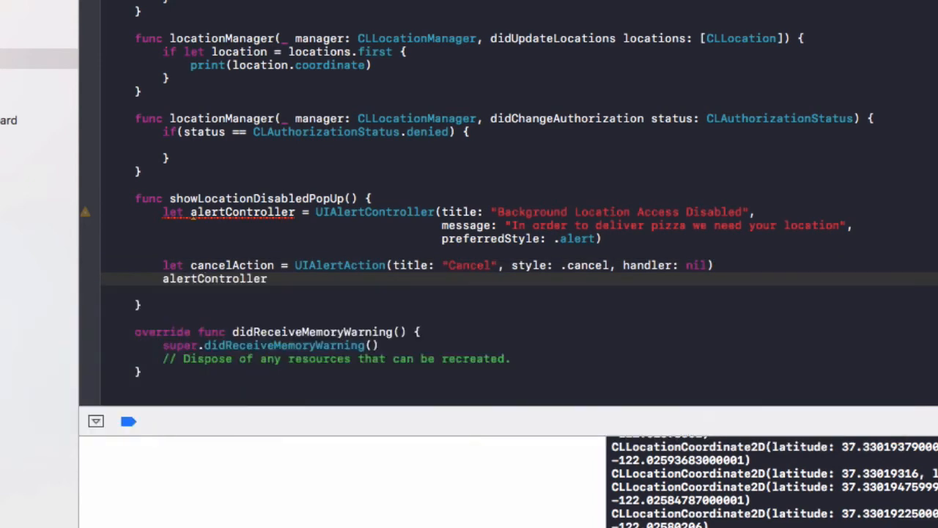
{"action": "type", "text": ".addAction(cancel"}
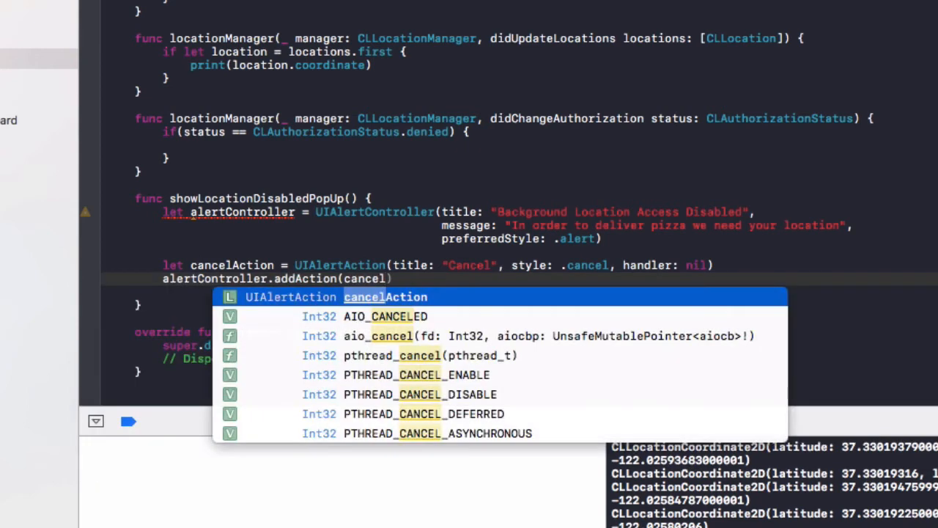
{"action": "key", "text": "Return"}
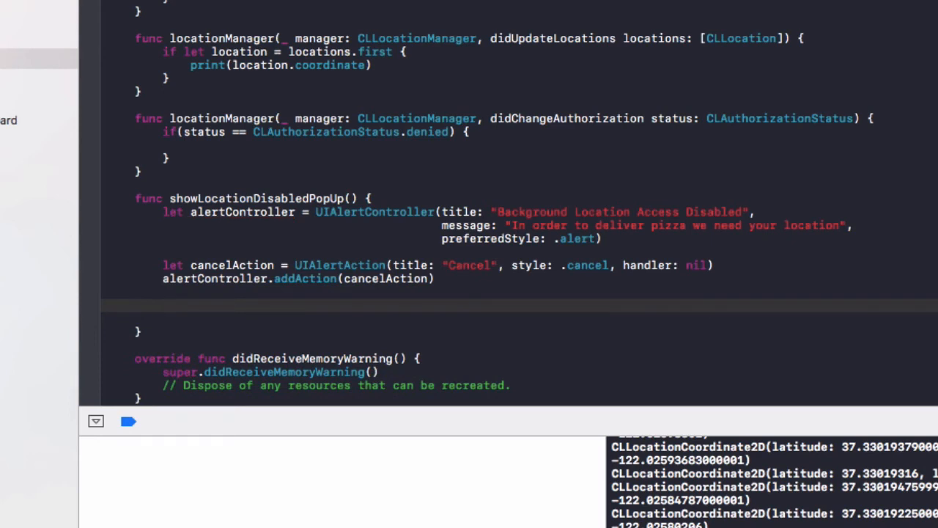
Declare openAction as a default-style UIAlertAction titled 'Open Settings' with an action closure
{"action": "type", "text": "let"}
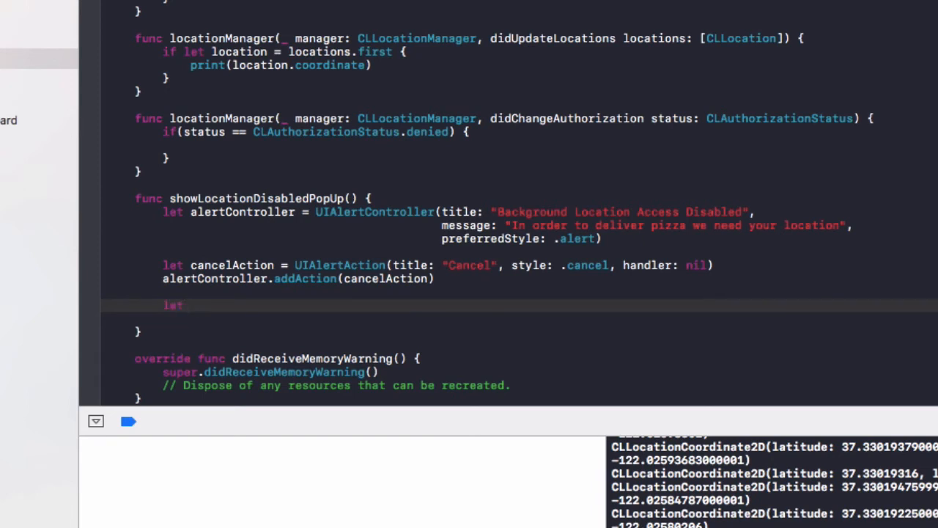
{"action": "type", "text": "openAct"}
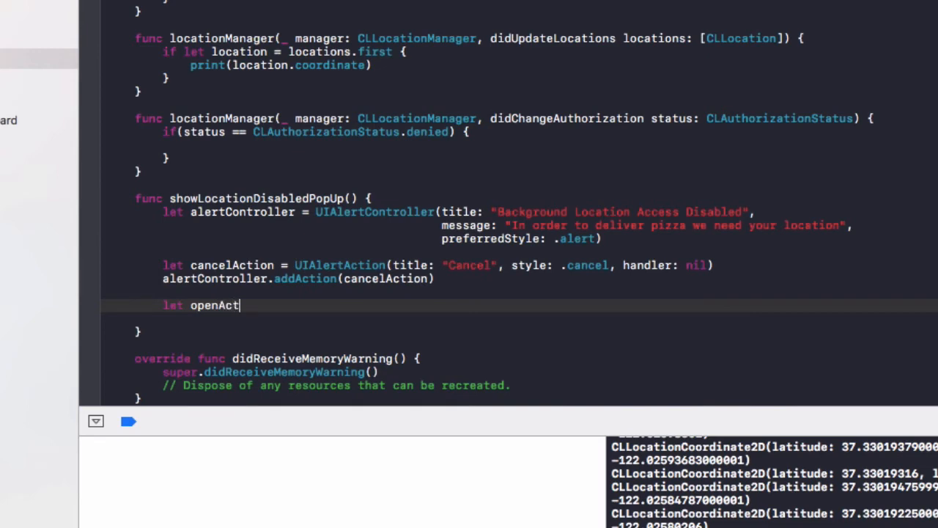
{"action": "type", "text": "ion ="}
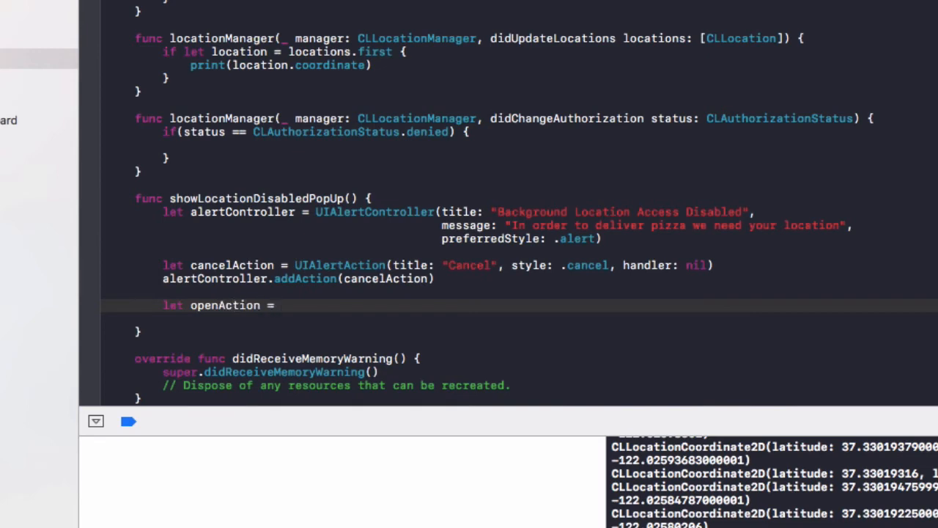
{"action": "type", "text": "UIAlertAction(title: \"\", style: UIAlertActionStyle, handler: ((UIAlertAction) -> Void)?"}
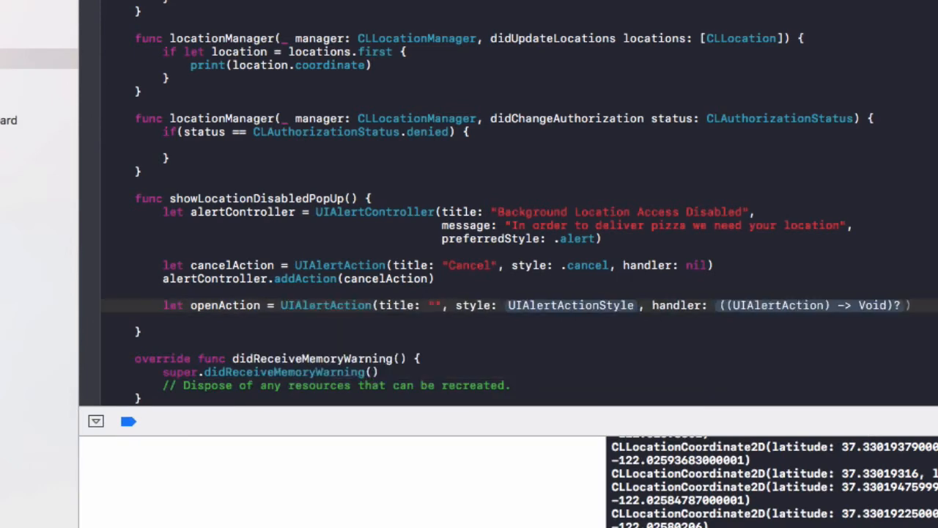
{"action": "type", "text": "OPen Set"}
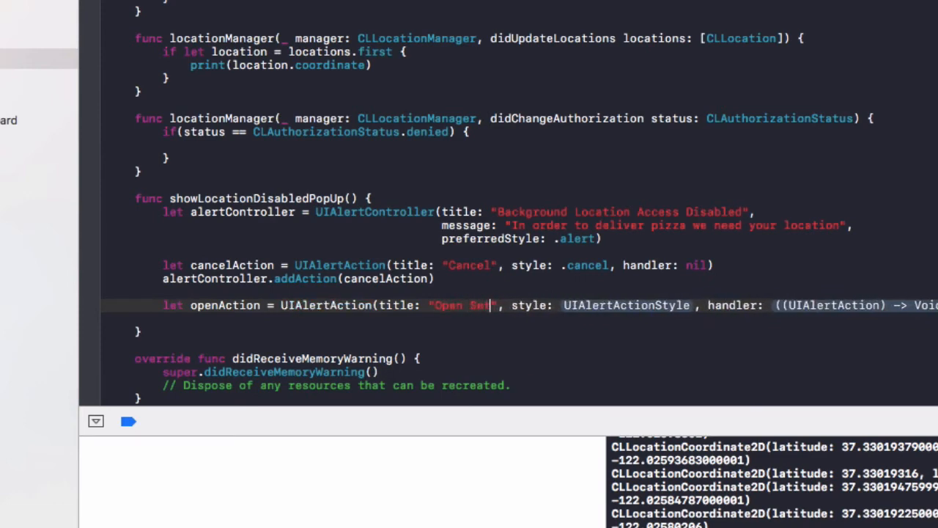
{"action": "type", "text": ".defau"}
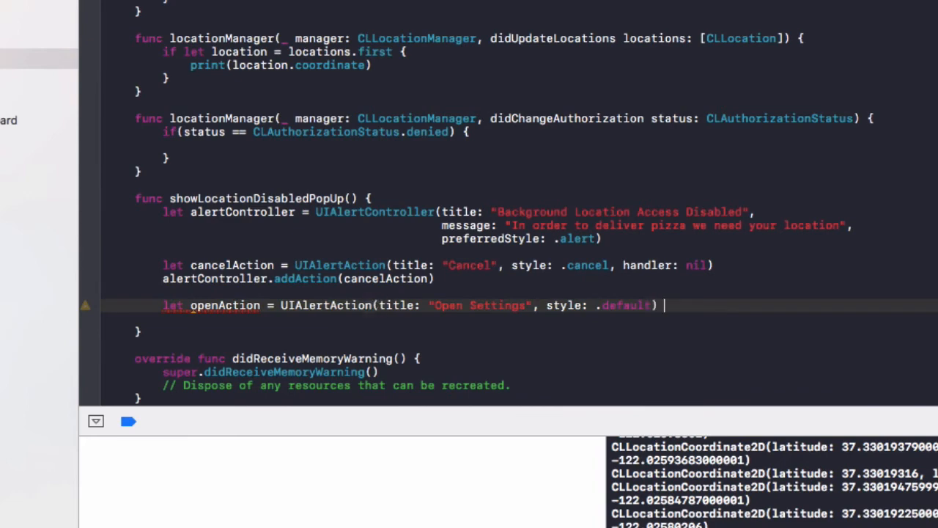
{"action": "type", "text": "{"}
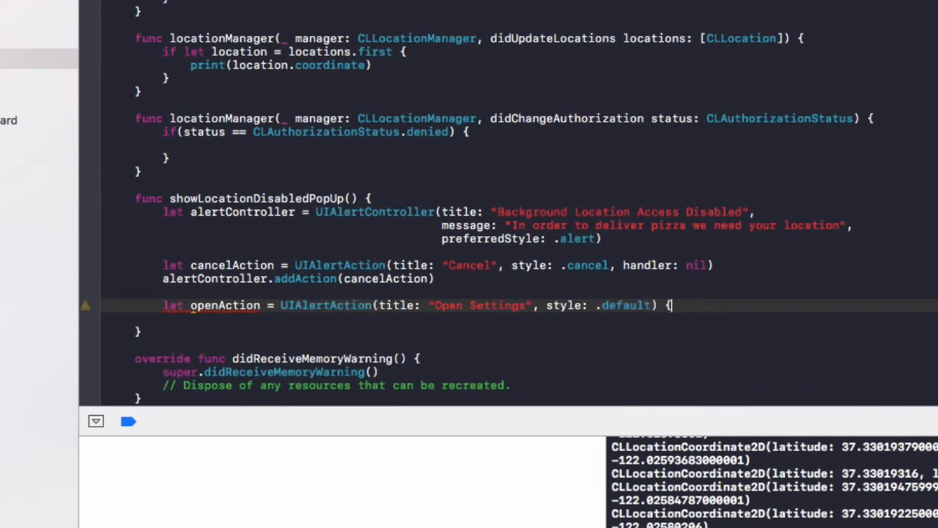
{"action": "type", "text": "(acti"}
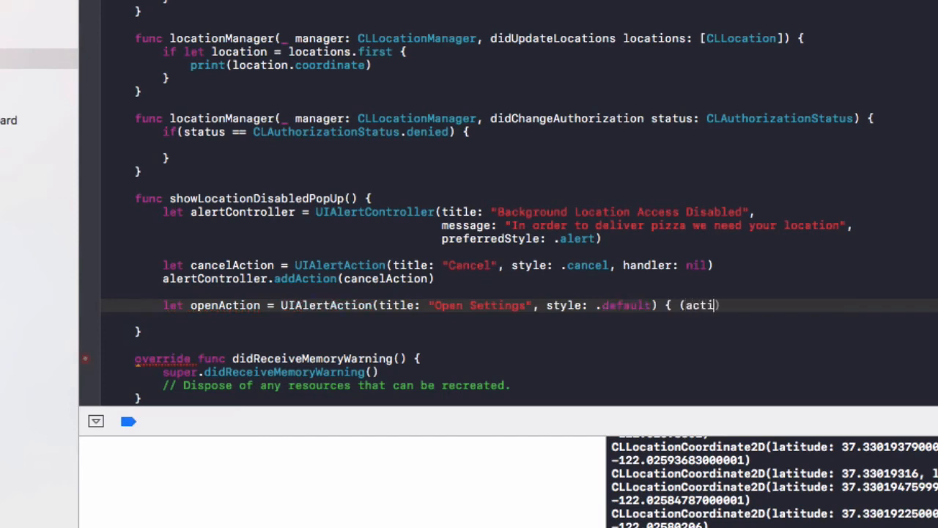
{"action": "type", "text": "on) in"}
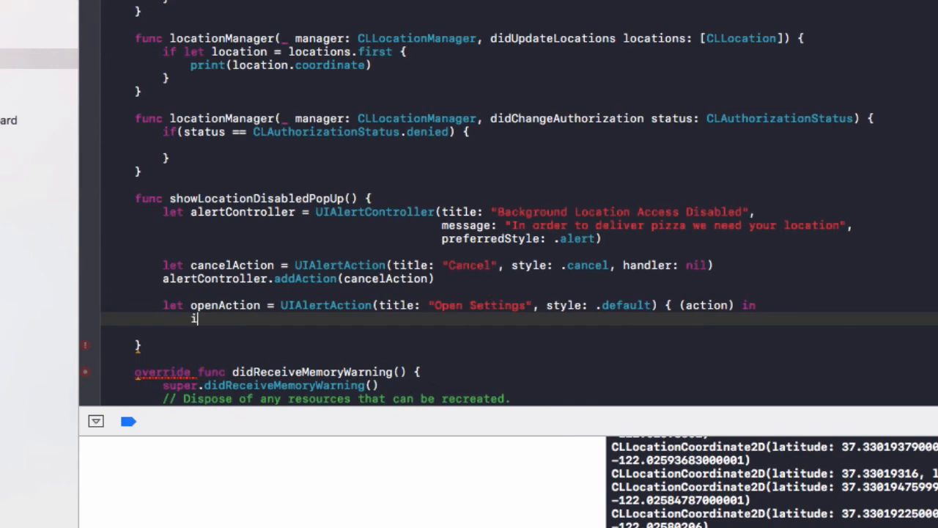
In the closure, build the app settings URL and call UIApplication.shared.open(url, options: [:], completionHandler: nil)
{"action": "type", "text": "f let url"}
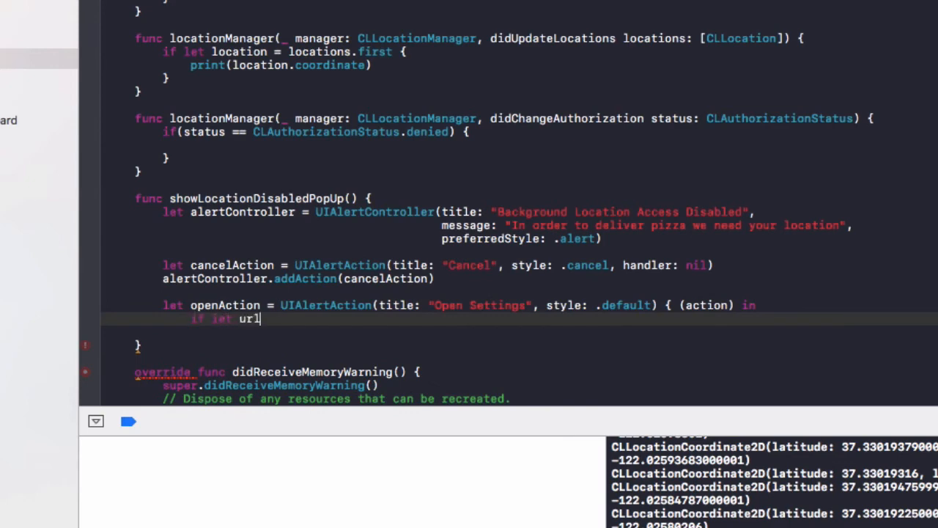
{"action": "type", "text": "= URL(string:"}
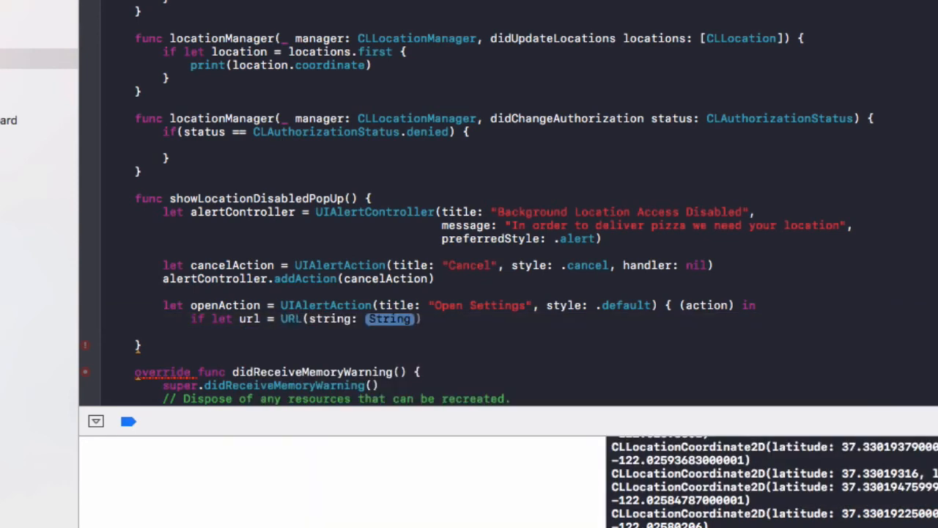
{"action": "type", "text": "UIA"}
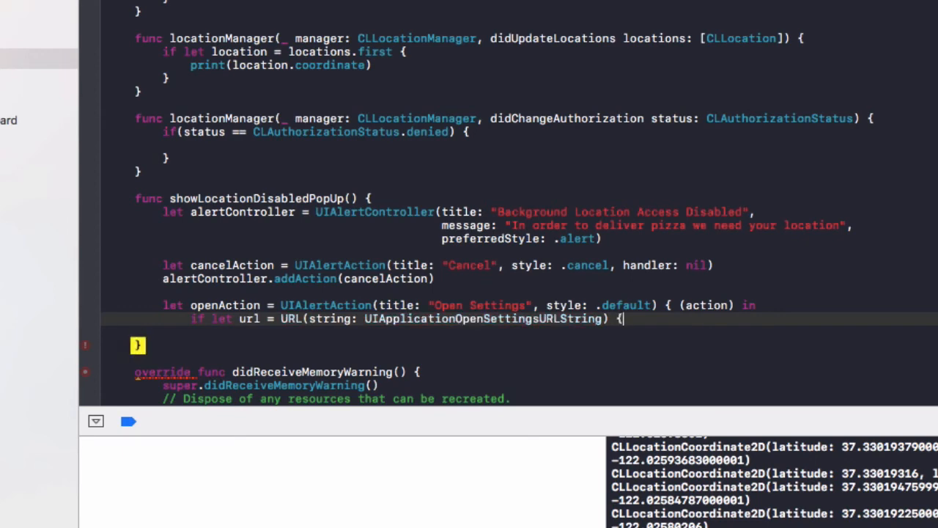
{"action": "type", "text": "U"}
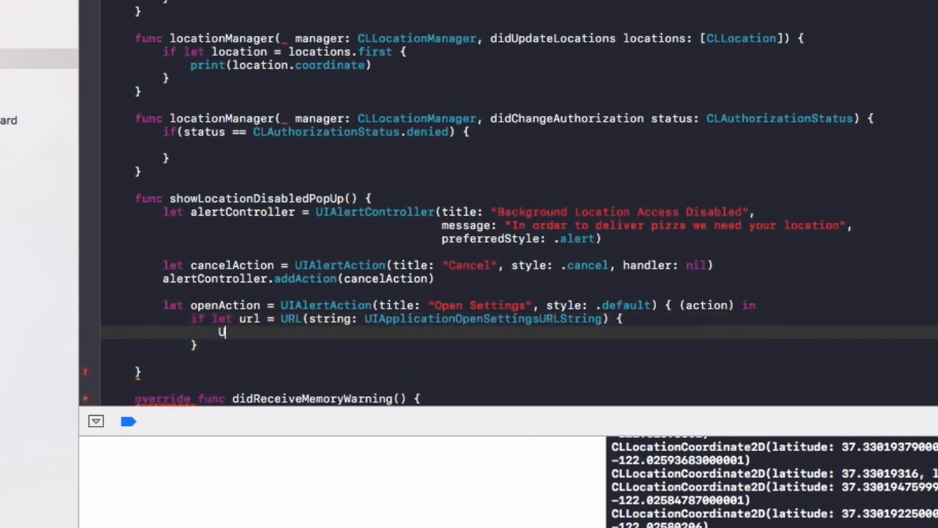
{"action": "type", "text": "IApplication."}
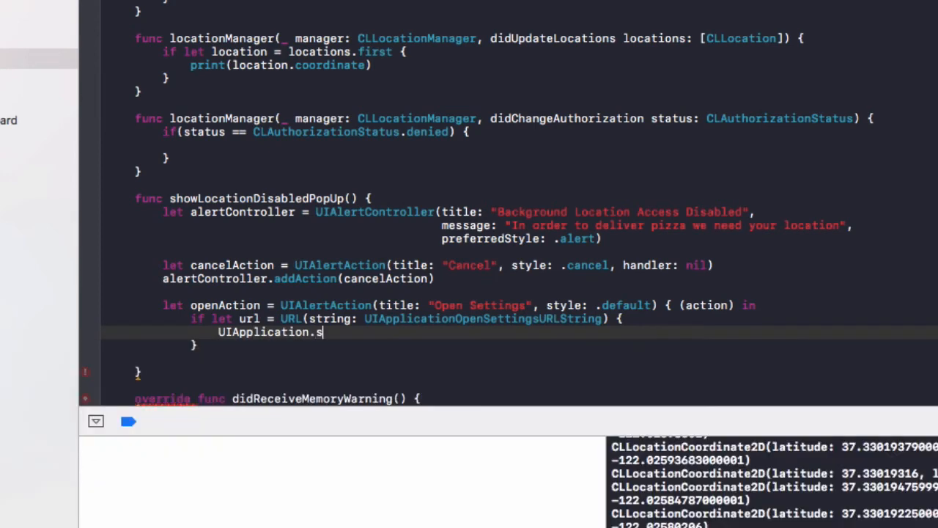
{"action": "type", "text": "shared.open(url, options: [], completionHandler:"}
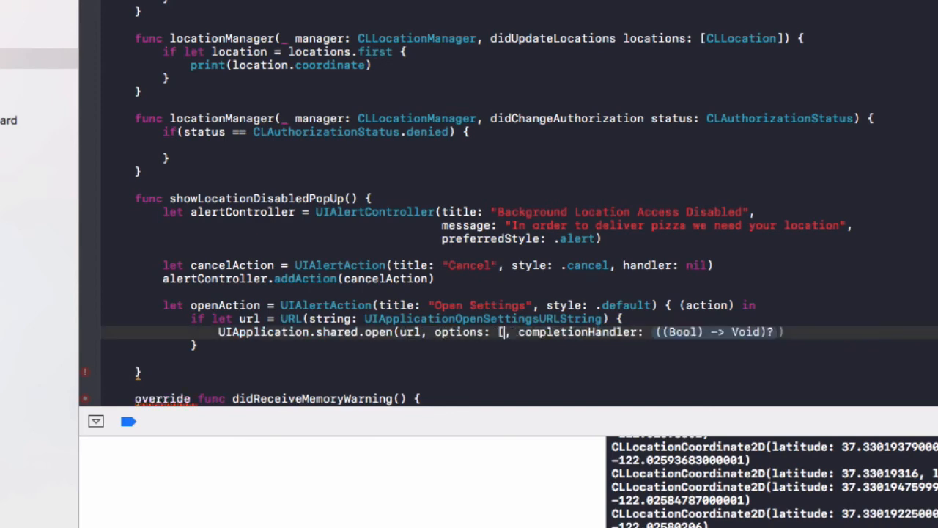
{"action": "type", "text": ":"}
{"action": "type", "text": "}"}
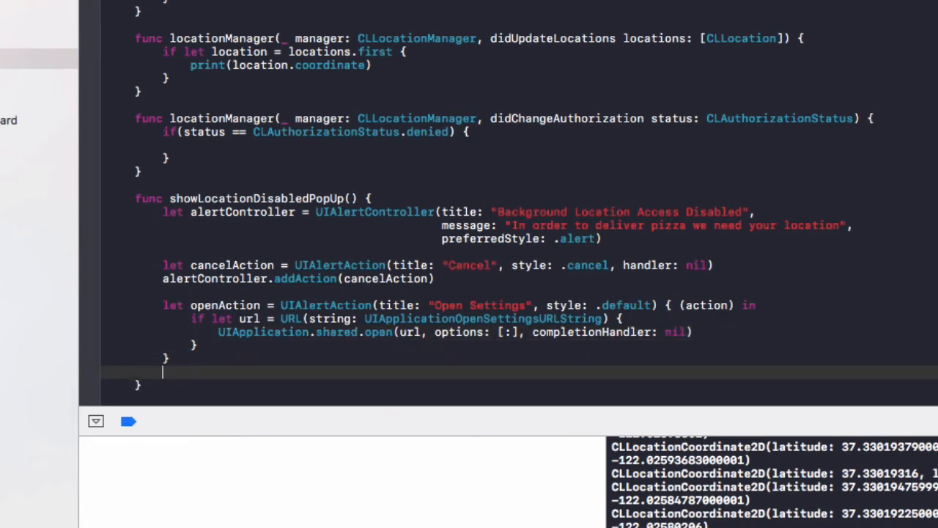
Add alertController.addAction(openAction) and self.present(alertController, animated: true, completion: nil)
{"action": "scroll", "scroll_direction": "down", "scroll_amount": 3}
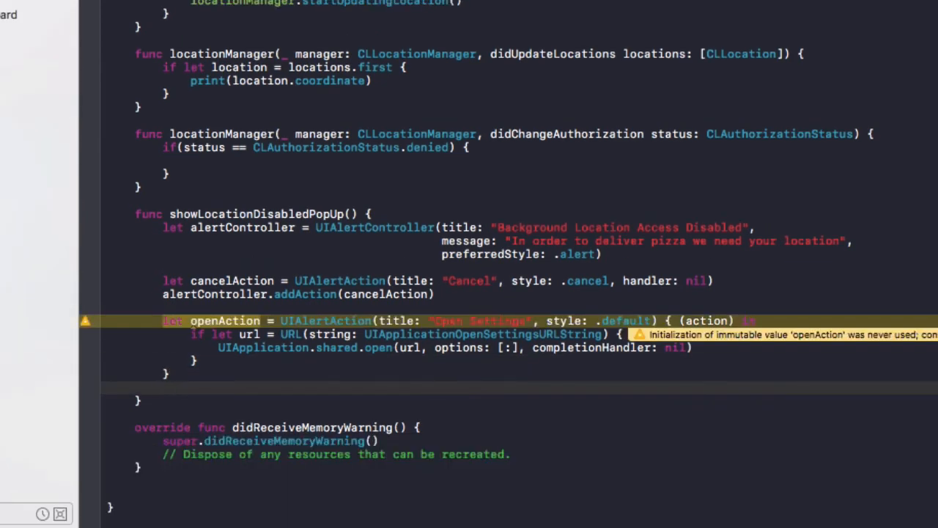
{"action": "type", "text": "alertController.addAction(openA"}
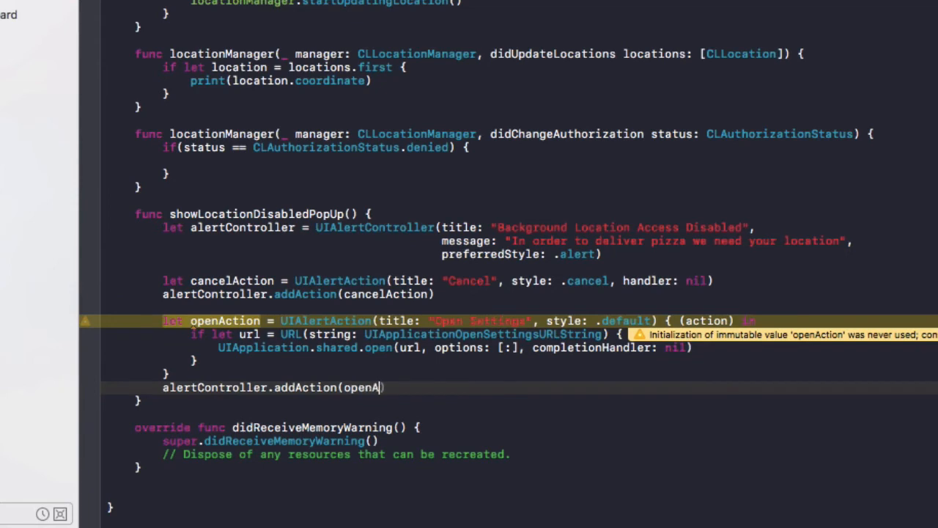
{"action": "type", "text": "ction)"}
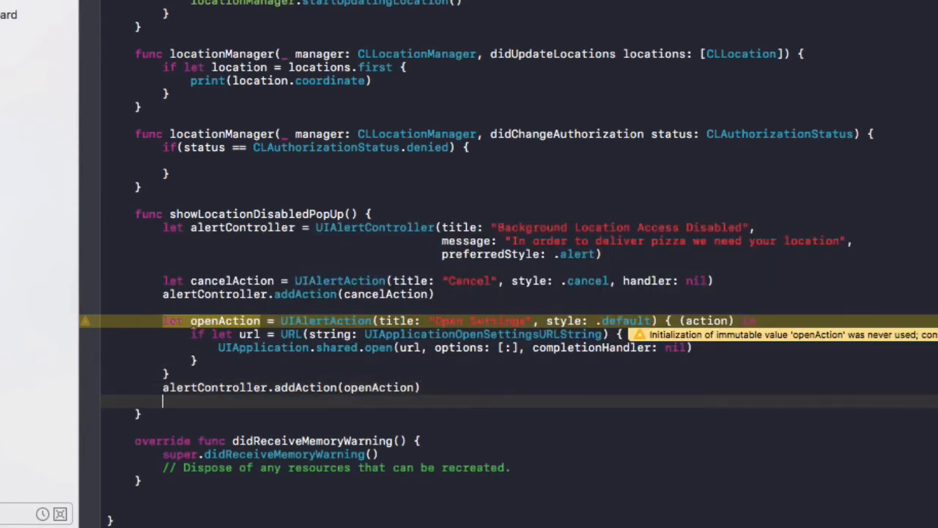
{"action": "type", "text": "self.p"}
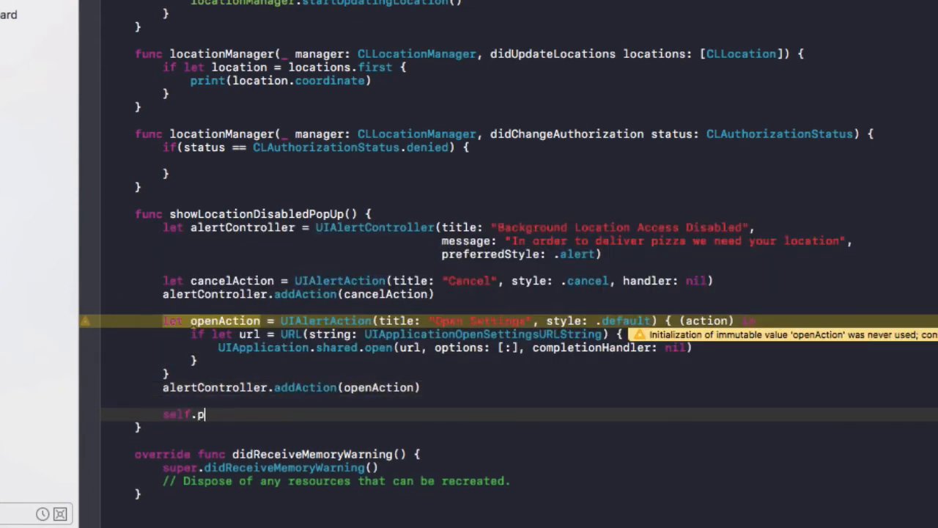
{"action": "type", "text": "resent"}
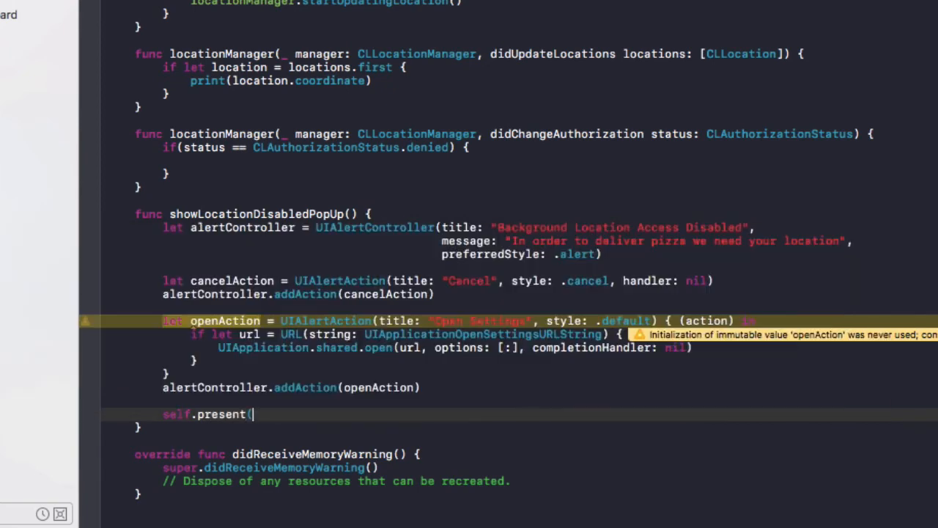
{"action": "type", "text": "(() -> Void)?)"}
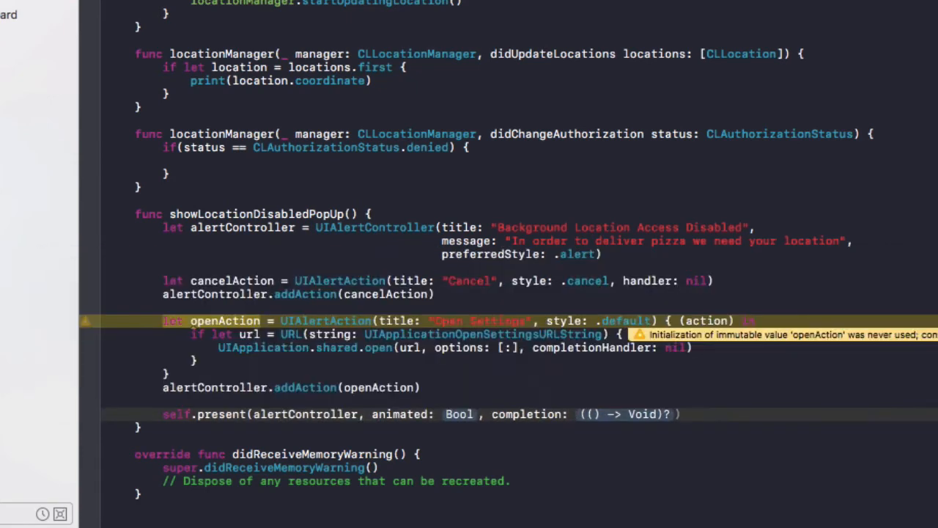
{"action": "type", "text": "true"}
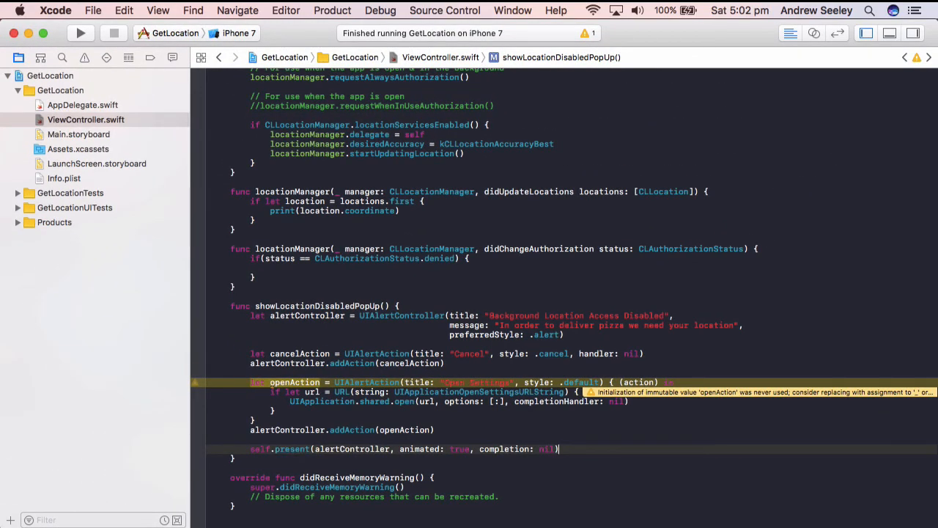
Stop GetLocation, then reset the Simulator's content and settings via Simulator > Reset Content and Settings
{"action": "left_click", "coordinate": [114, 32]}
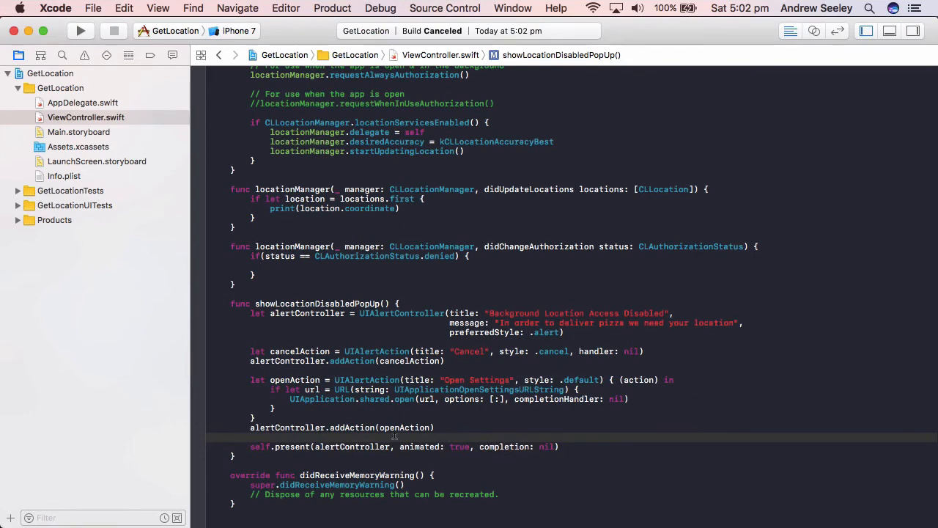
{"action": "left_click", "coordinate": [749, 501]}
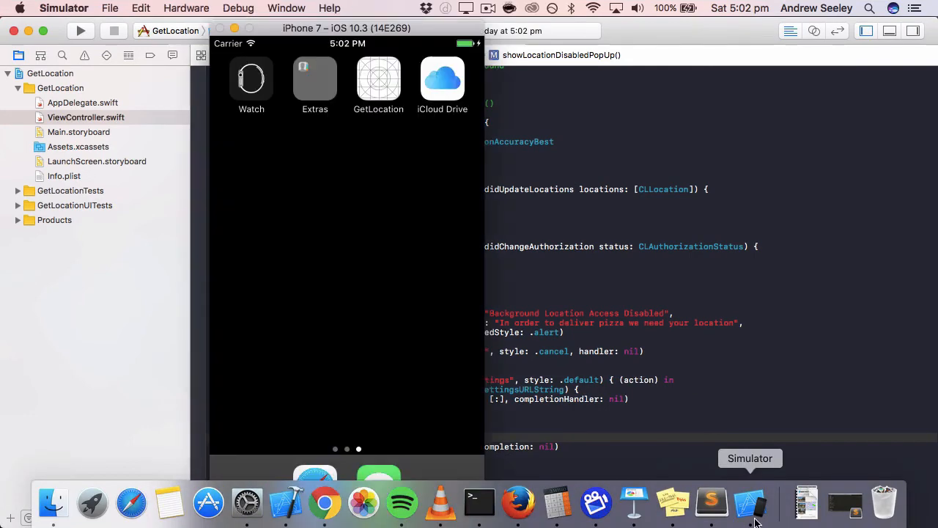
{"action": "left_click", "coordinate": [63, 8]}
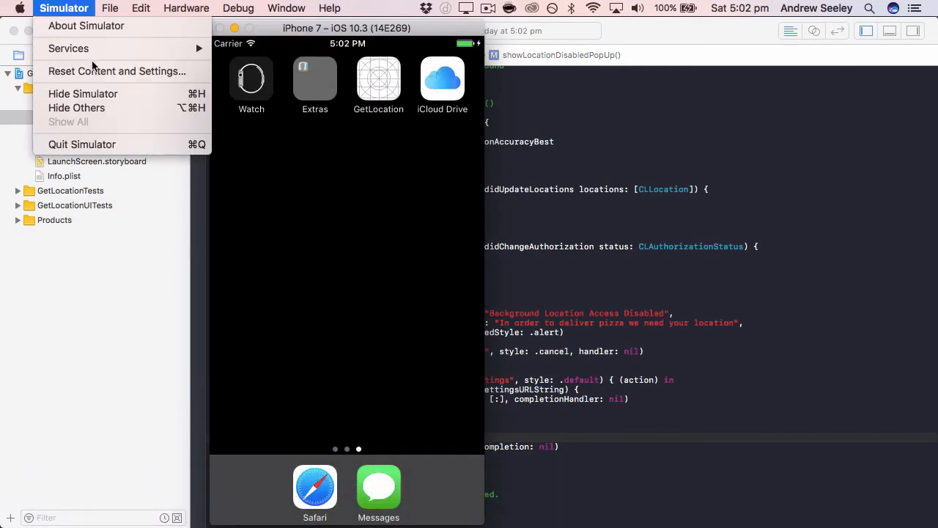
{"action": "left_click", "coordinate": [117, 70]}
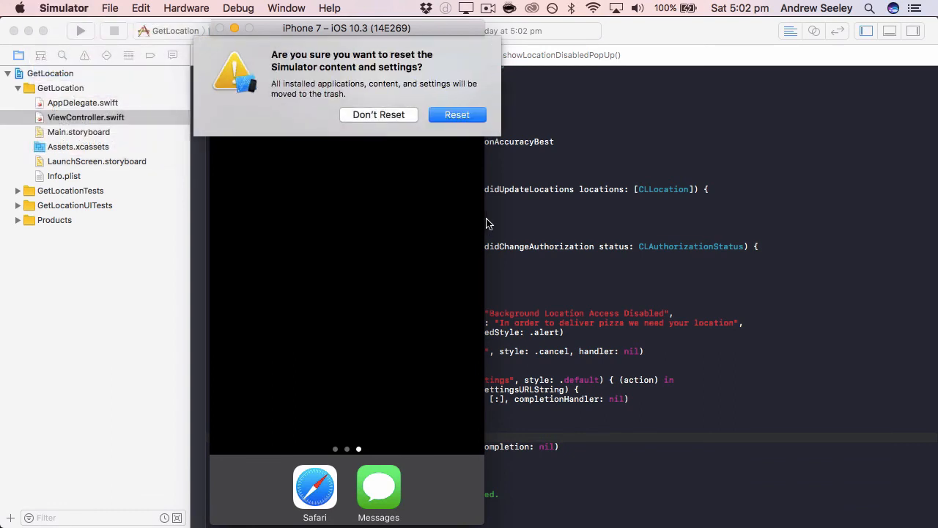
{"action": "left_click", "coordinate": [457, 114]}
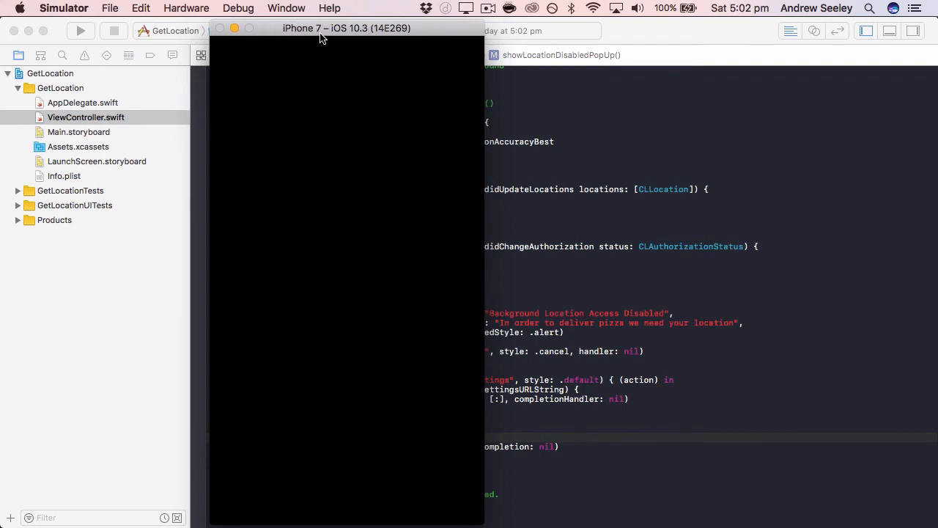
{"action": "mouse_move", "coordinate": [223, 101]}
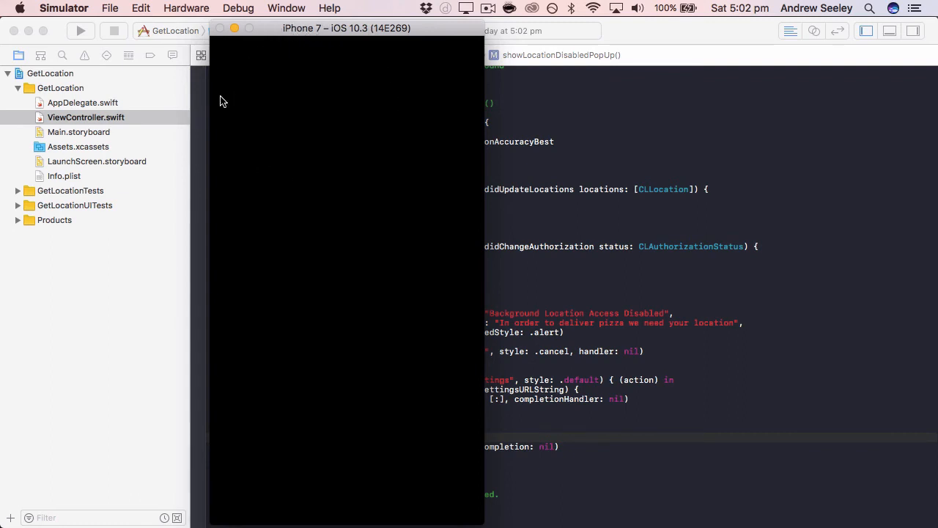
{"action": "mouse_move", "coordinate": [376, 274]}
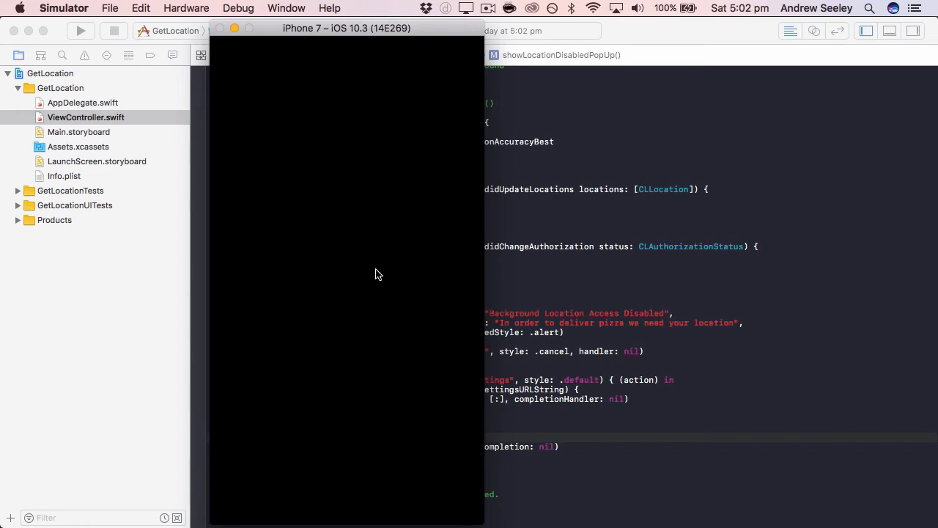
{"action": "mouse_move", "coordinate": [433, 146]}
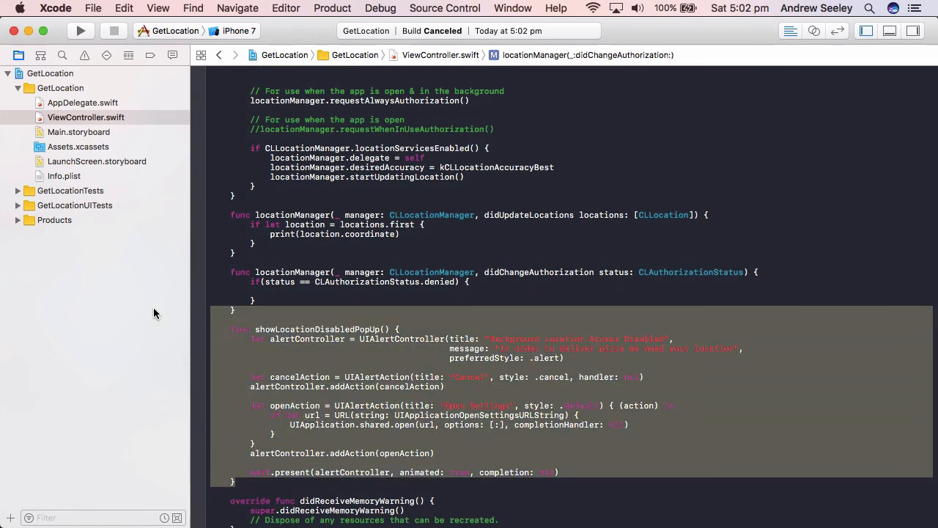
Call showLocationDisabledPopUp() inside the status == .denied branch of didChangeAuthorization
{"action": "left_click", "coordinate": [316, 329]}
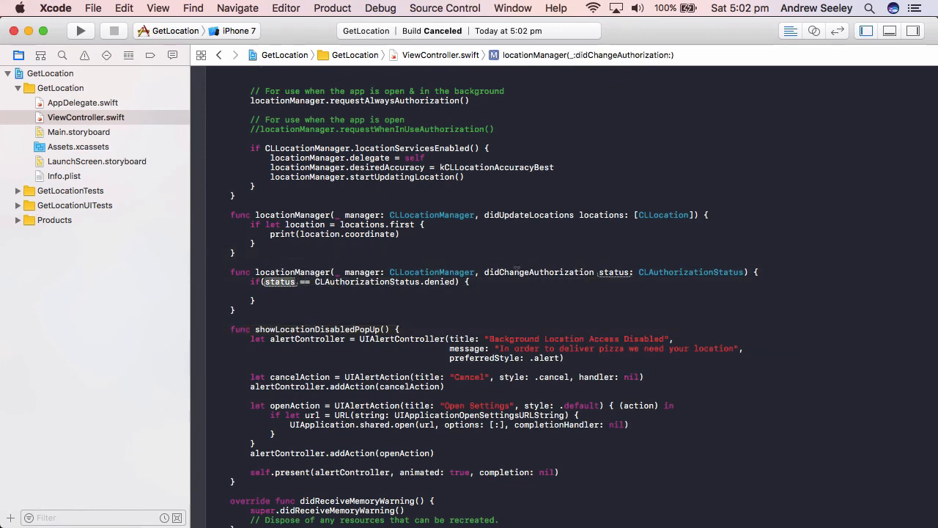
{"action": "type", "text": "s"}
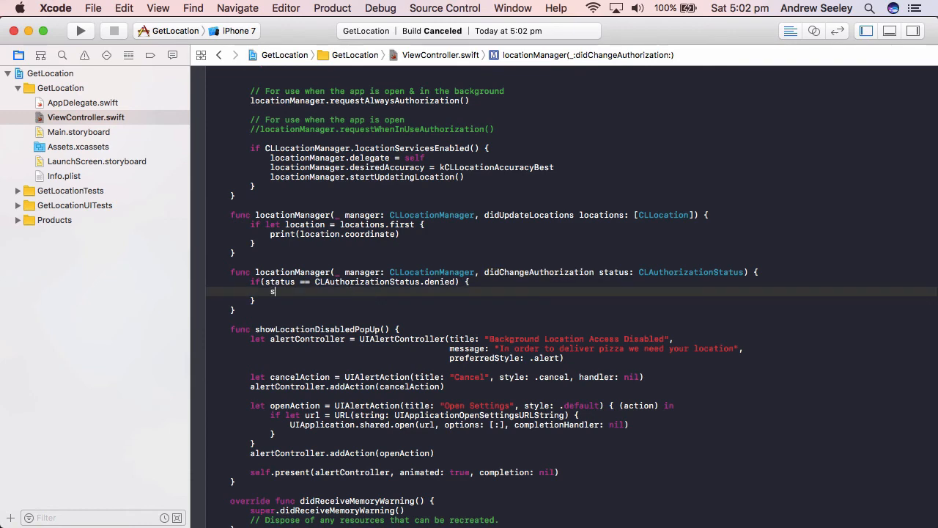
{"action": "type", "text": "howLocat"}
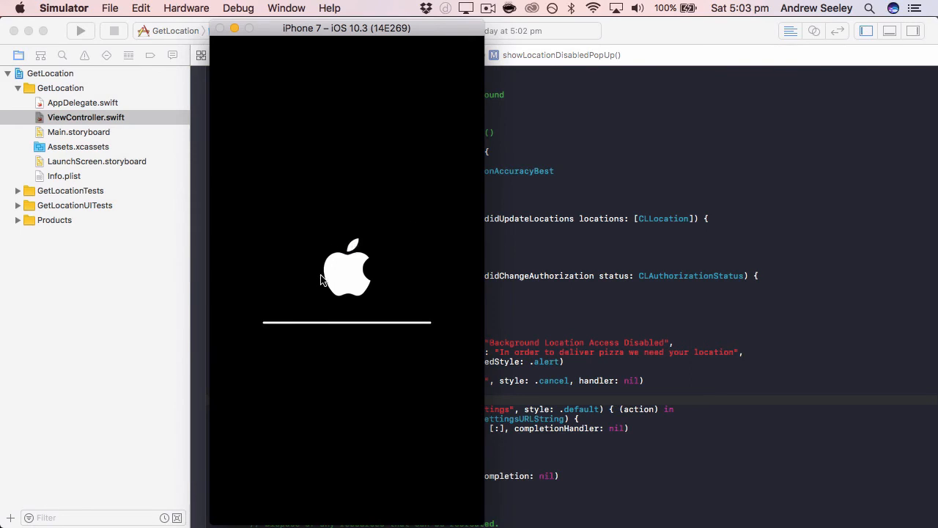
{"action": "mouse_move", "coordinate": [433, 334]}
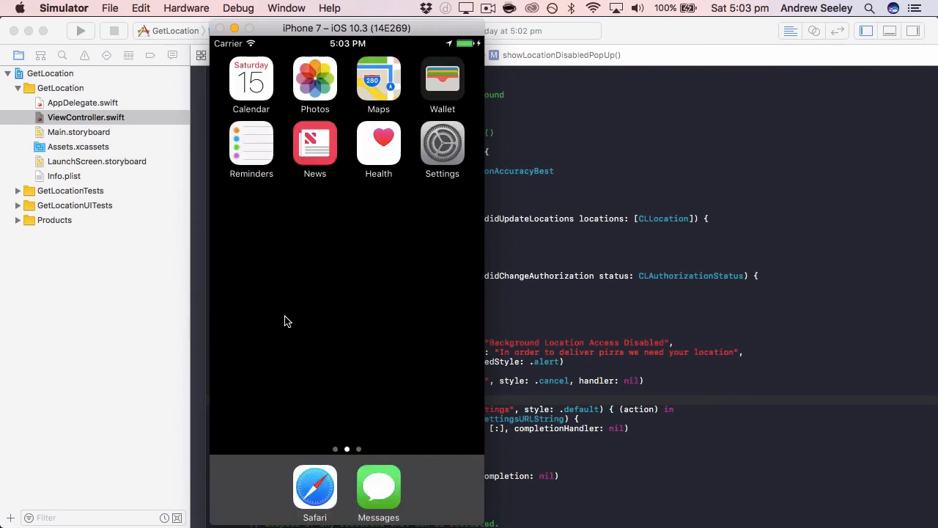
{"action": "mouse_move", "coordinate": [315, 329]}
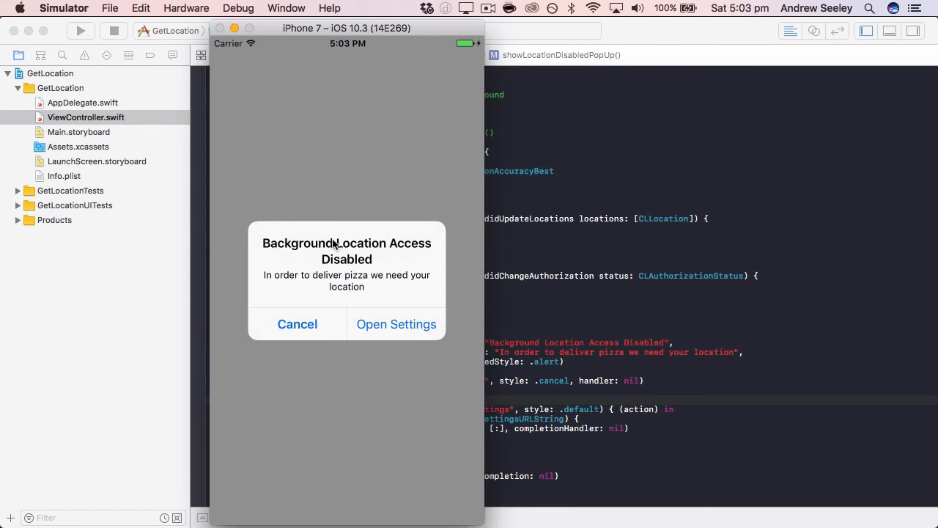
{"action": "mouse_move", "coordinate": [276, 256]}
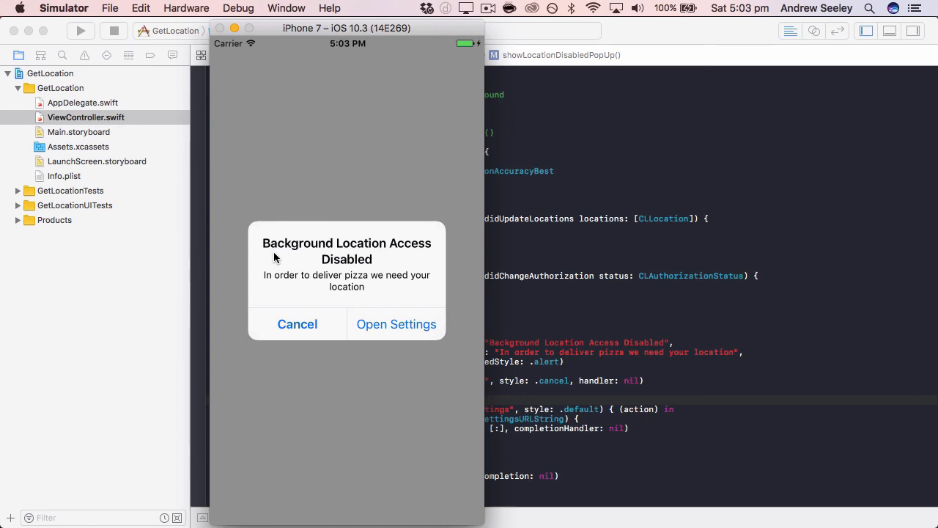
Tap Open Settings on the Background Location Access Disabled alert to reach GetLocation's settings
{"action": "left_click", "coordinate": [396, 324]}
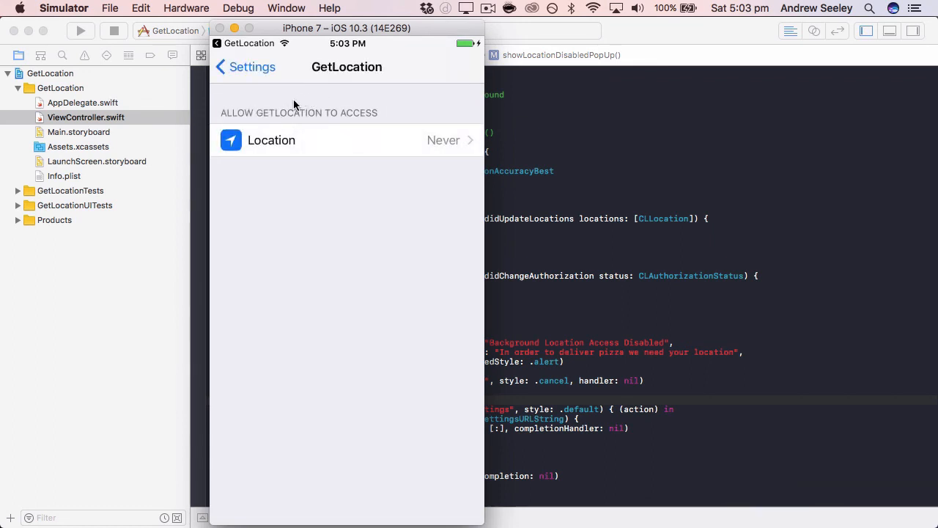
{"action": "mouse_move", "coordinate": [331, 95]}
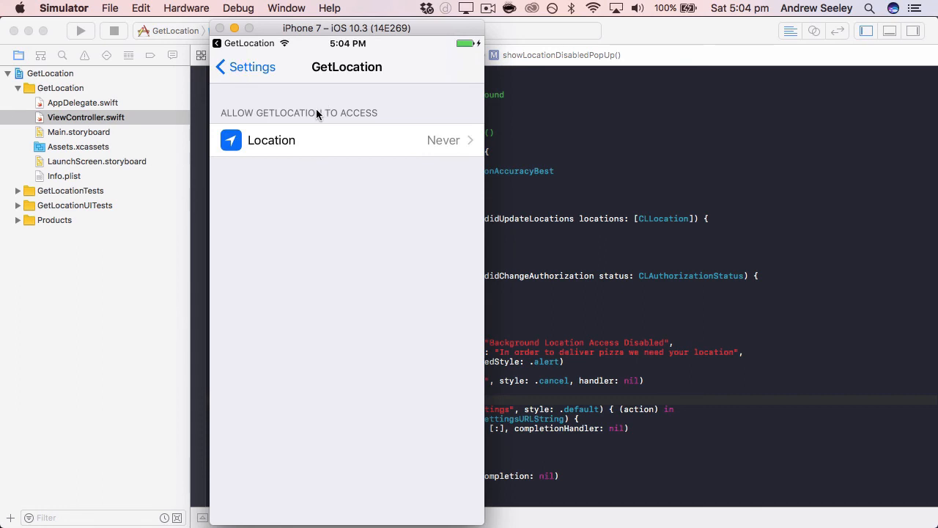
{"action": "mouse_move", "coordinate": [299, 143]}
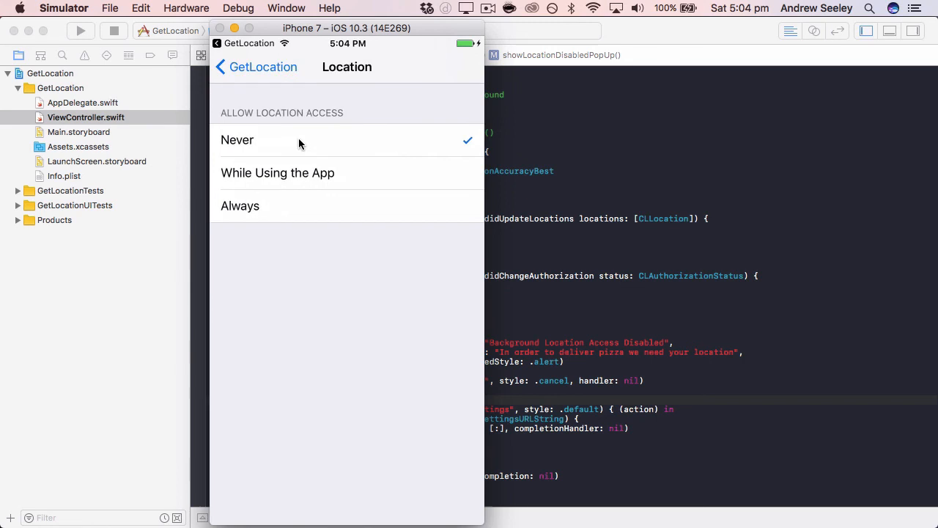
Choose Always for GetLocation's Location setting so coordinates print in the console again
{"action": "left_click", "coordinate": [240, 205]}
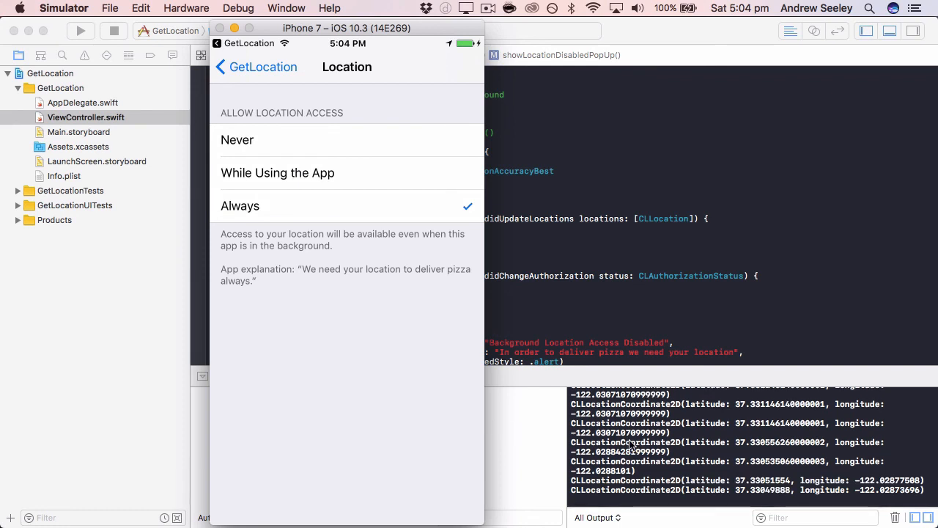
{"action": "scroll", "scroll_direction": "down", "scroll_amount": 3}
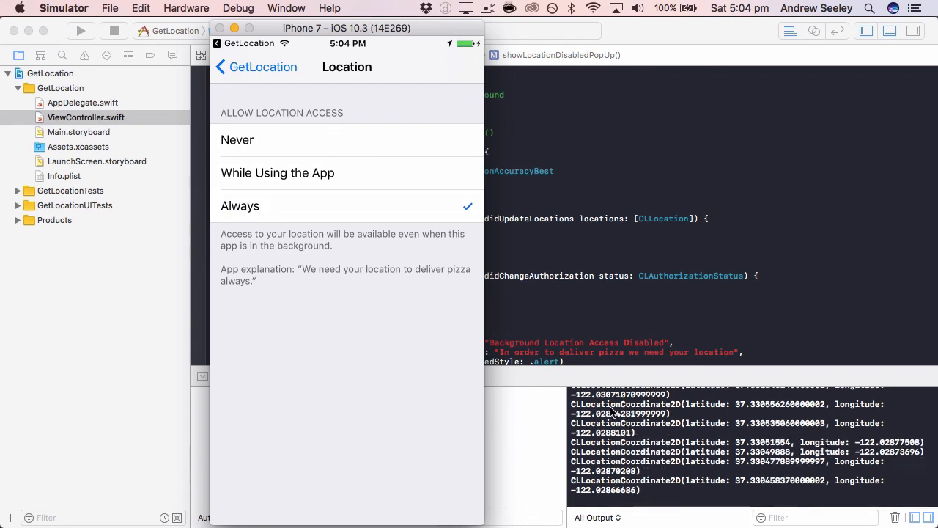